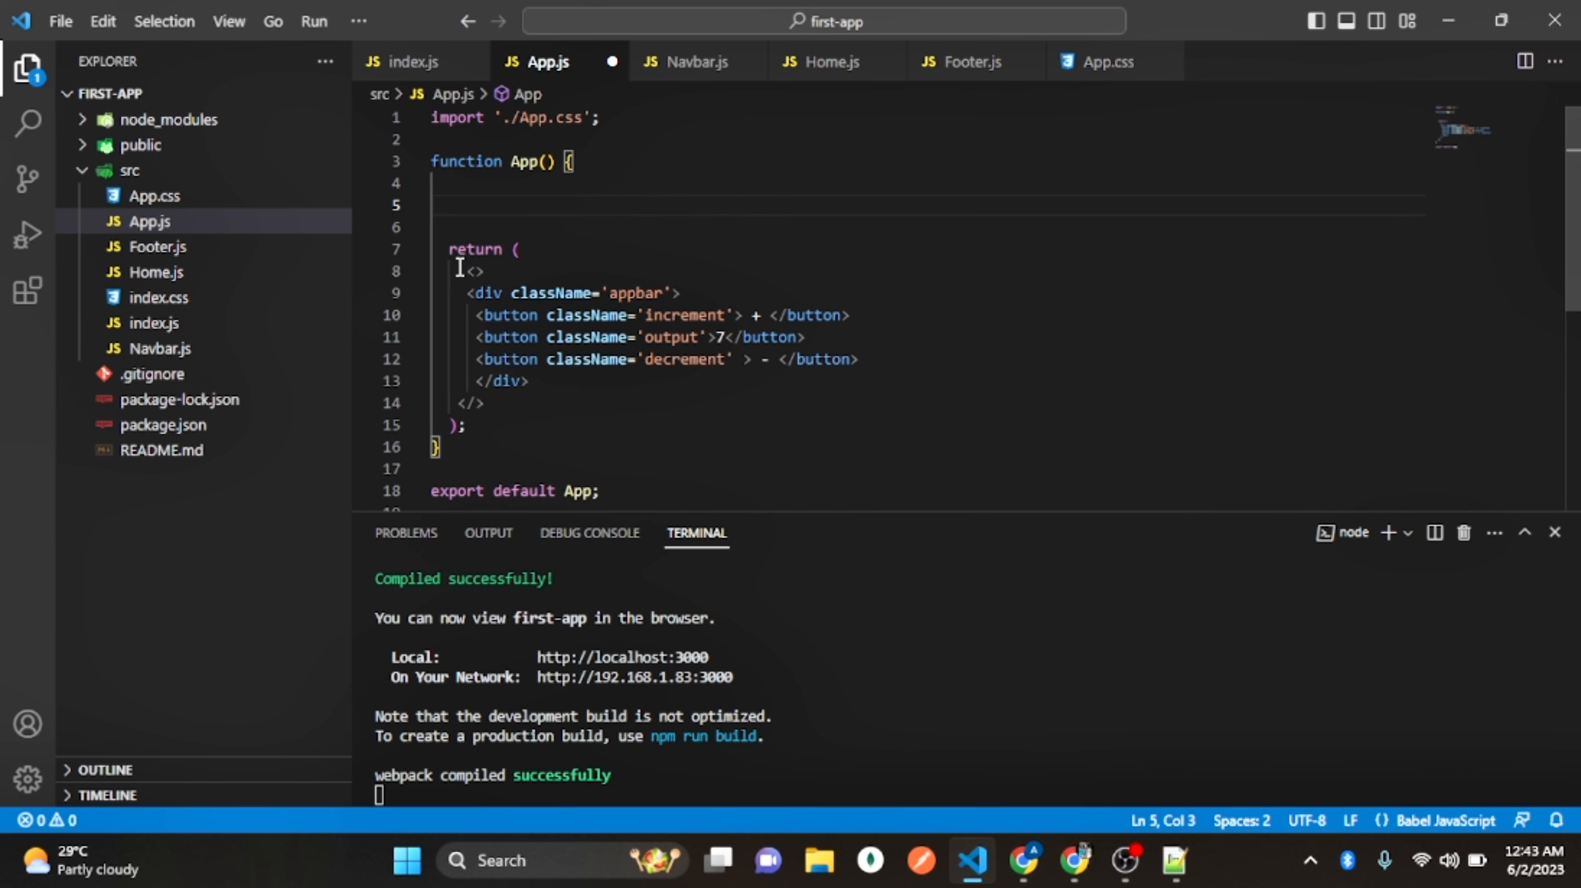
Define an IncNum arrow function that logs "Clicked" to the console
text(const)
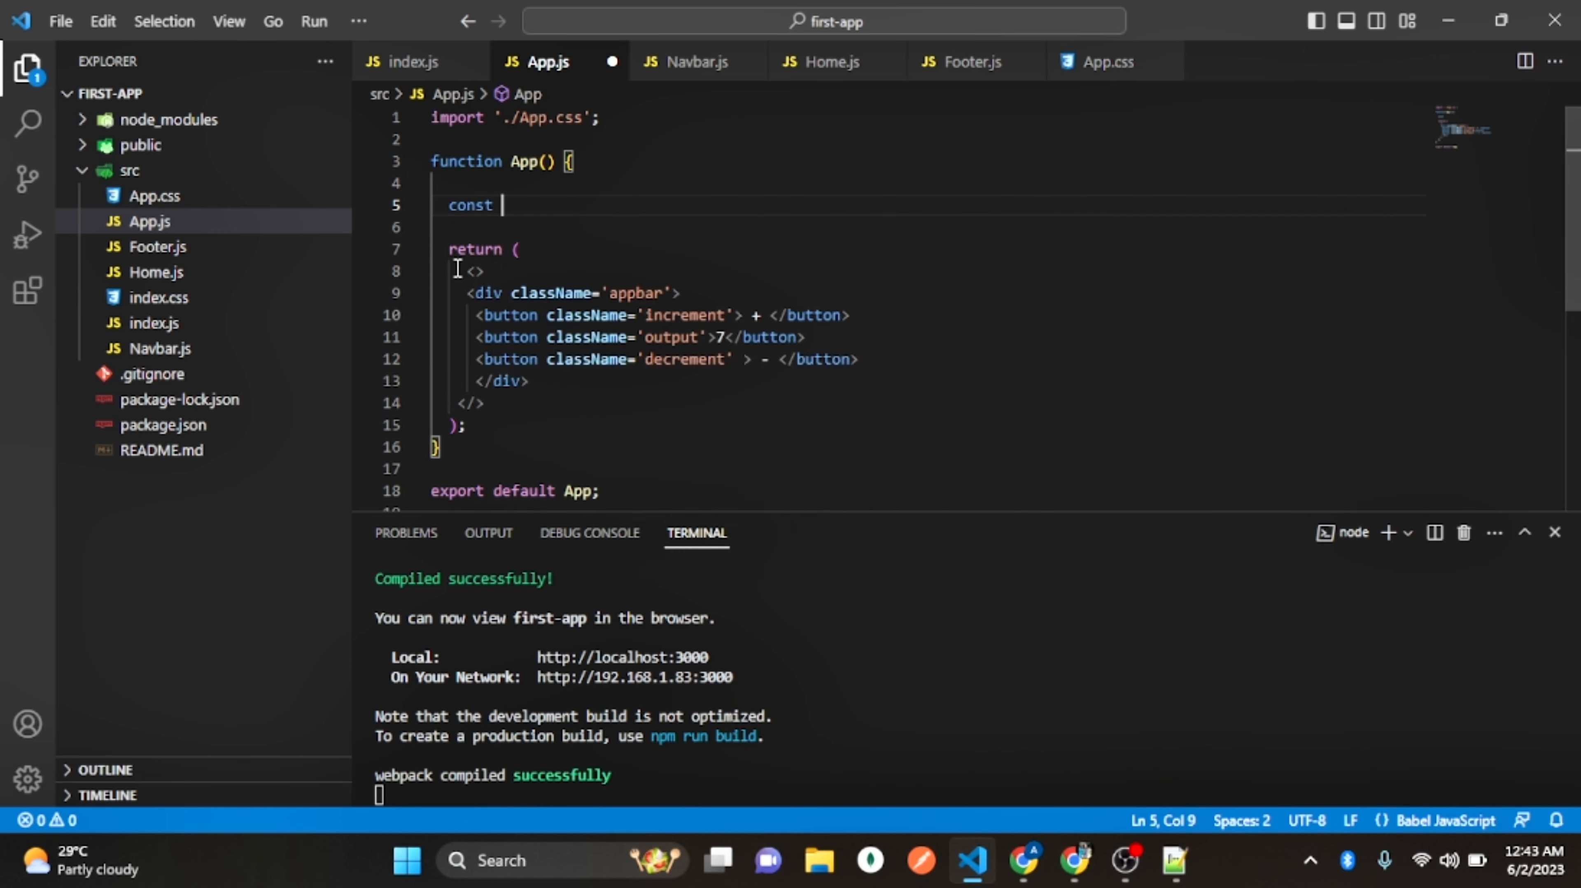
text(Inc)
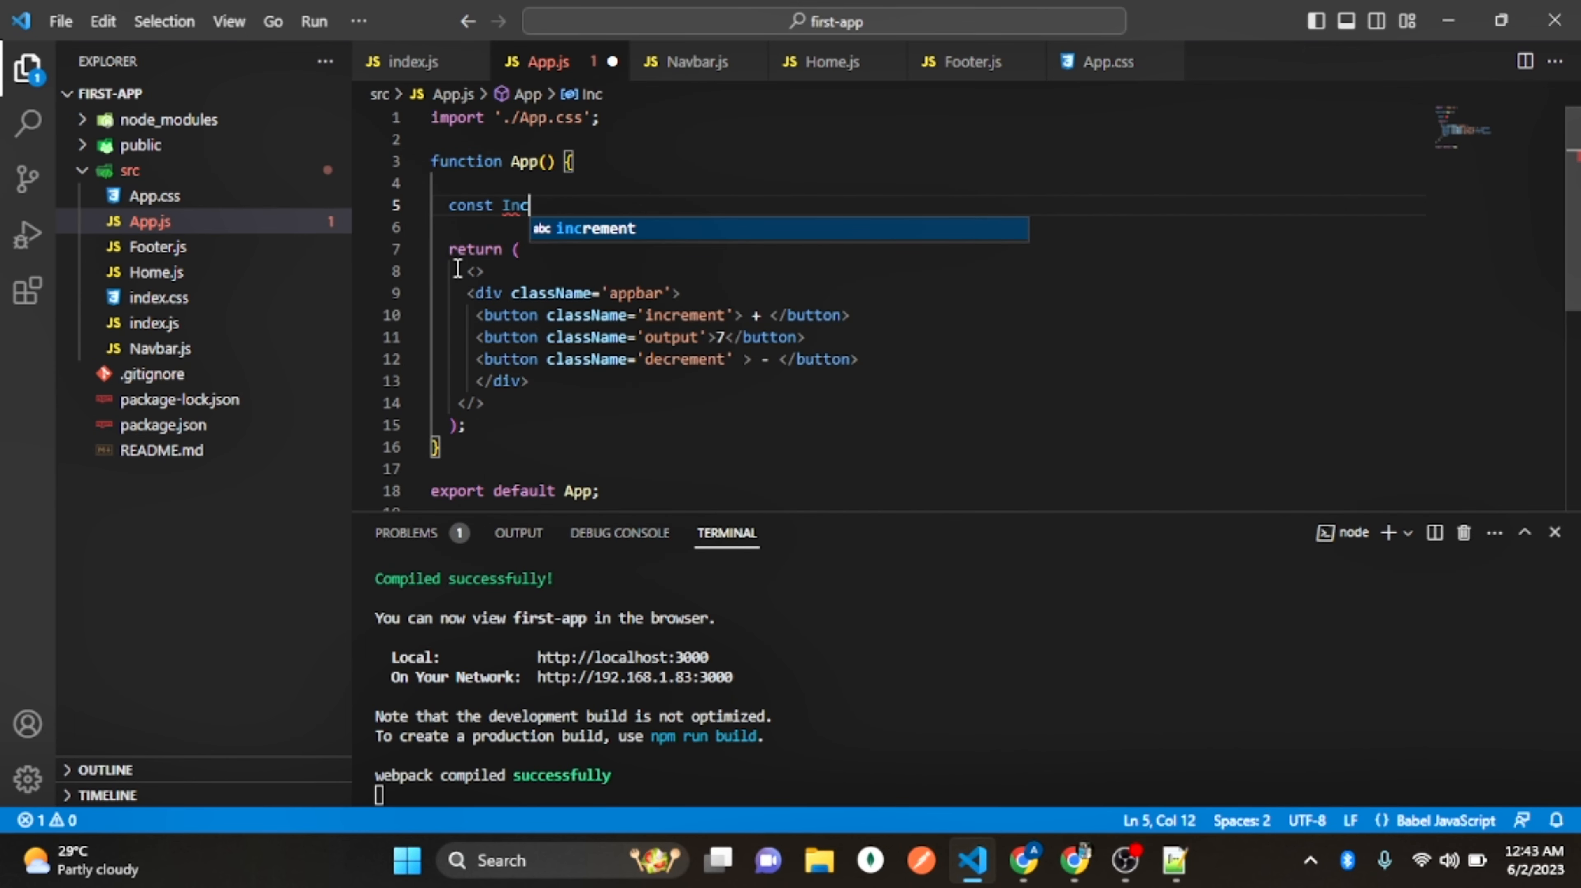
text(Num = () =>{)
click(928, 227)
text(co)
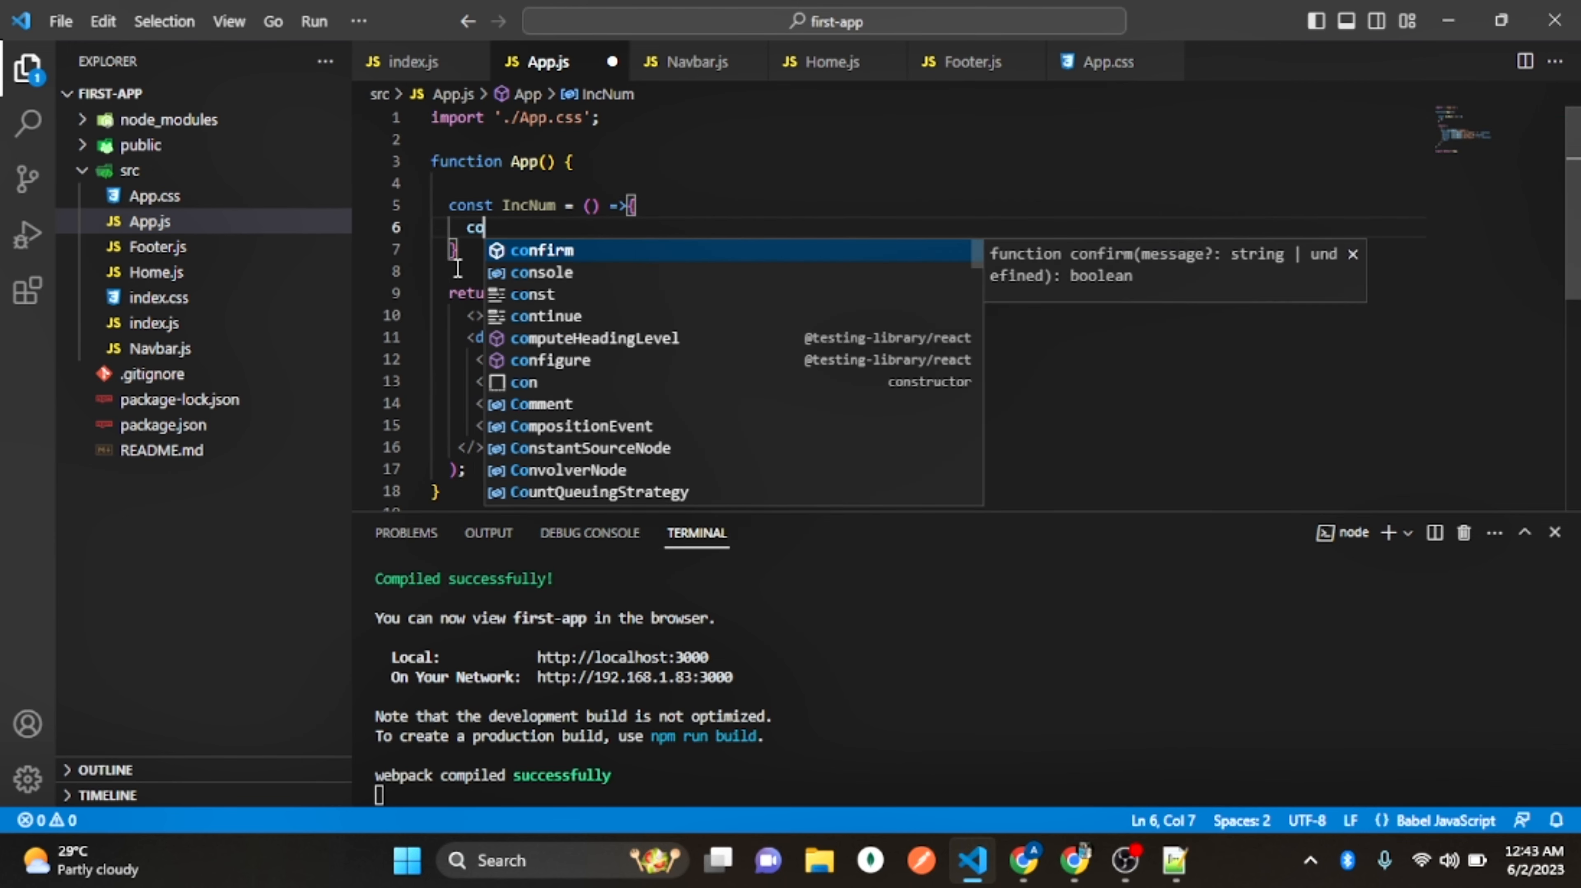
text(nsole)
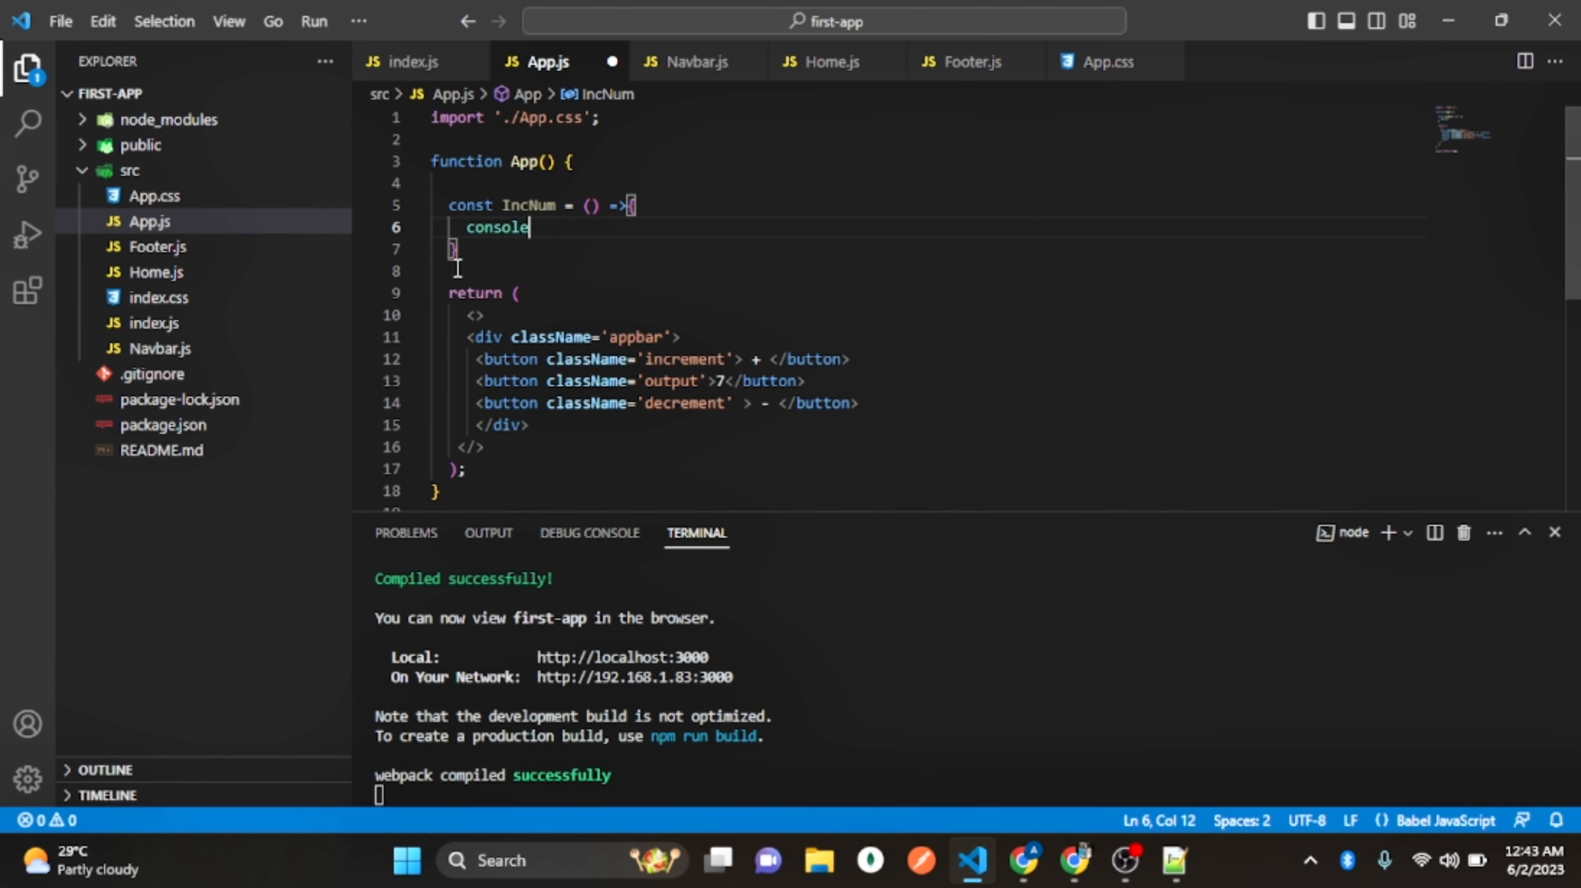
text(.log("c)
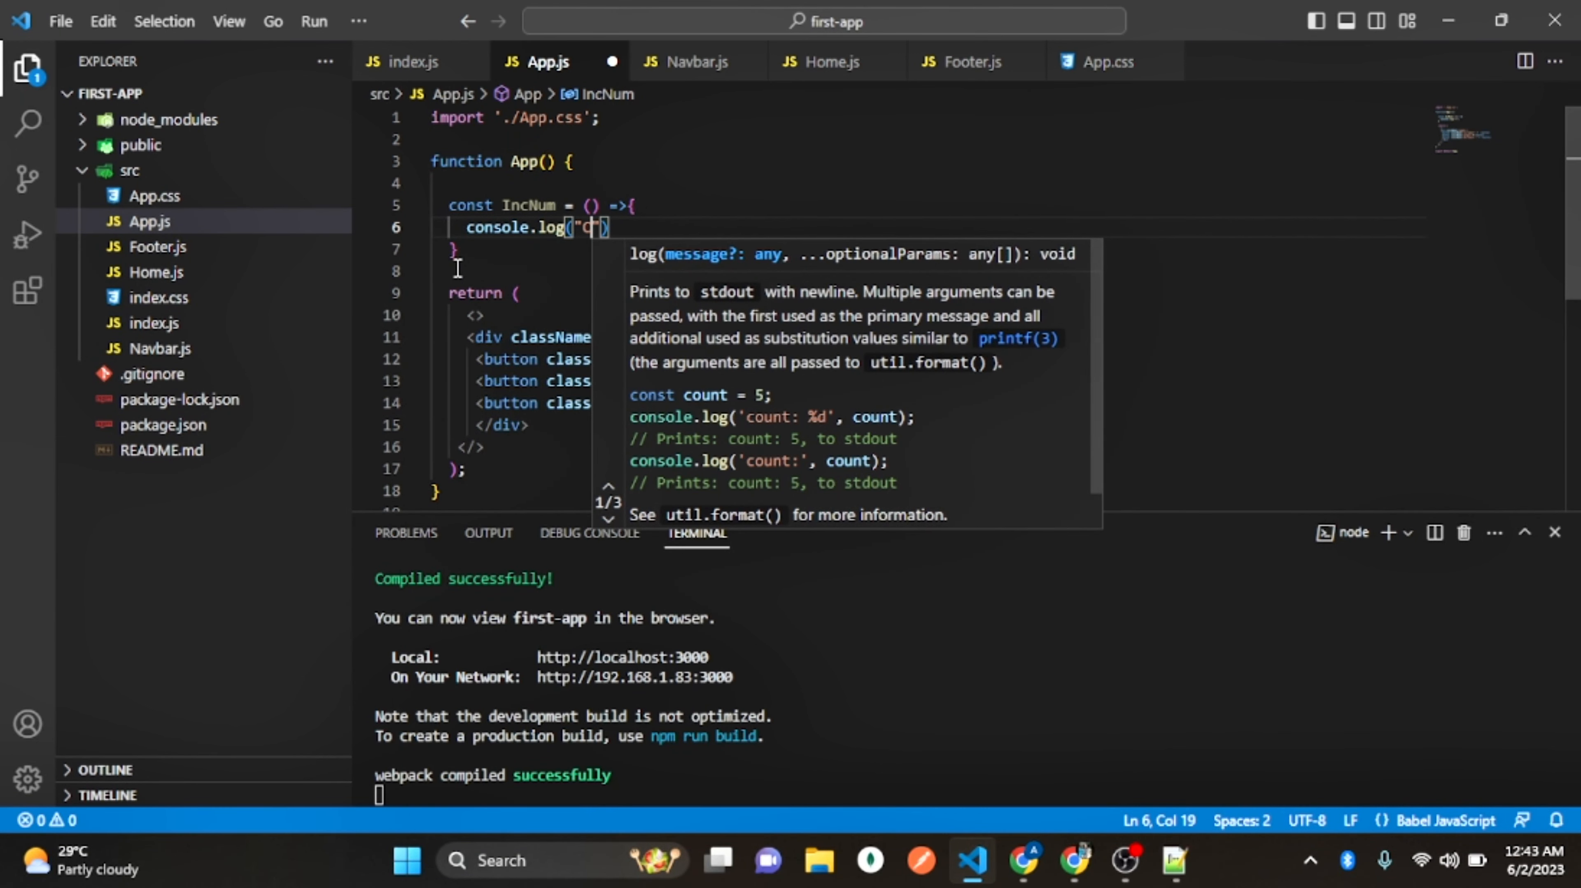
text(licked)
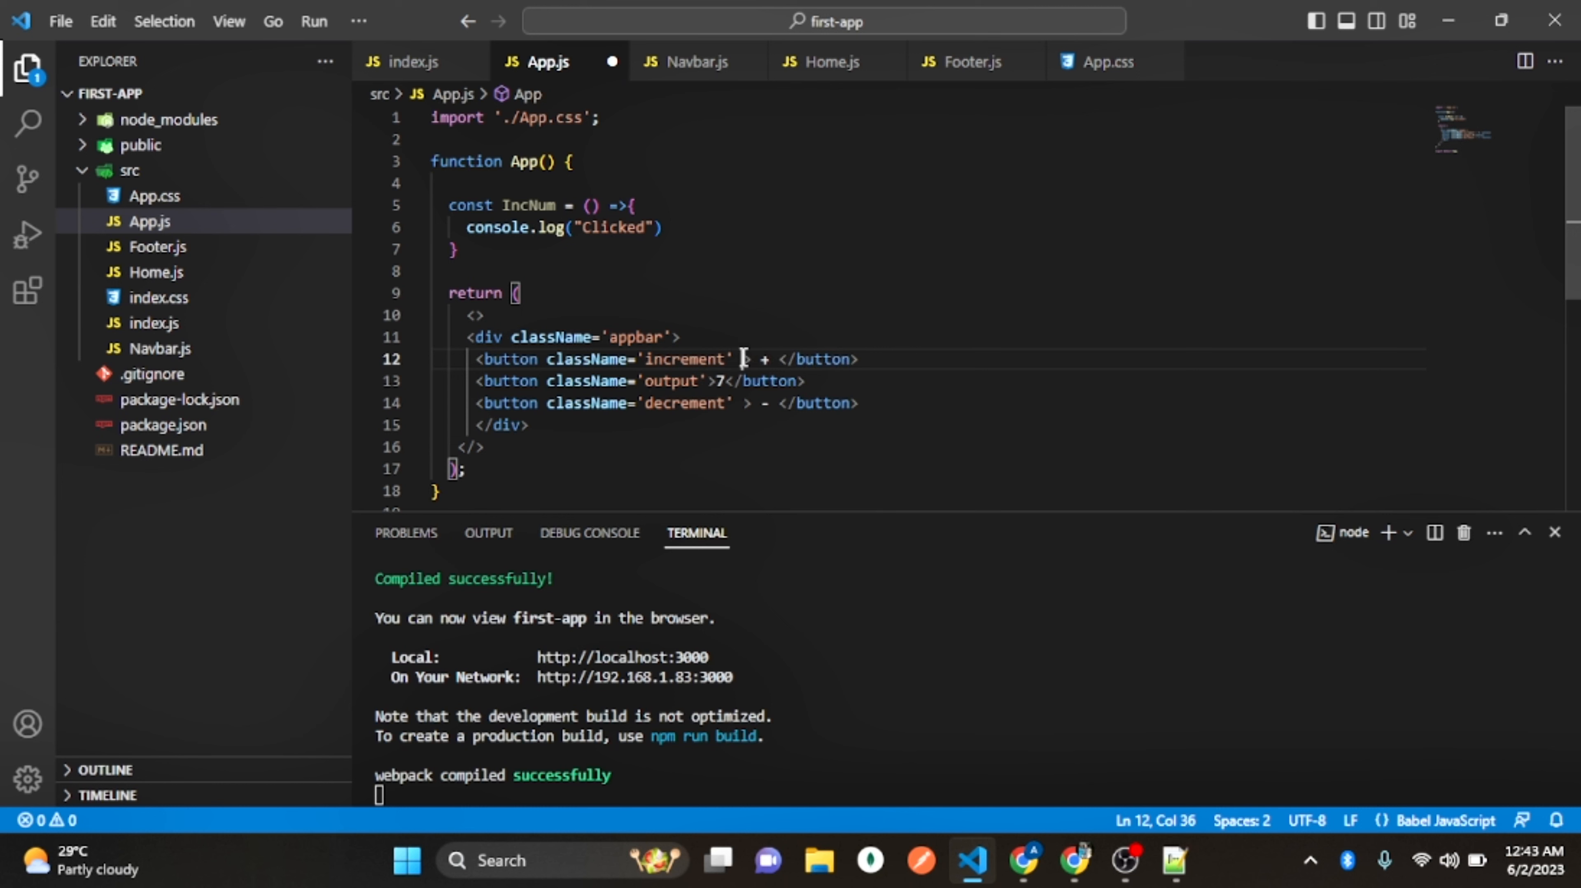
Attach IncNum as the onClick handler of the + button
text(onc)
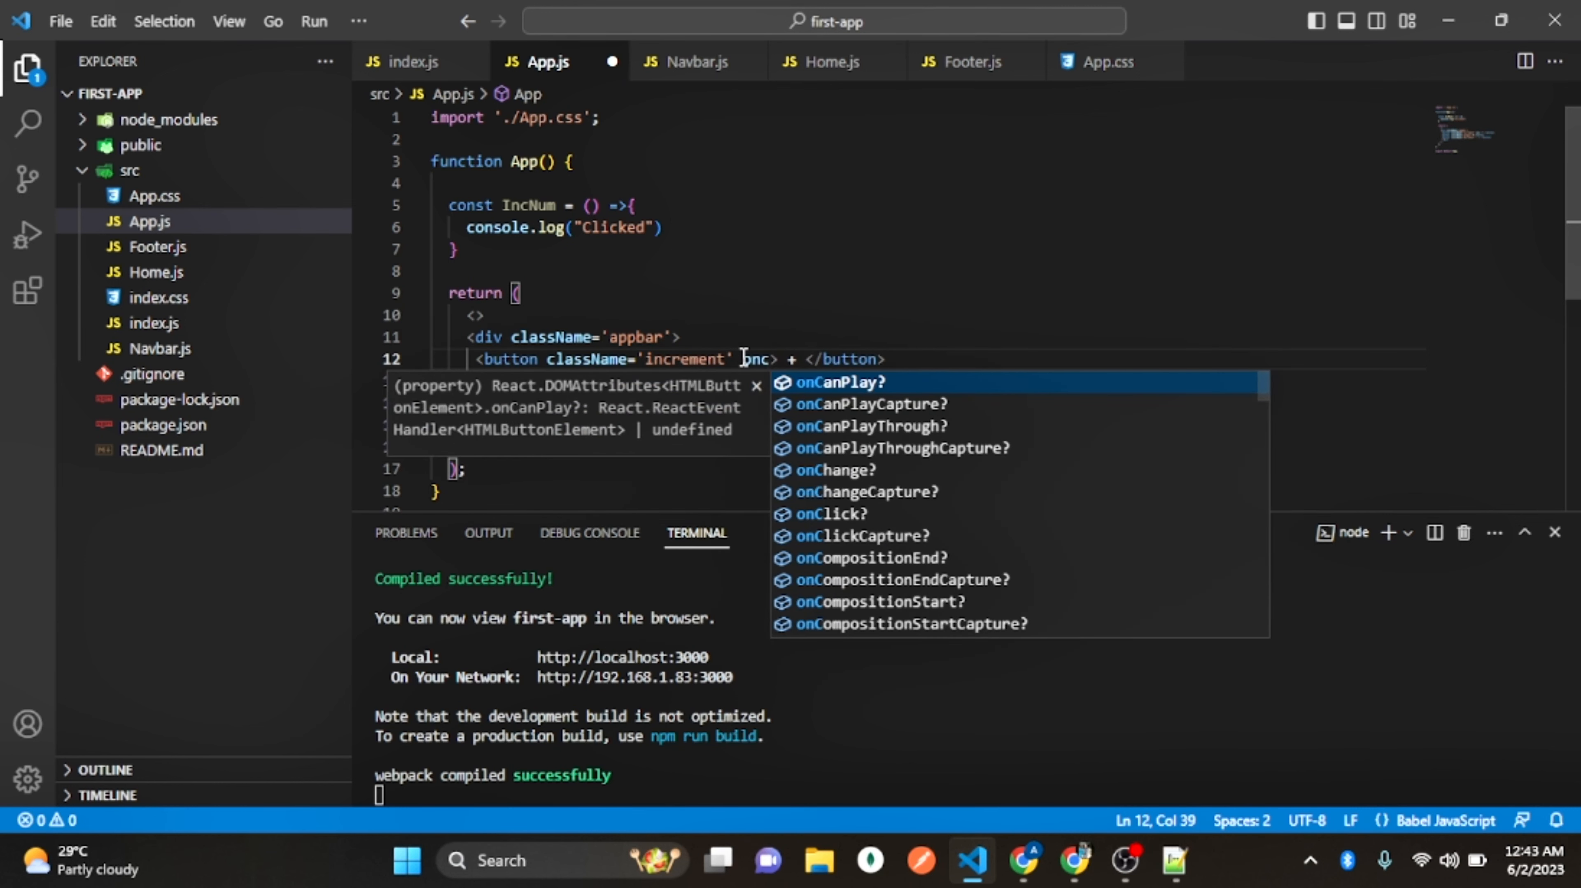
text(lick={IncNum)
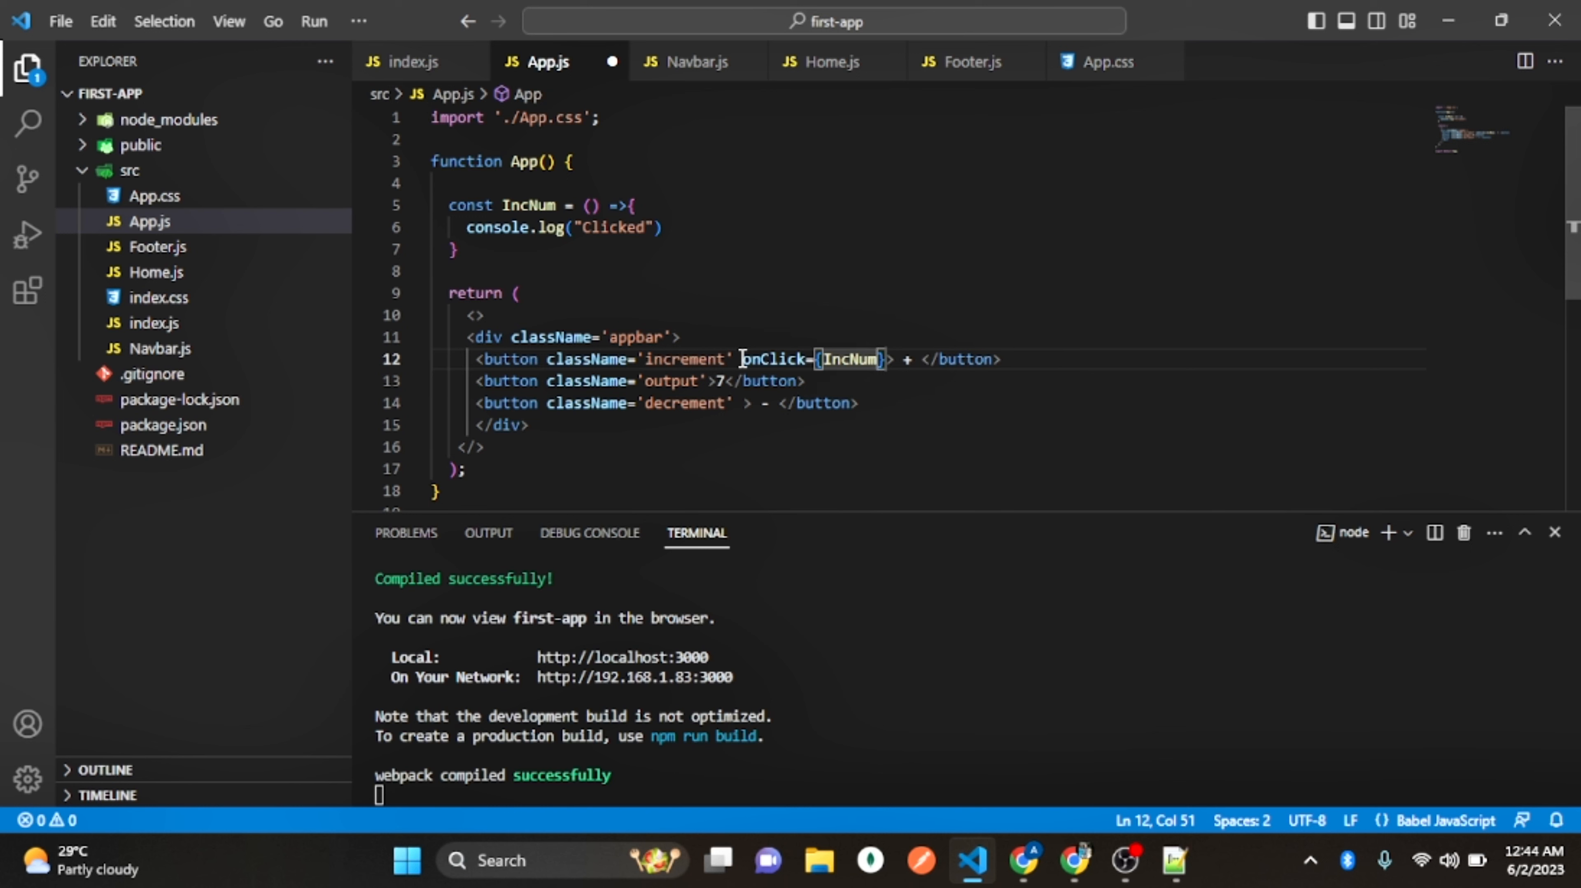
text(())
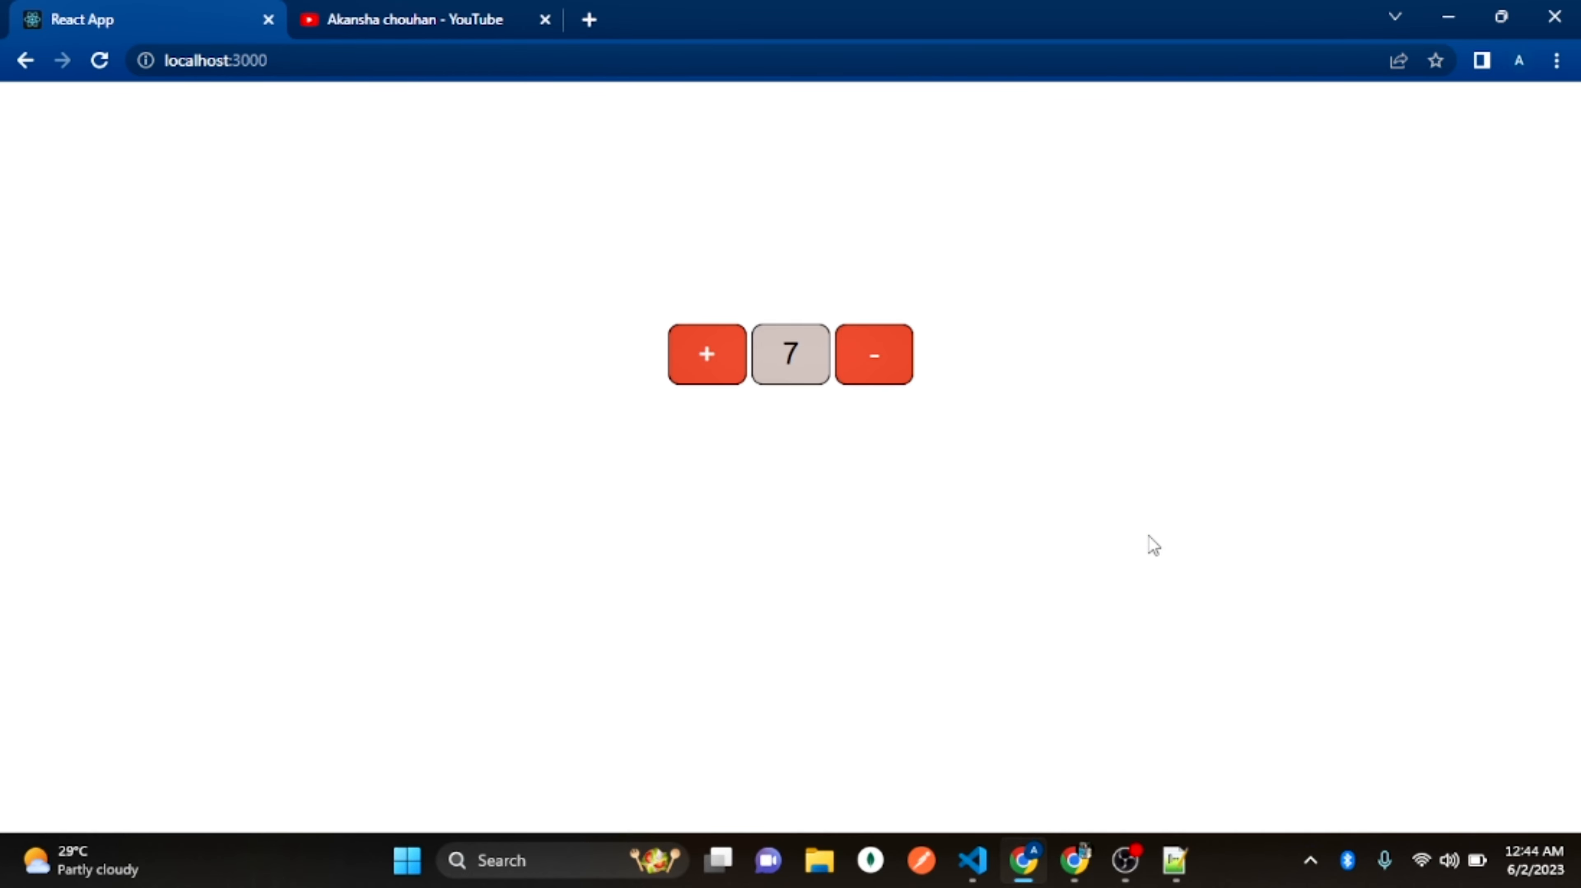
Confirm in the DevTools console that pressing + logs "Clicked" repeatedly
key(F12)
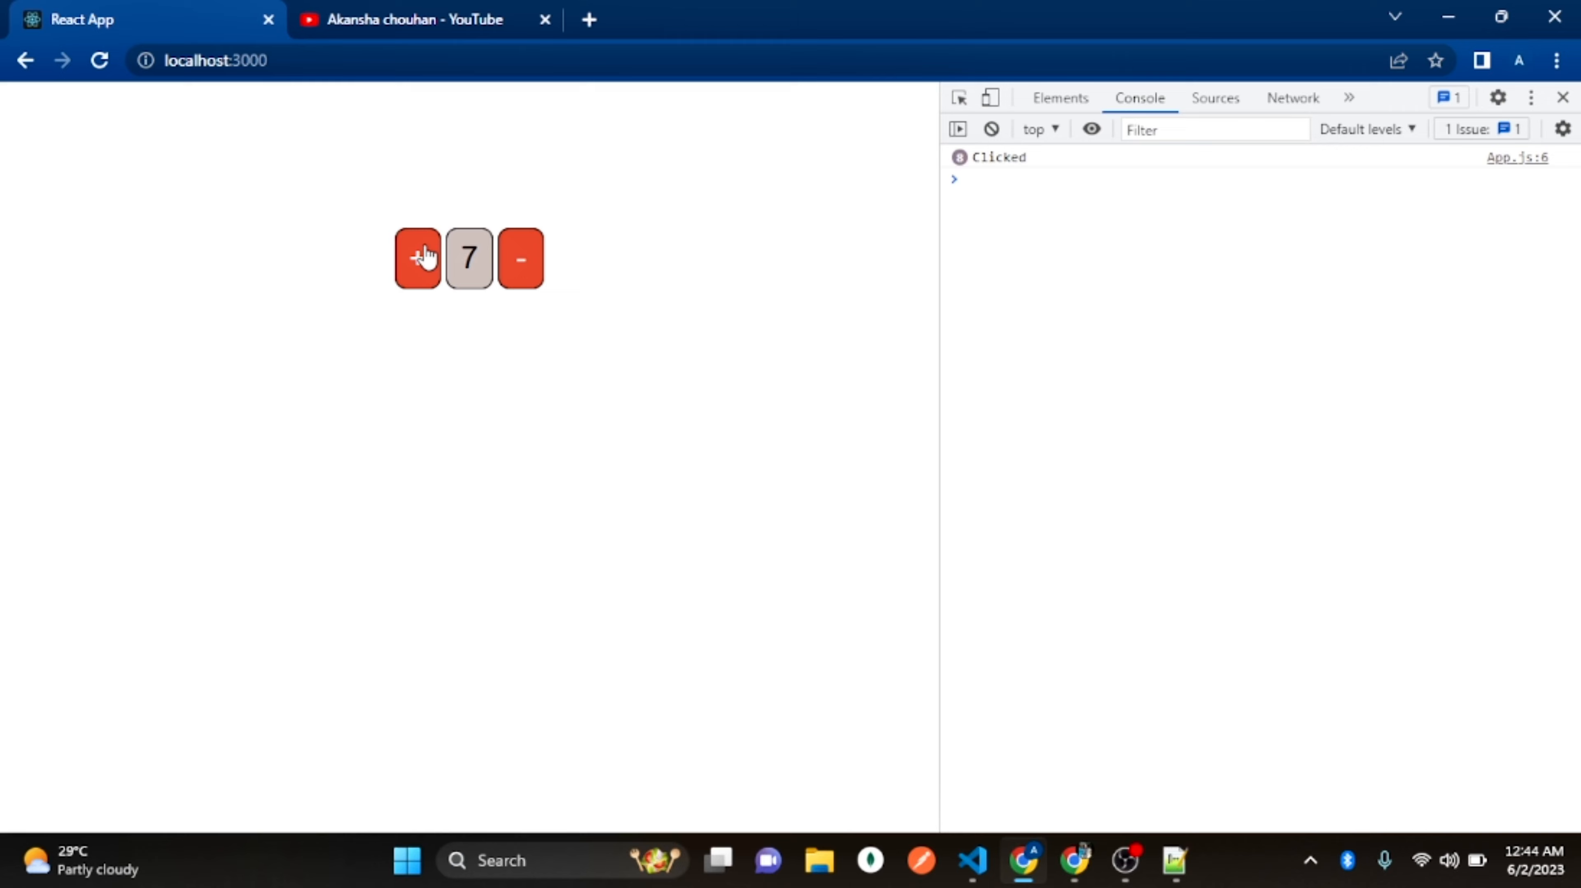
click(417, 259)
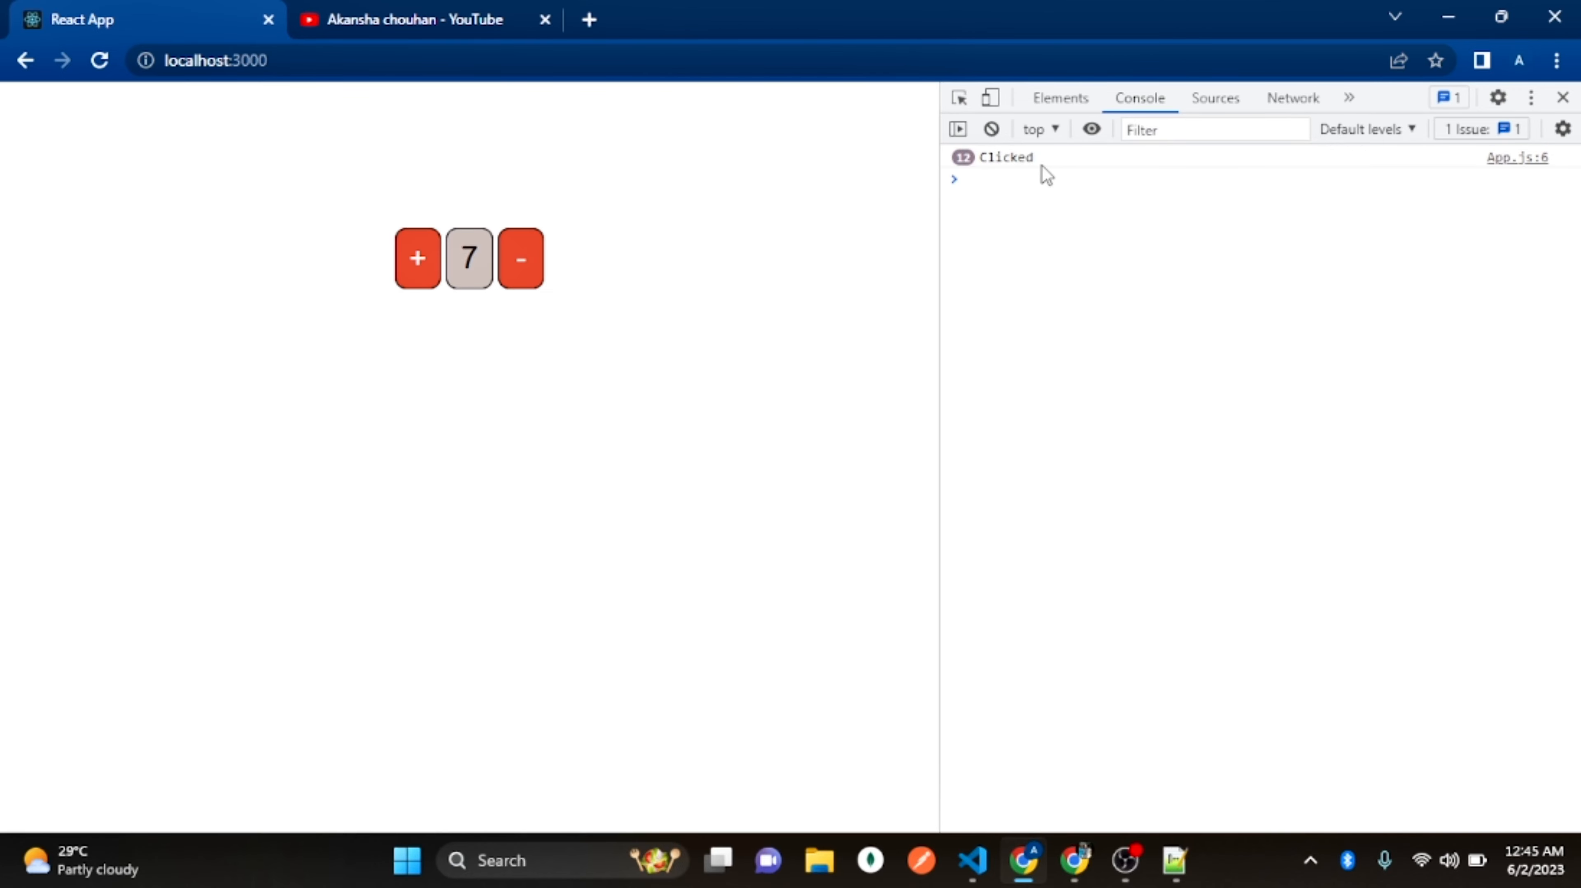
mouse_move(1561, 313)
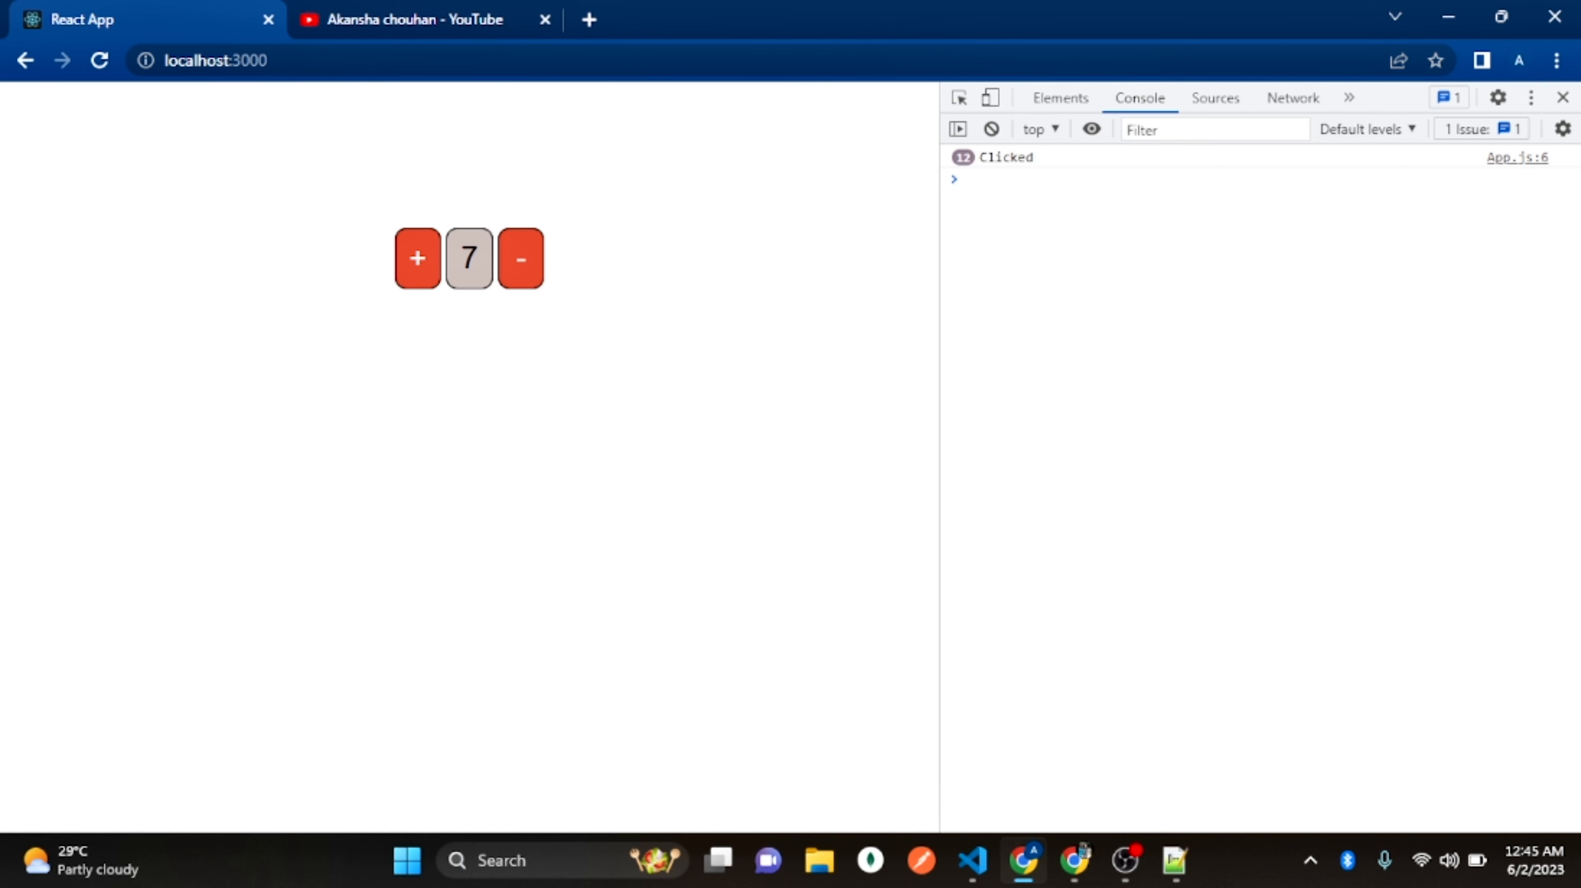
click(970, 861)
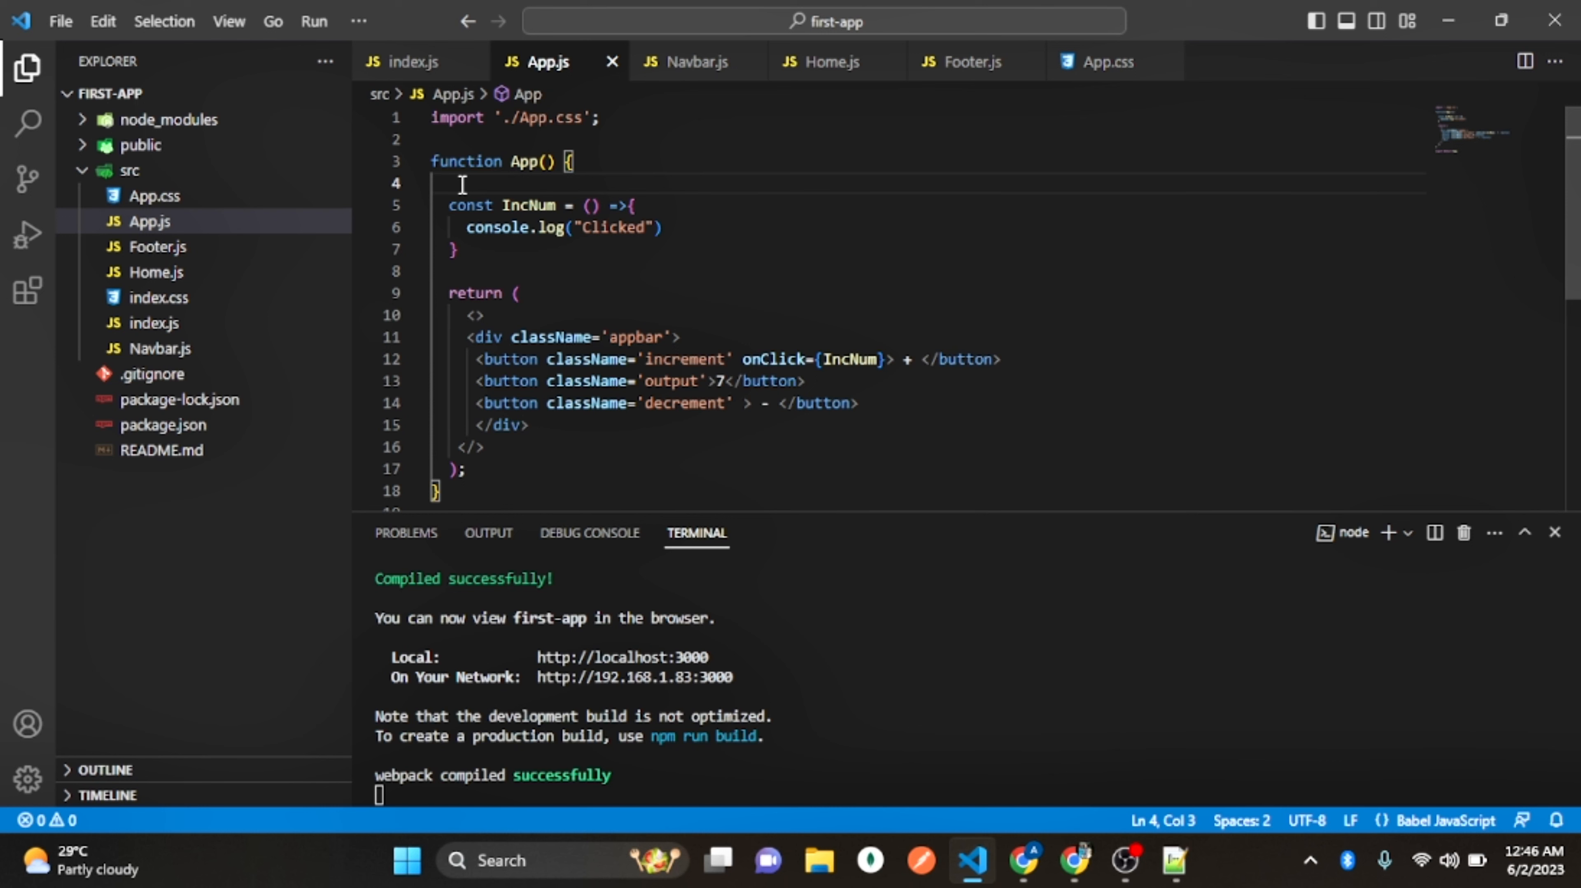
Declare const [counter, setCounter] = useState(), auto-importing useState from react
key(enter)
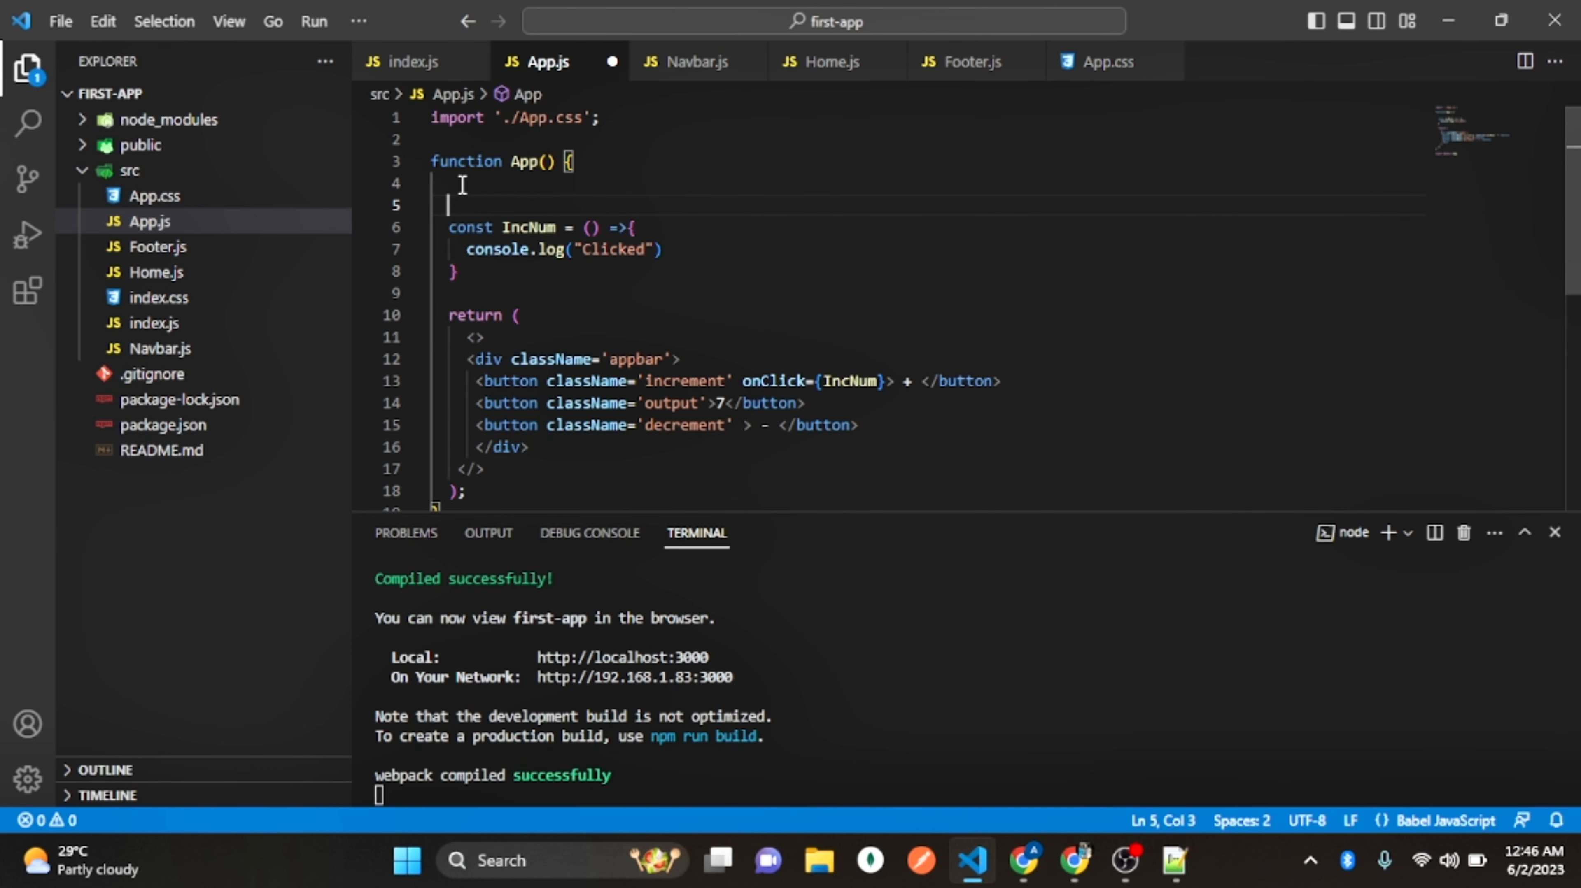
text(c)
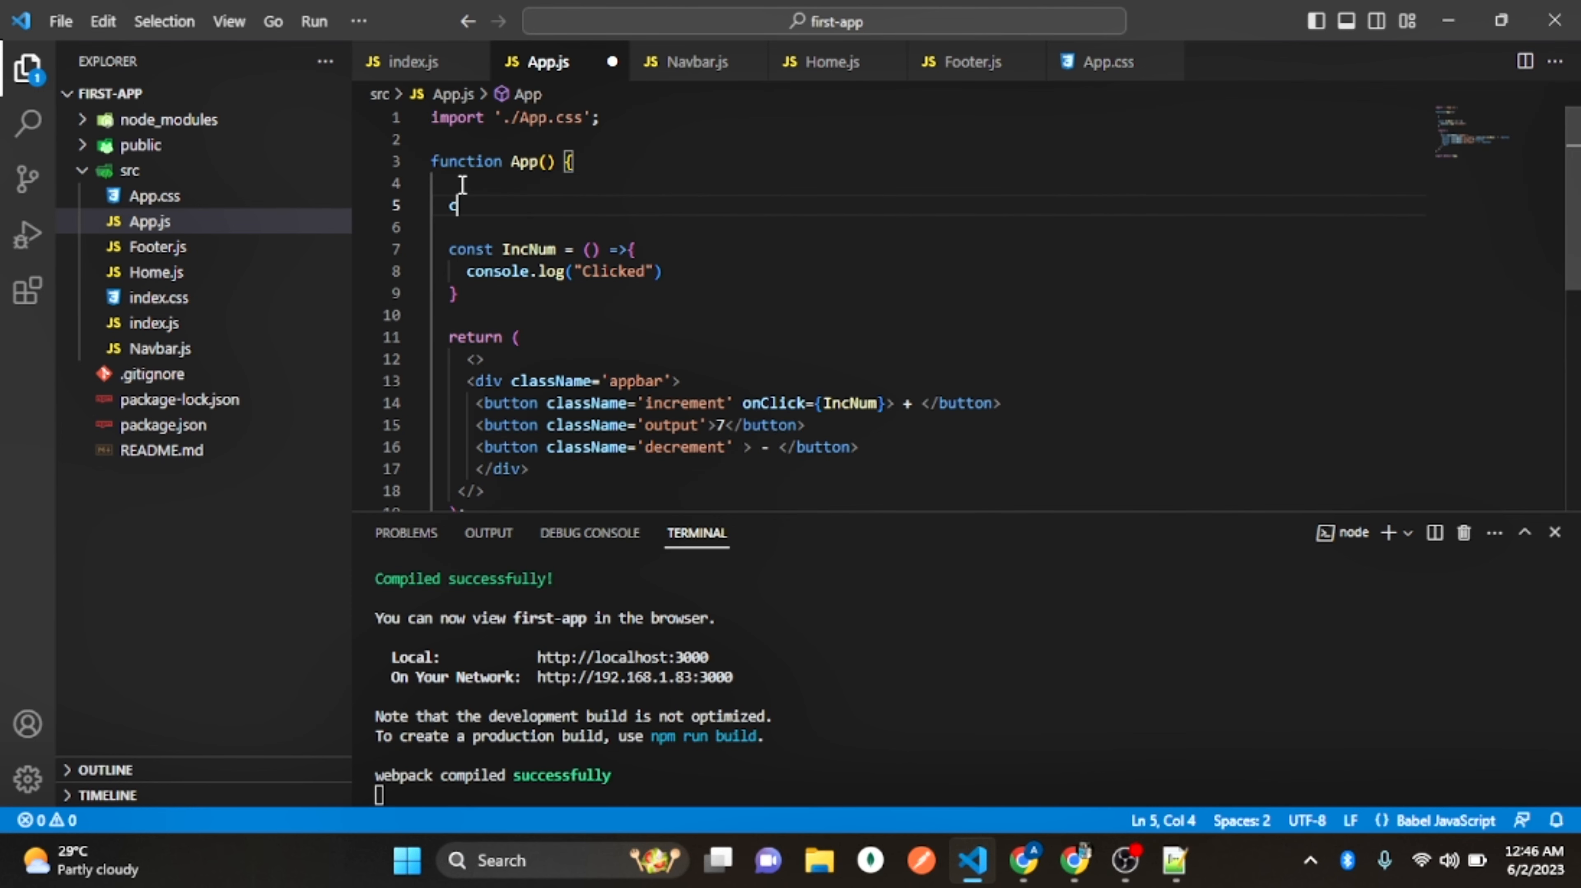
text(const)
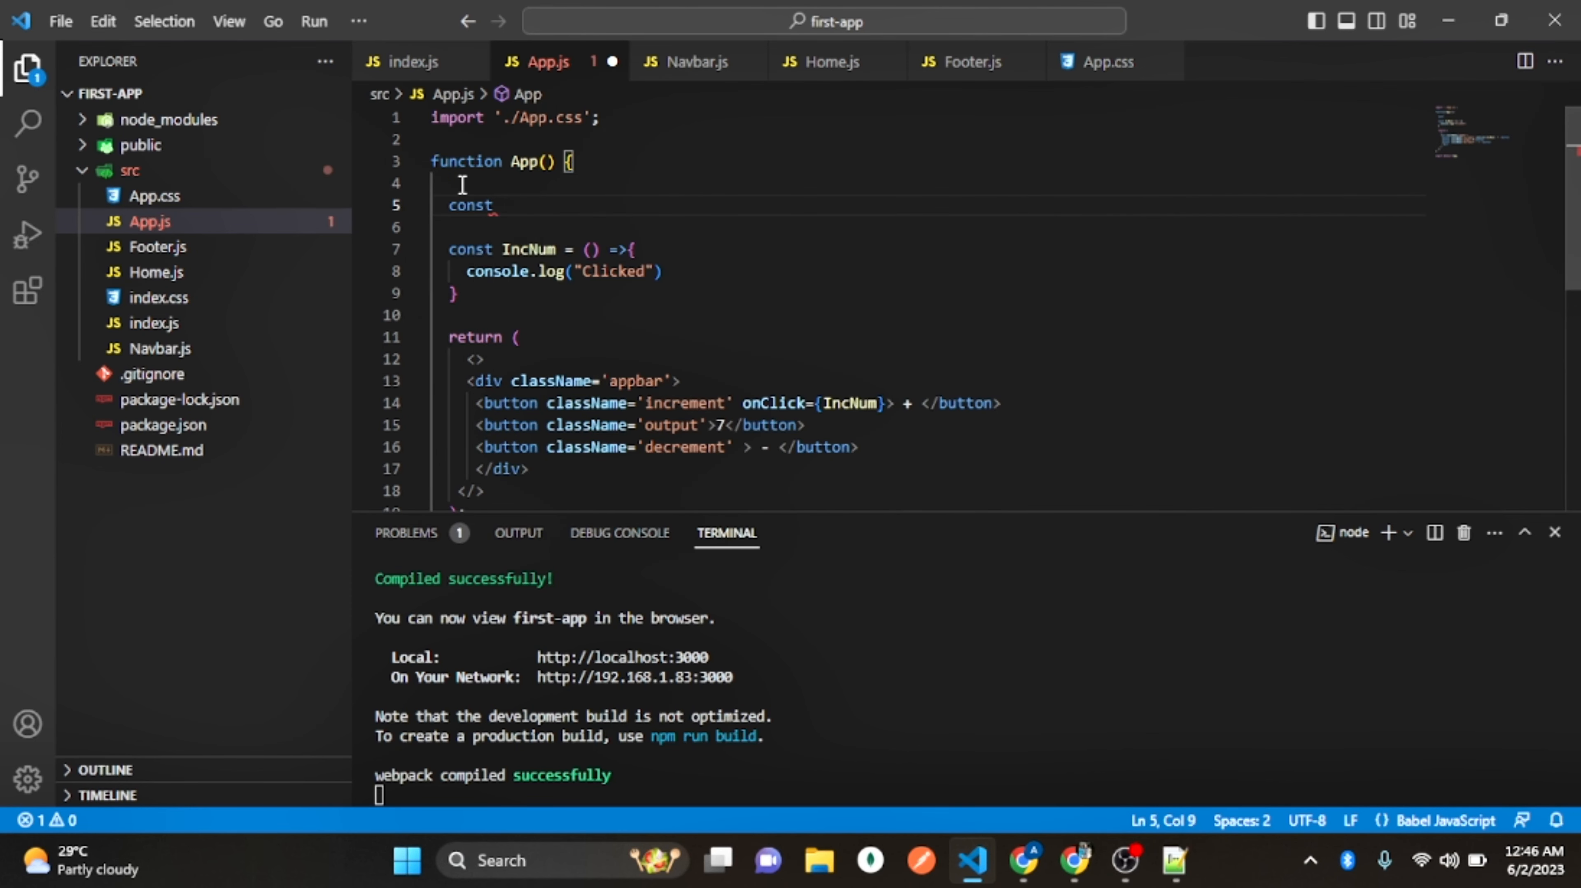
text([cou)
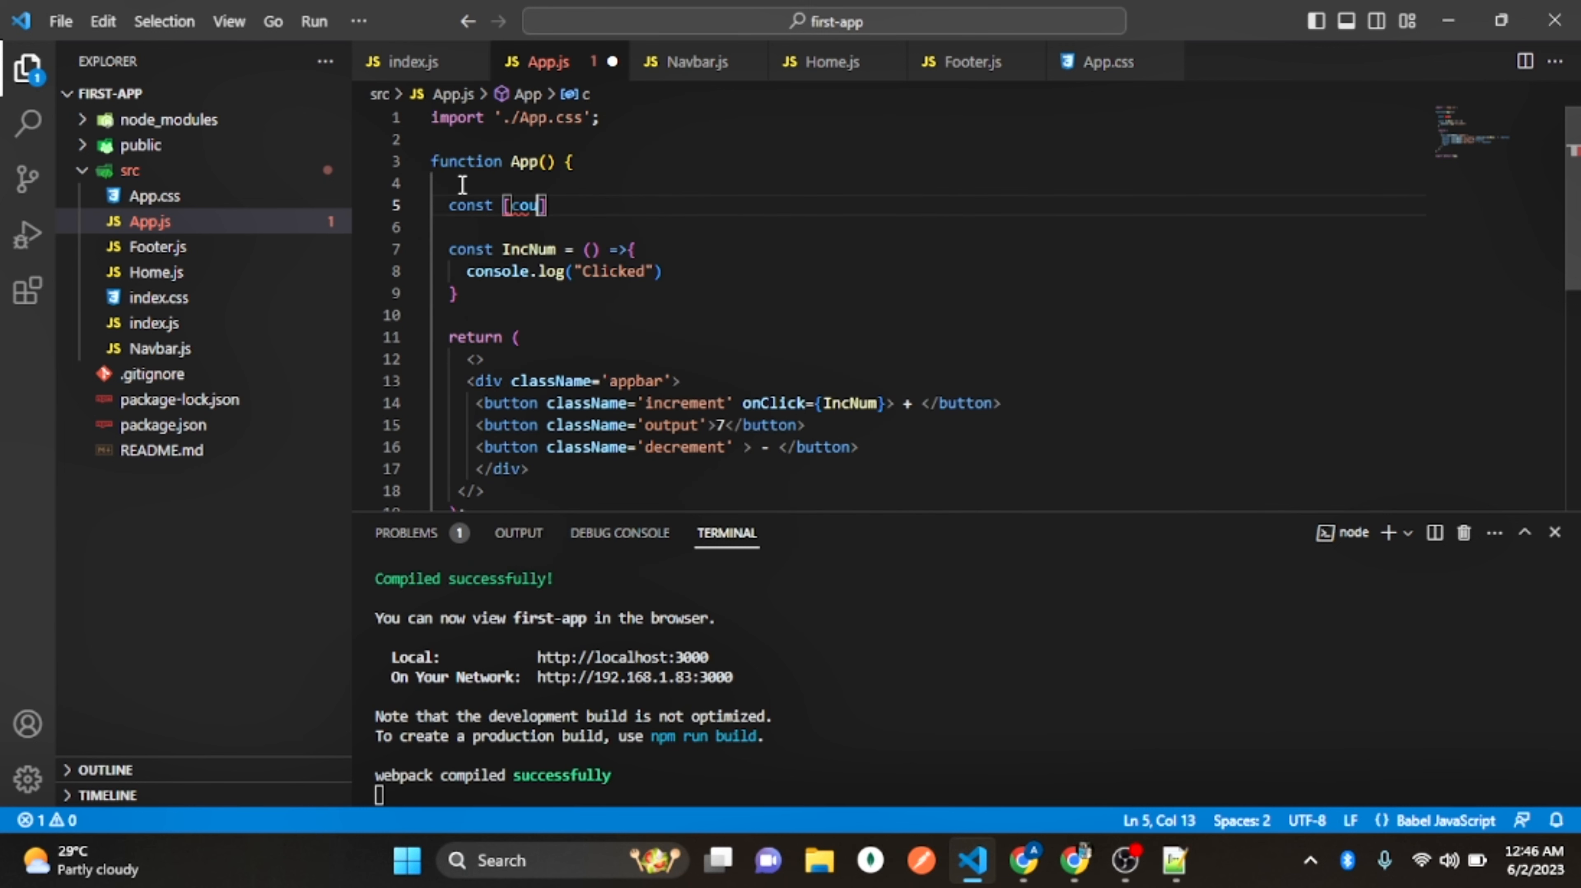
text(n)
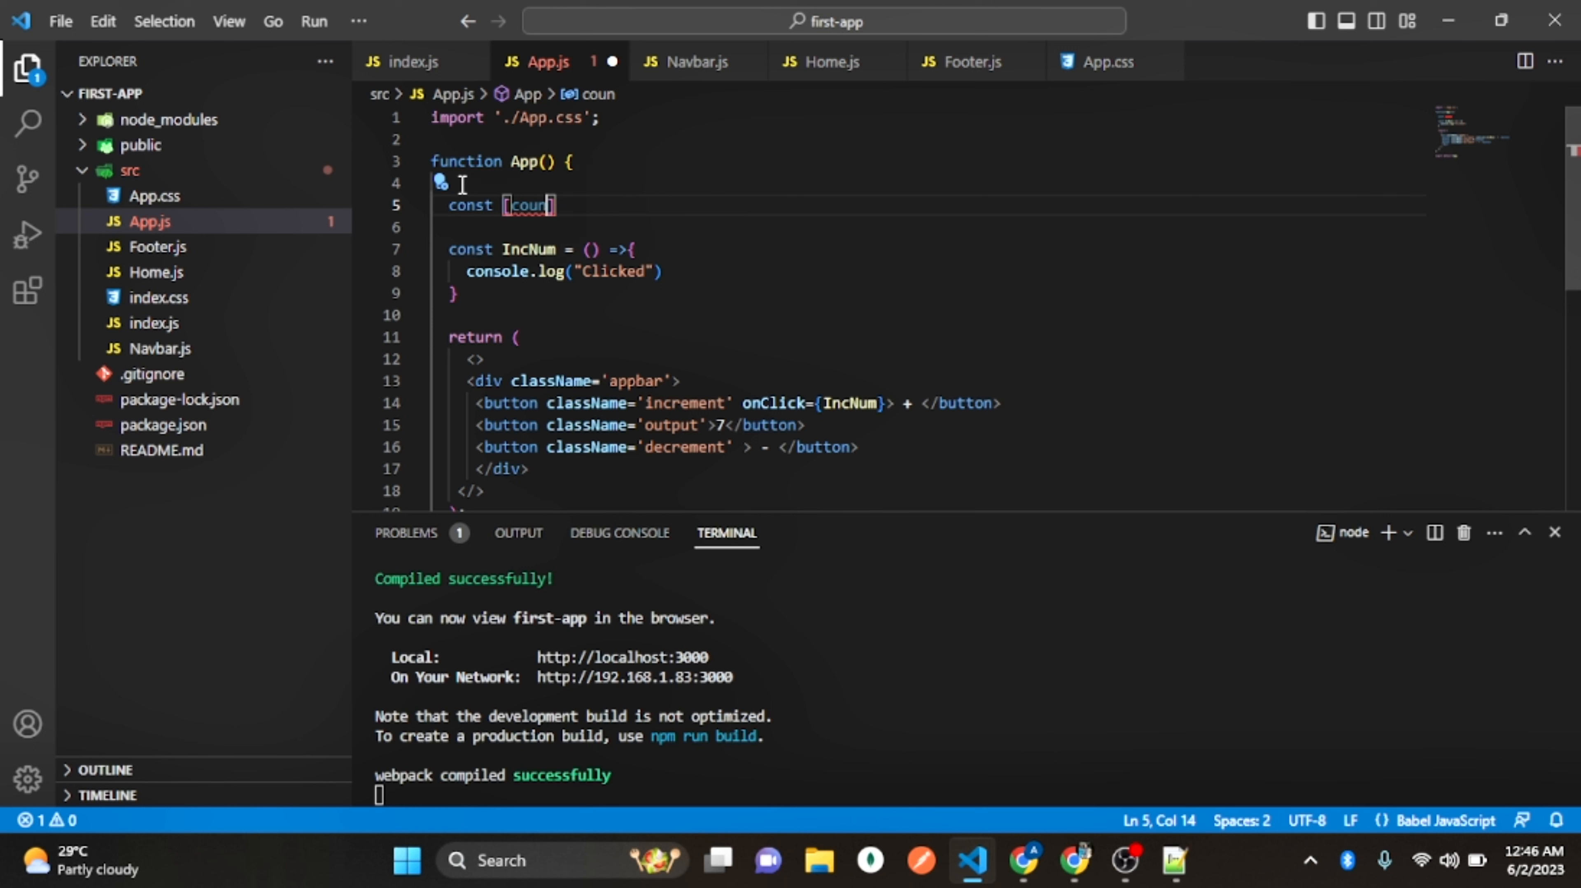
text(er,)
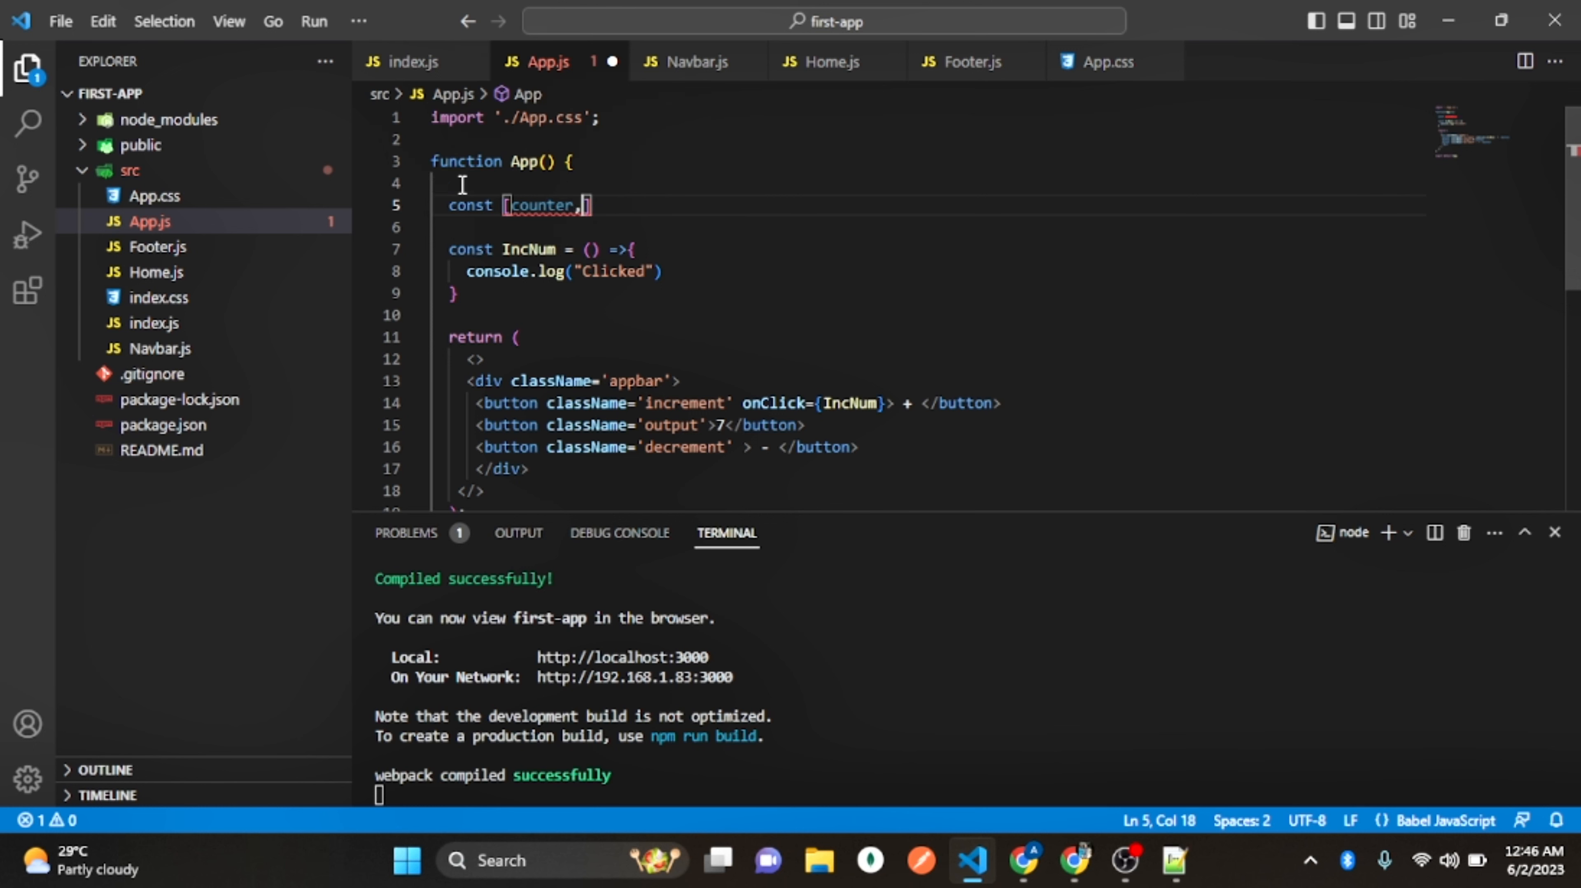
text(setCounter)
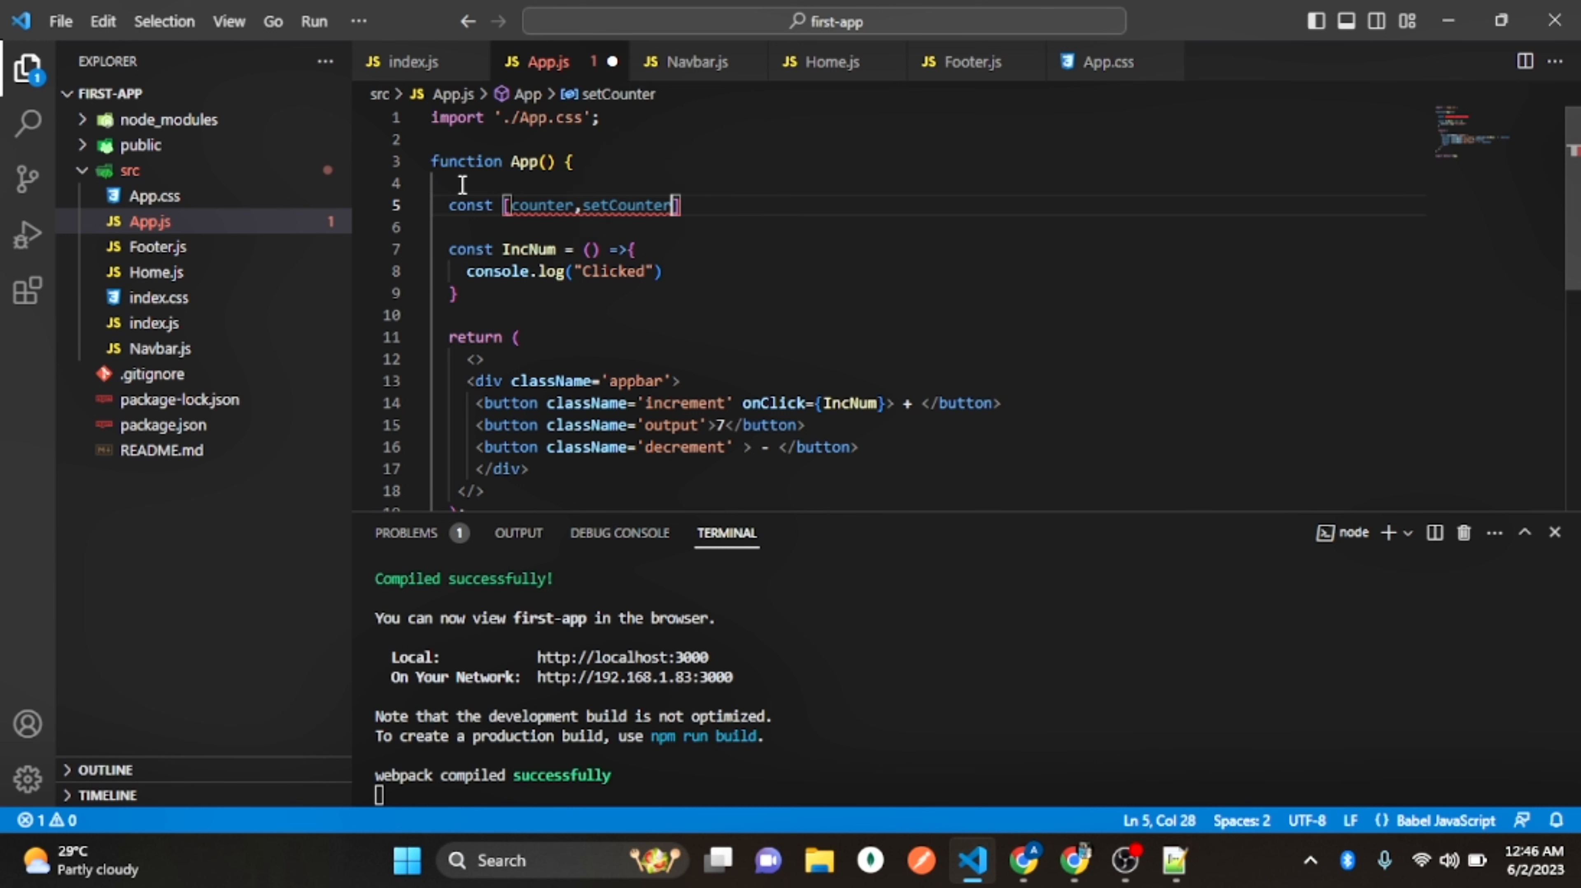
text(n =)
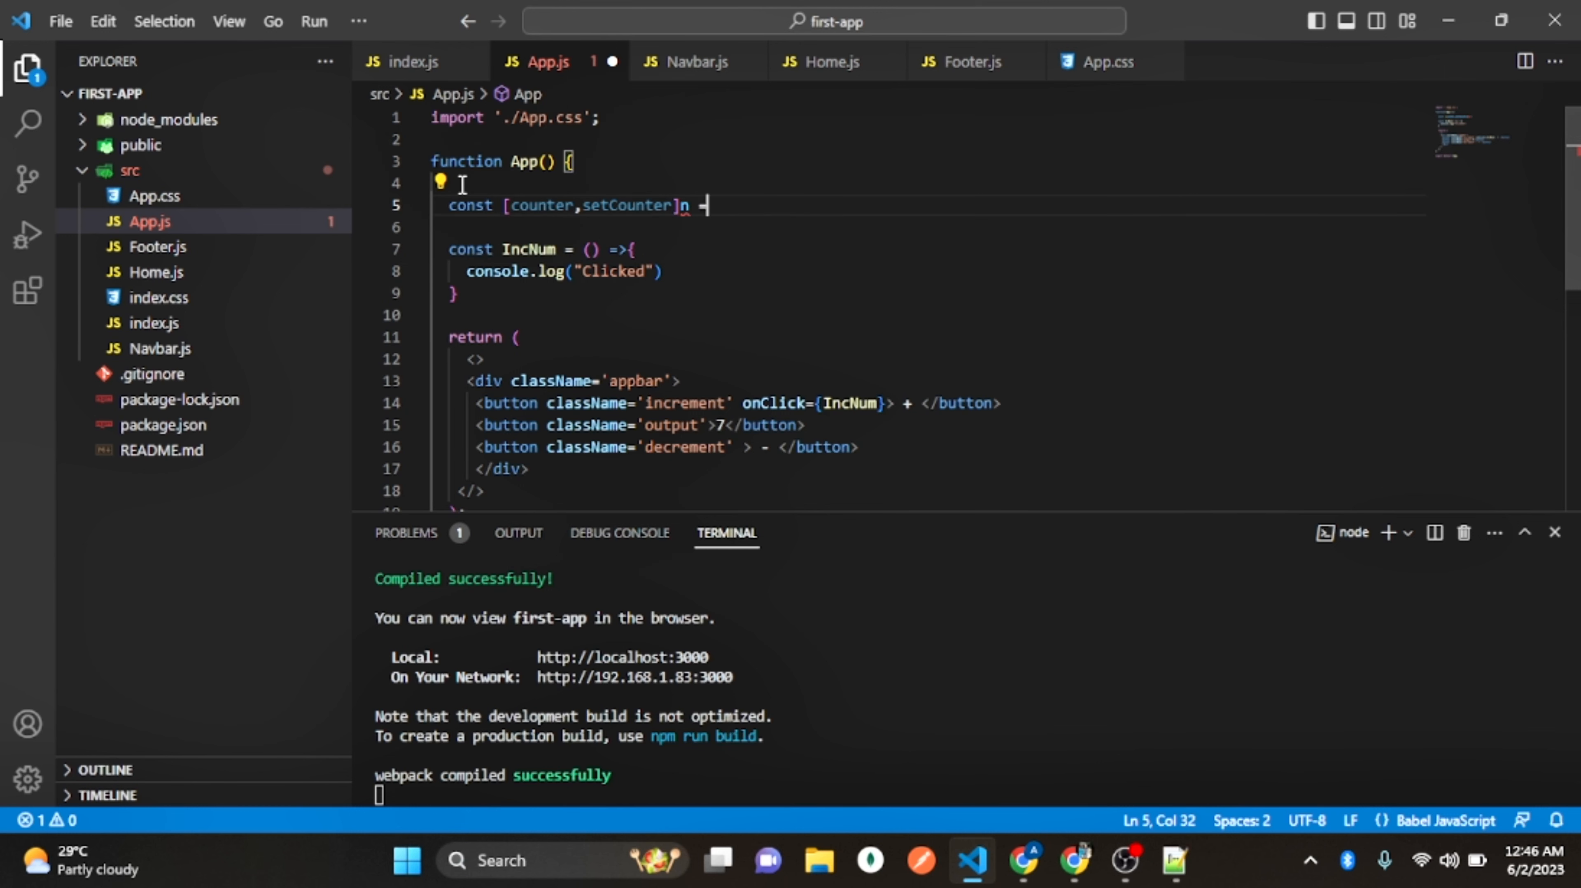
text(useState)
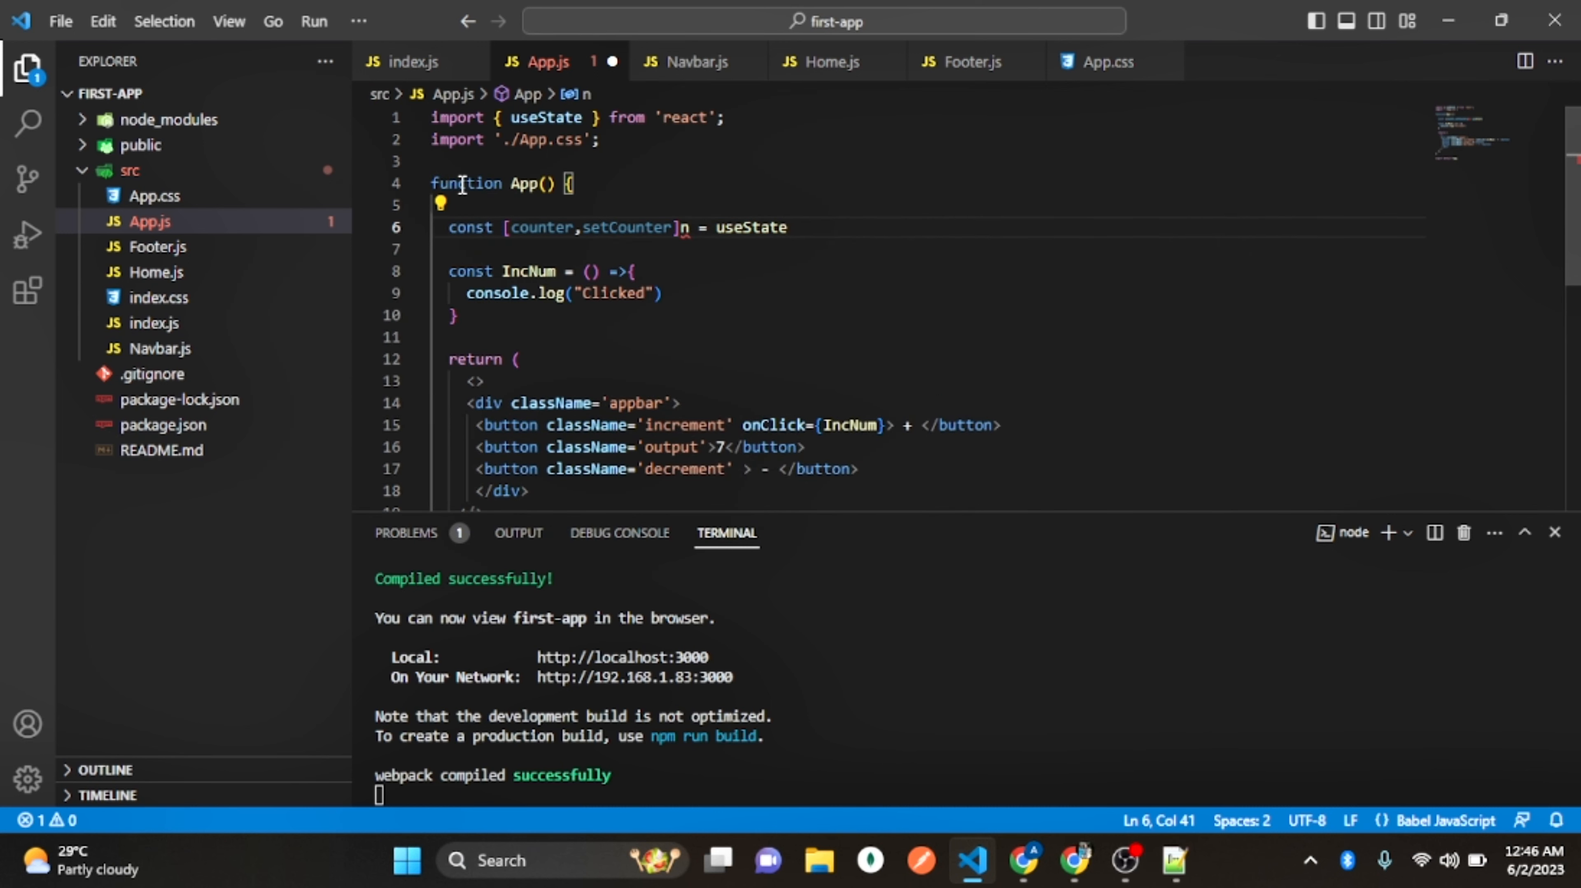
text(())
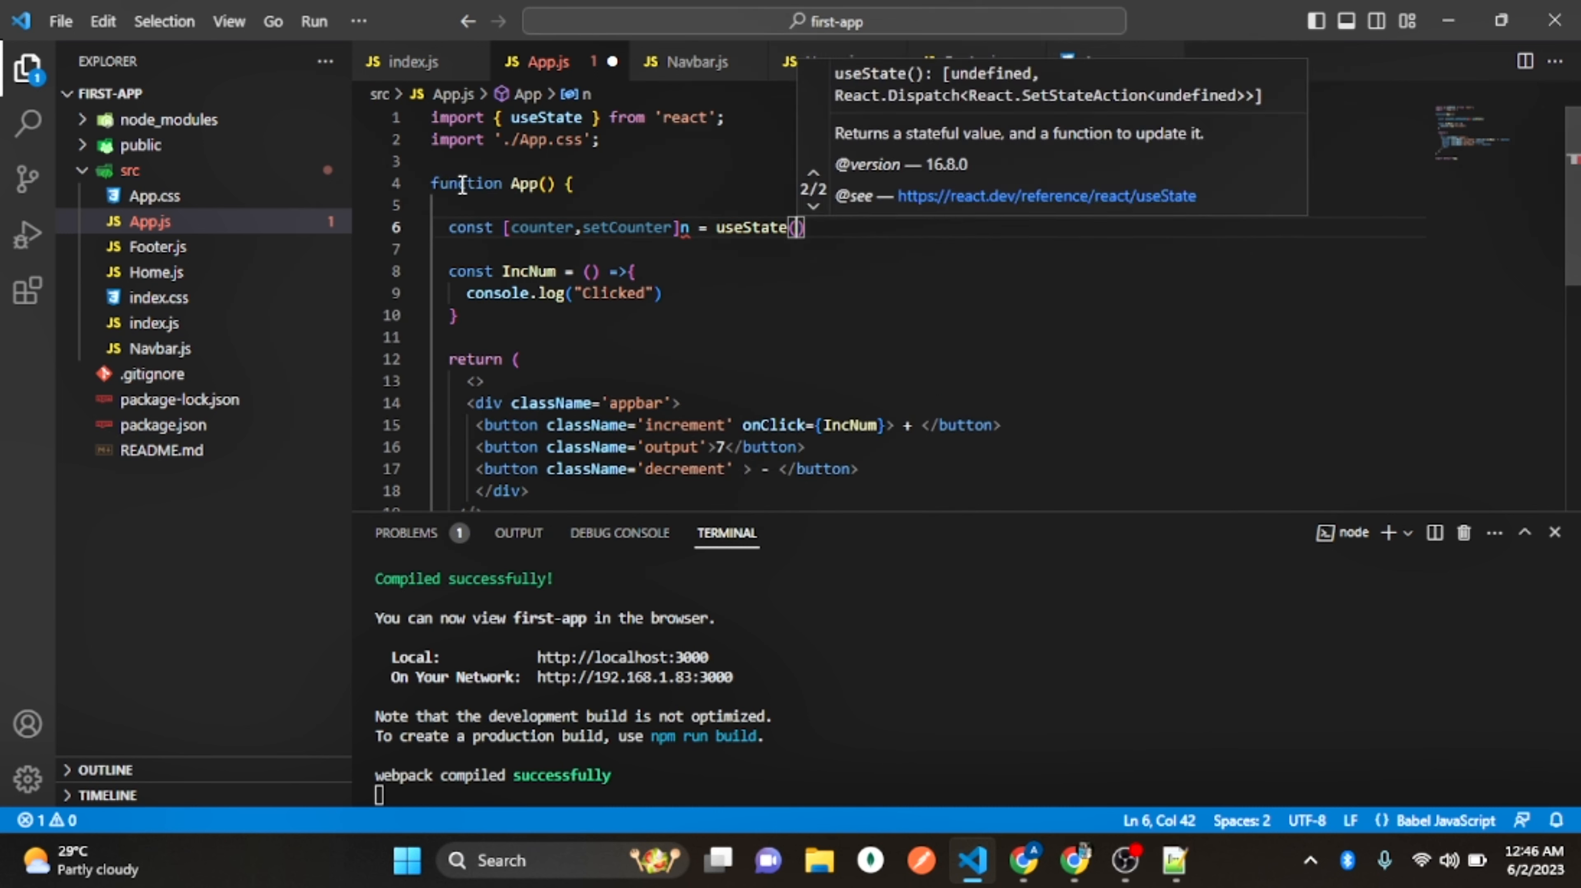
mouse_move(545, 116)
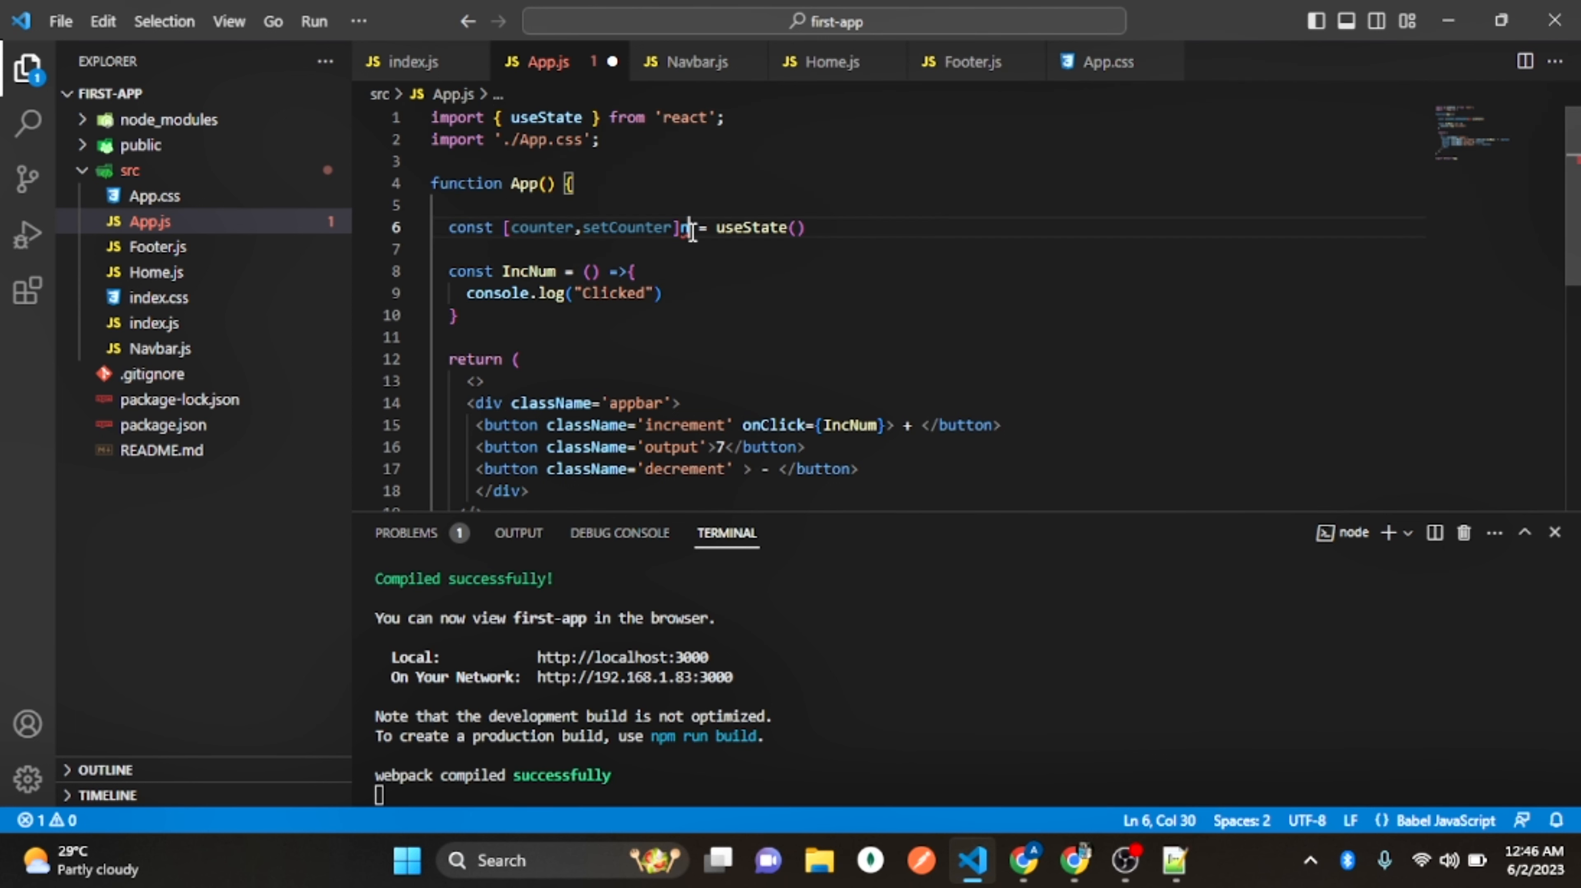
key(Backspace)
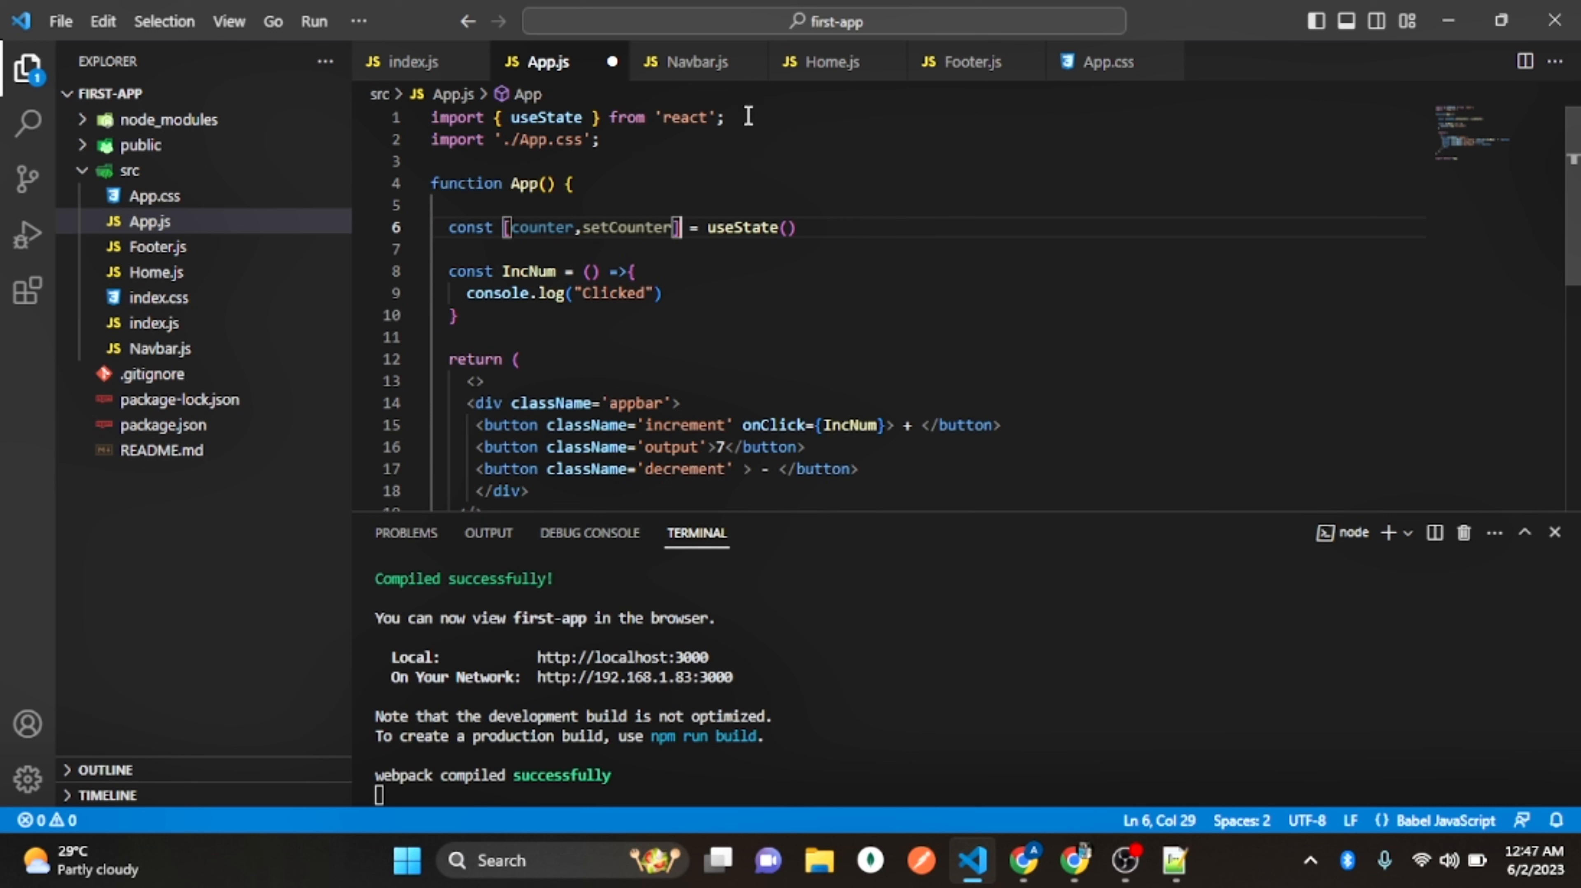
Initialise the counter state to 0
click(726, 117)
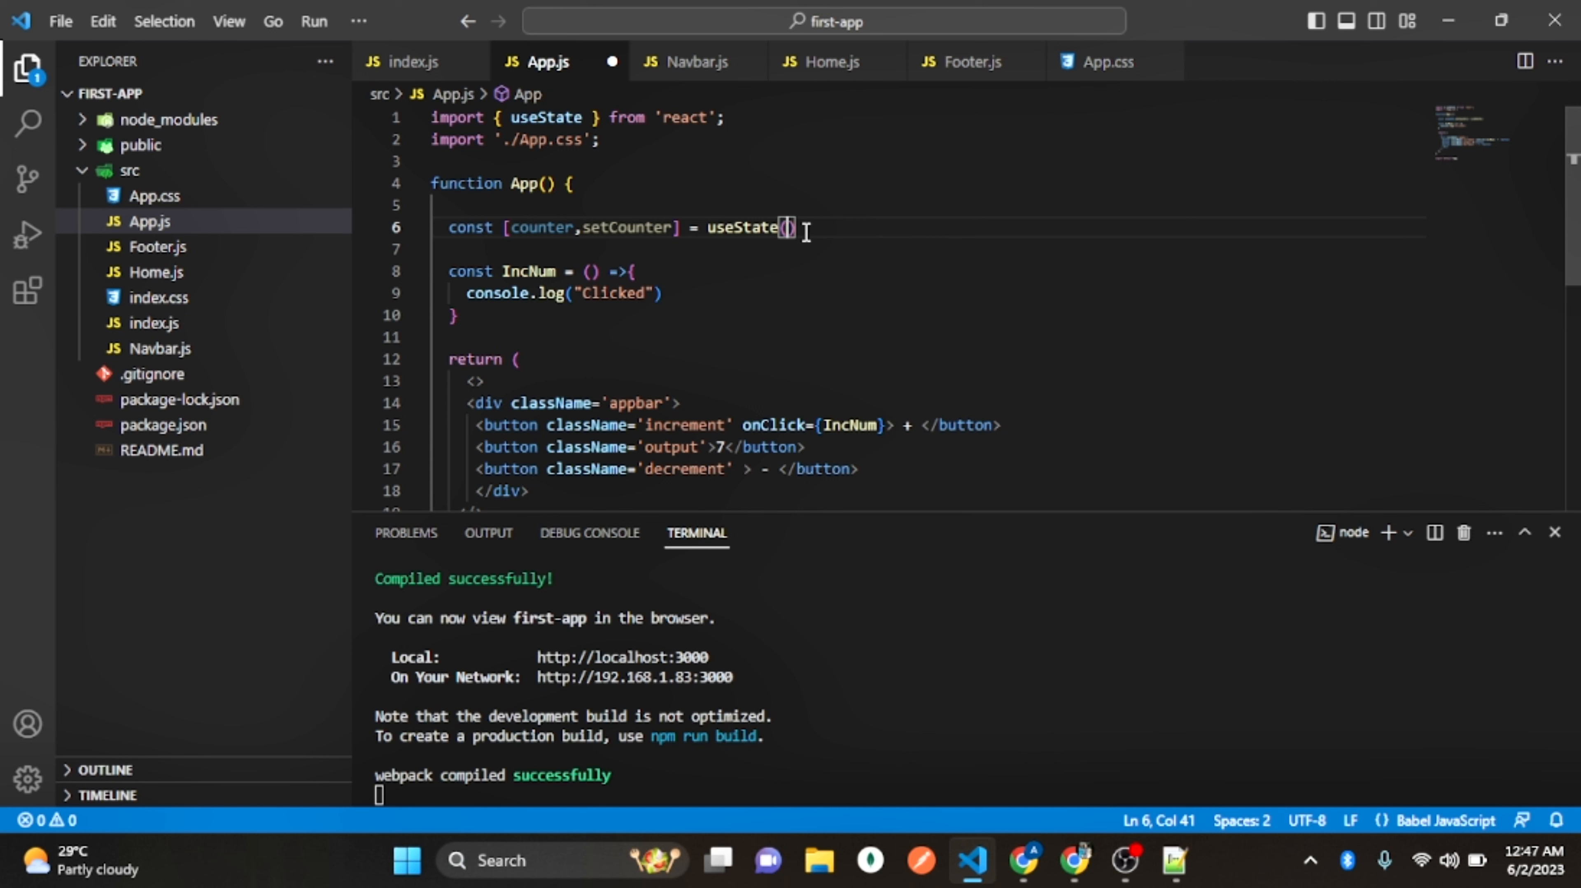
text(0)
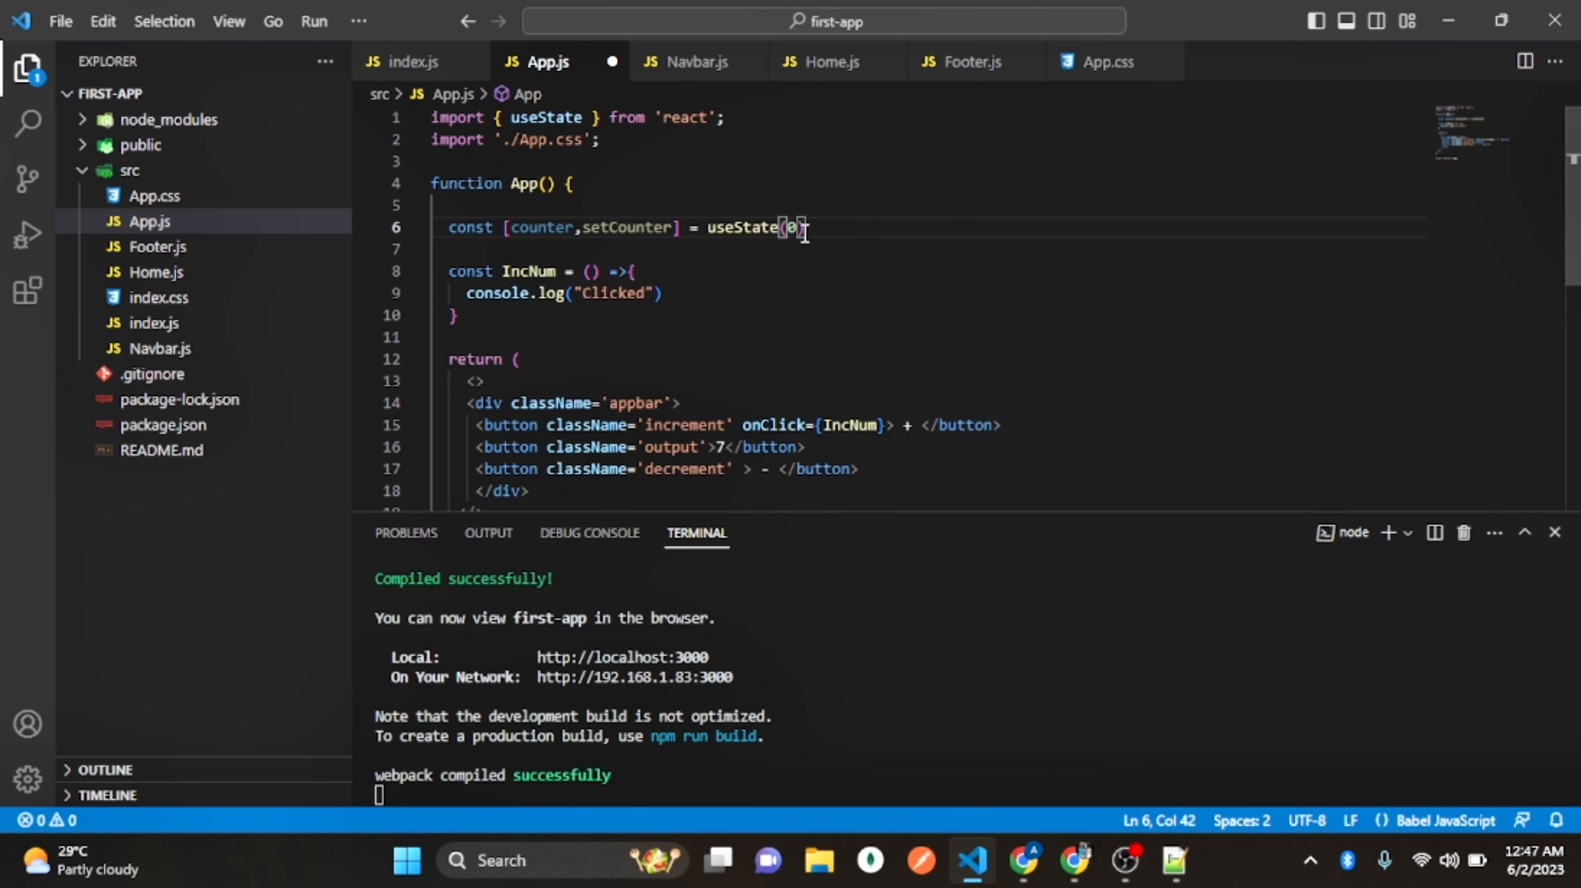
double_click(542, 227)
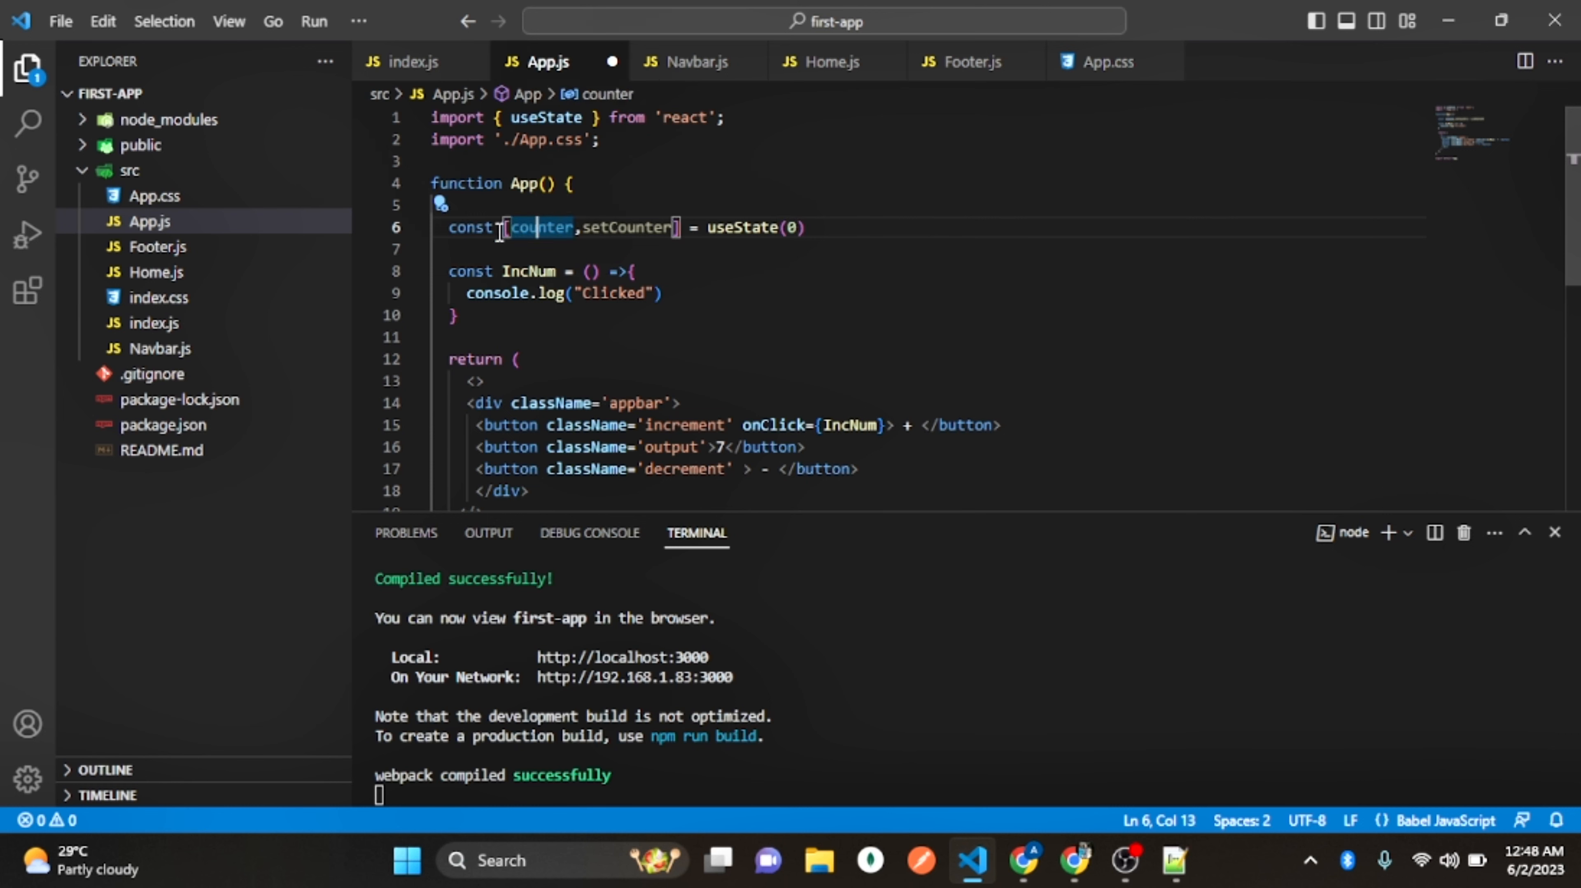
Replace the output button's hard-coded 7 with {counter} so the page renders 0
drag(504, 227, 600, 227)
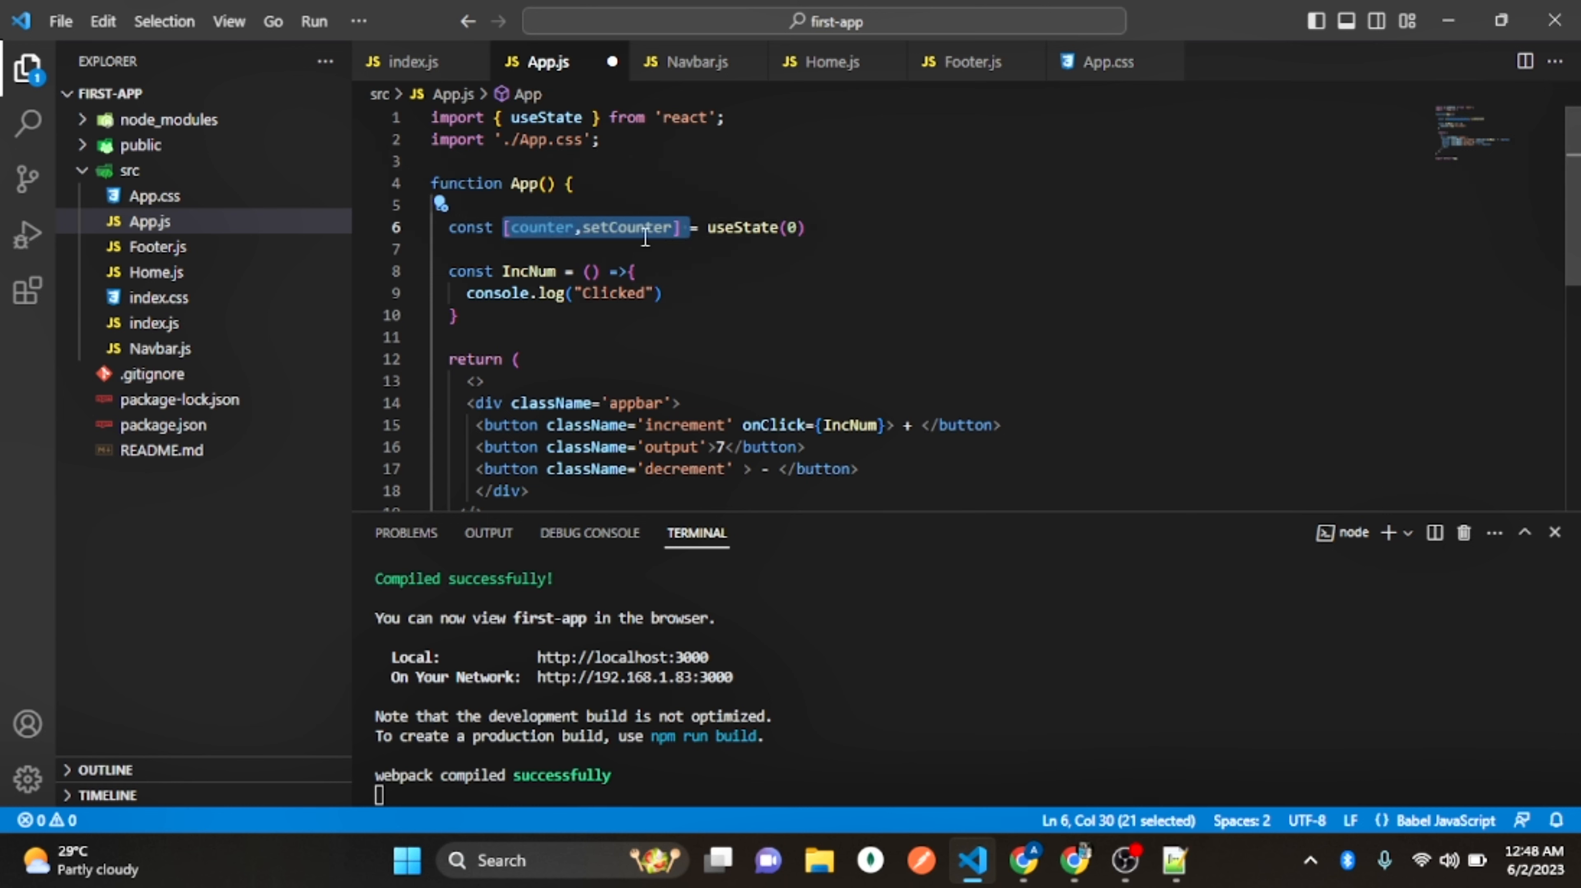
double_click(540, 228)
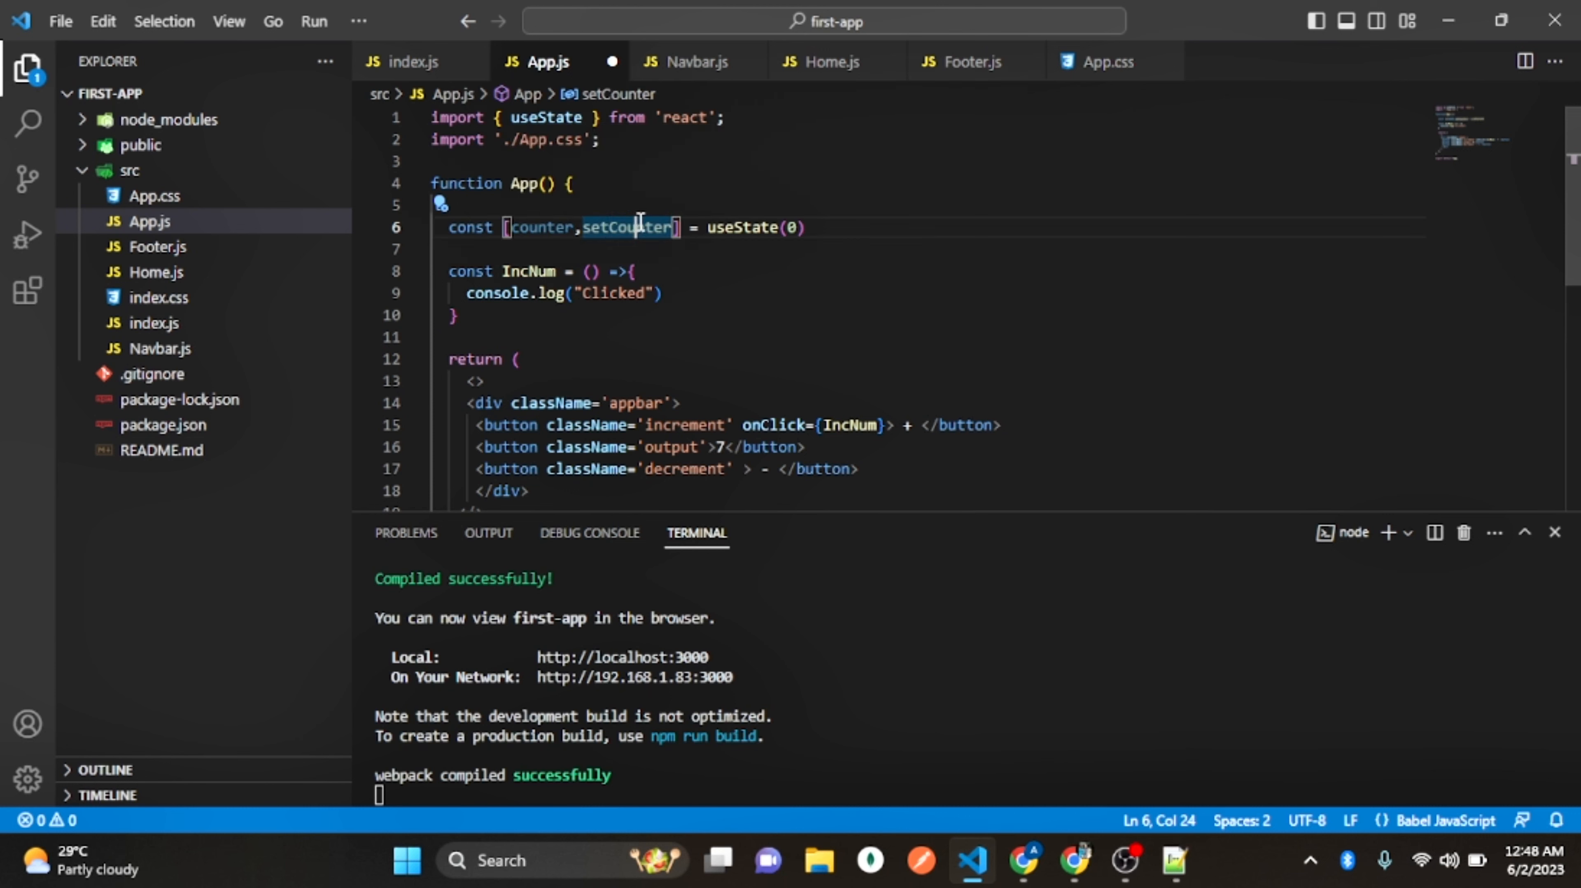
mouse_move(637, 227)
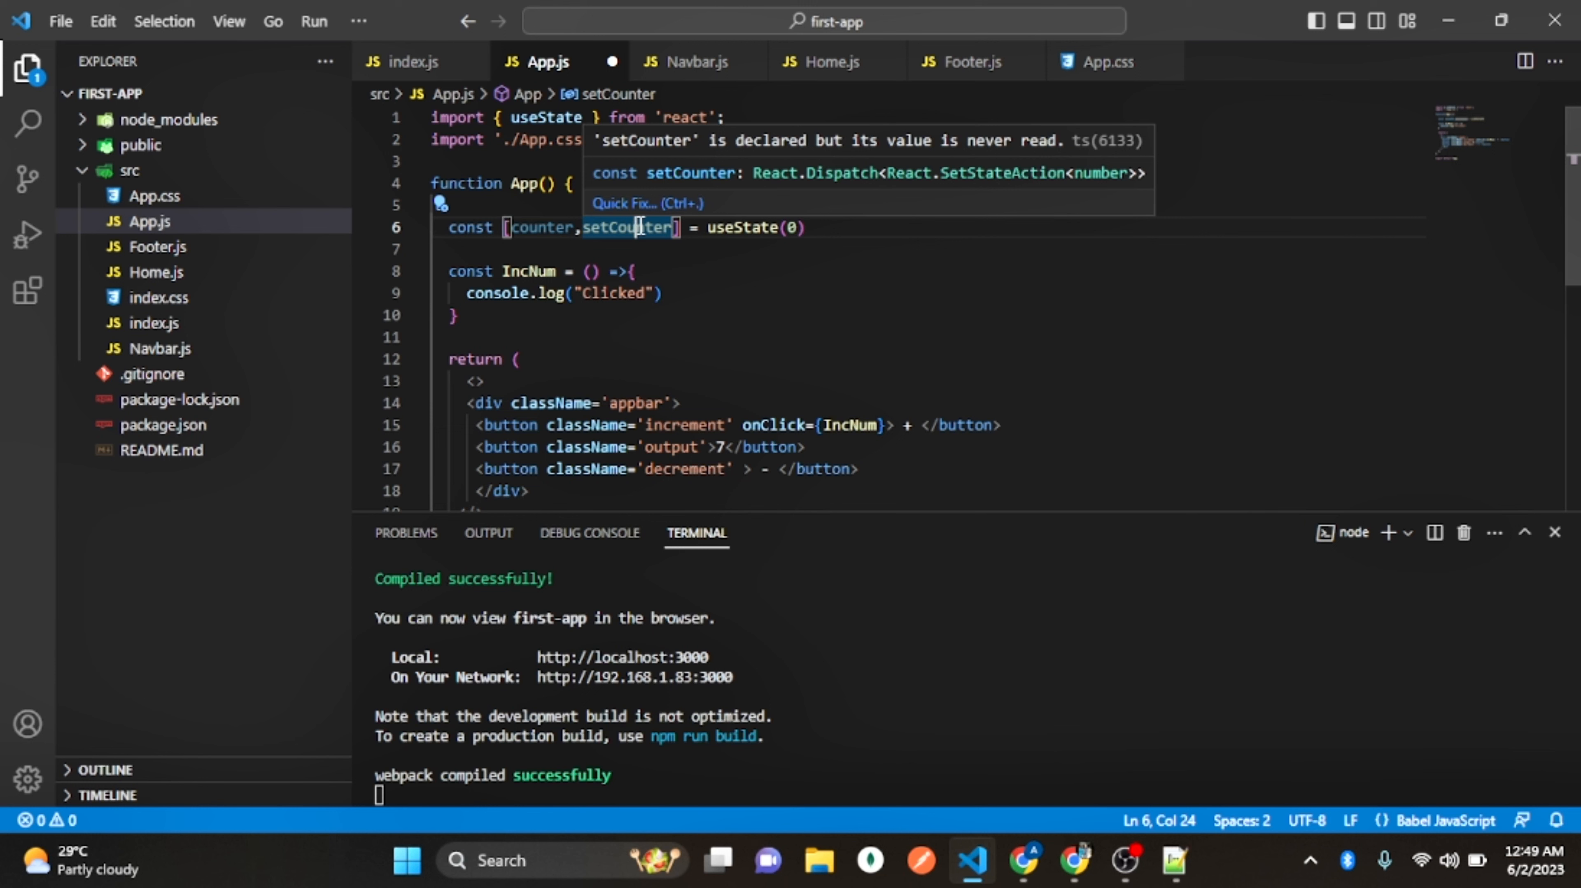
click(726, 447)
text({)
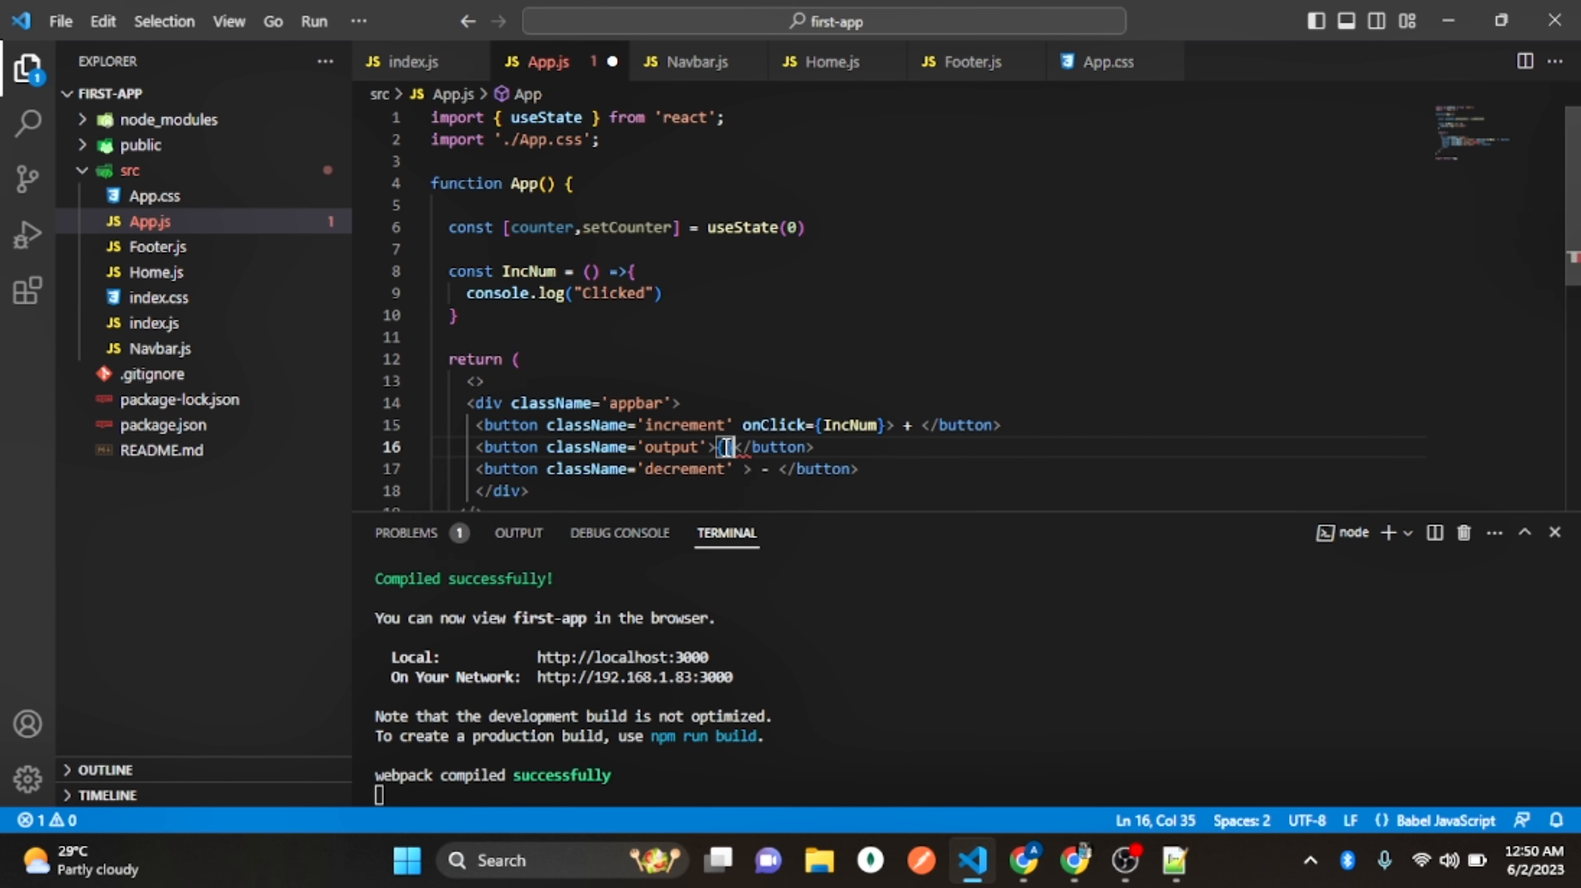
text(Coun)
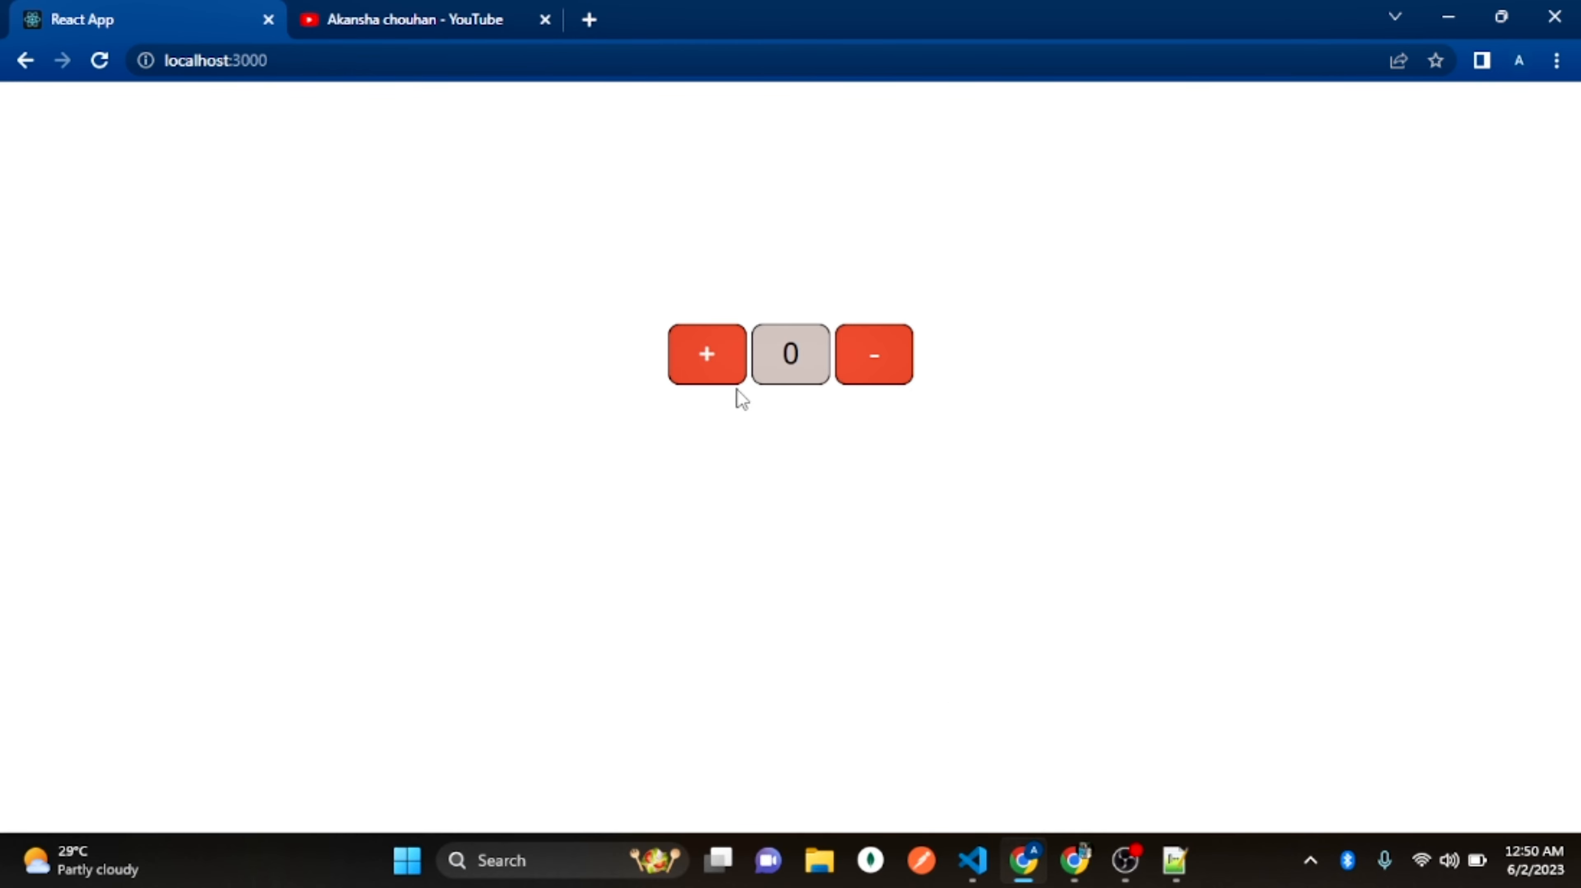
mouse_move(746, 658)
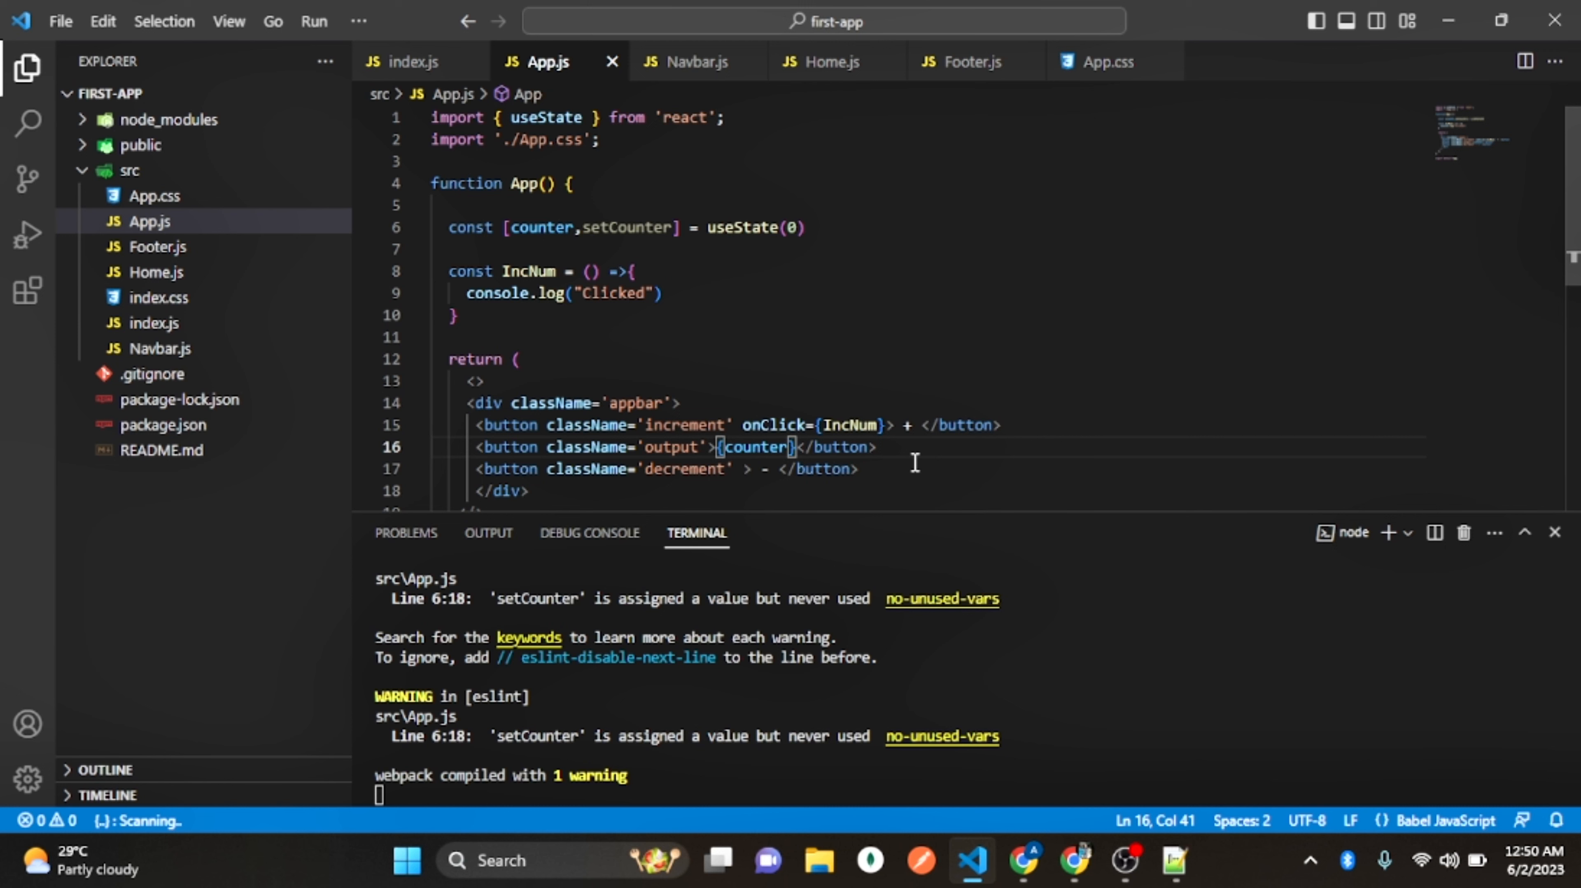
mouse_move(628, 225)
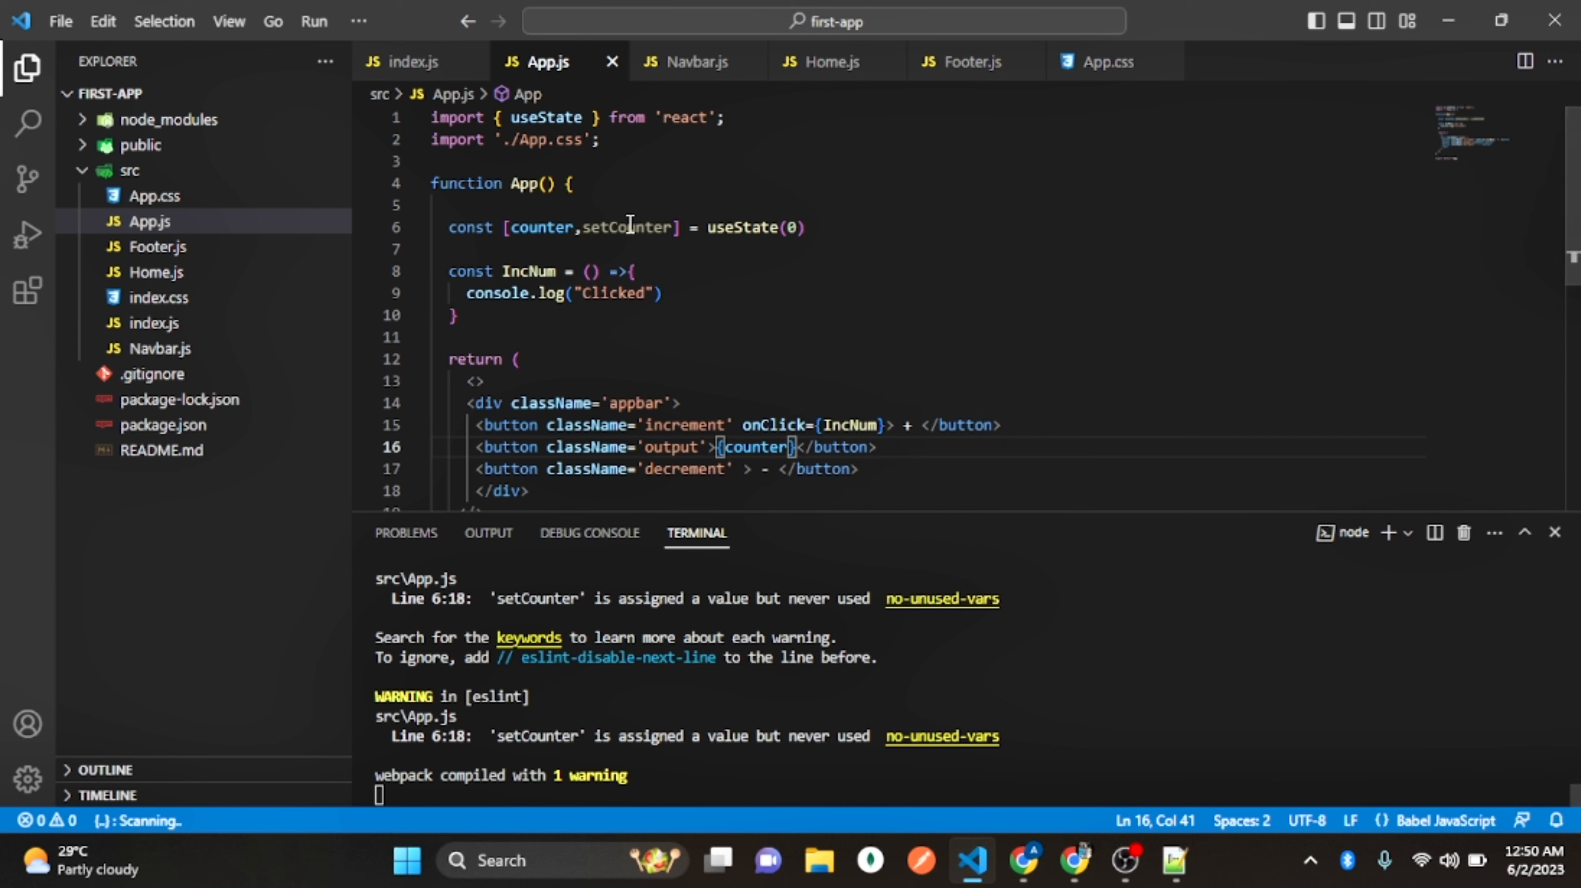
Make IncNum call setCounter(counter + 1) instead of logging
double_click(495, 293)
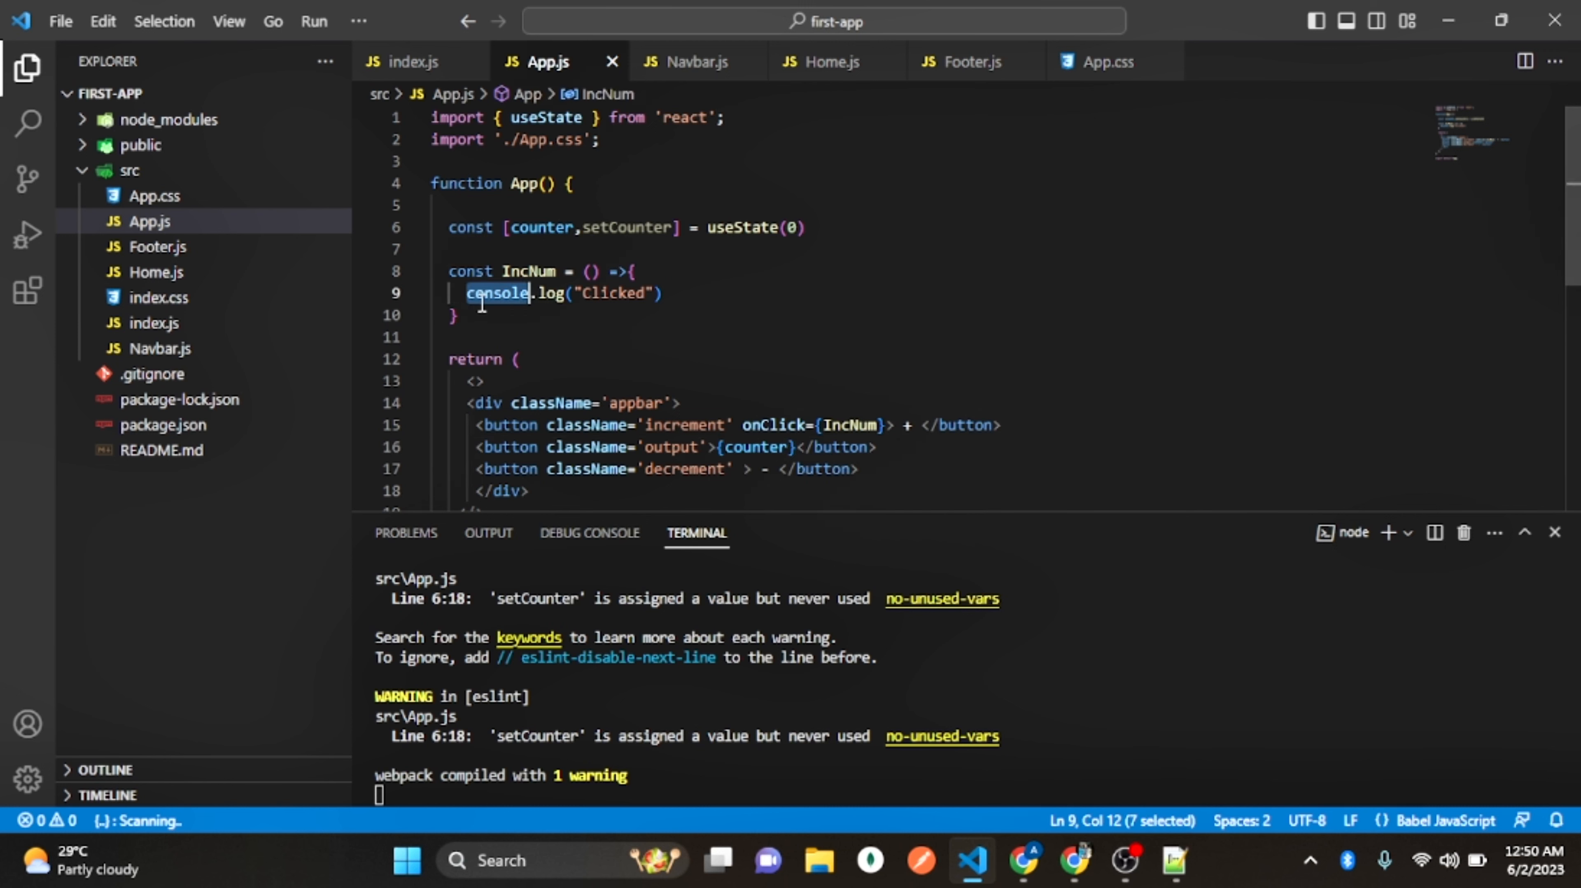
key(Delete)
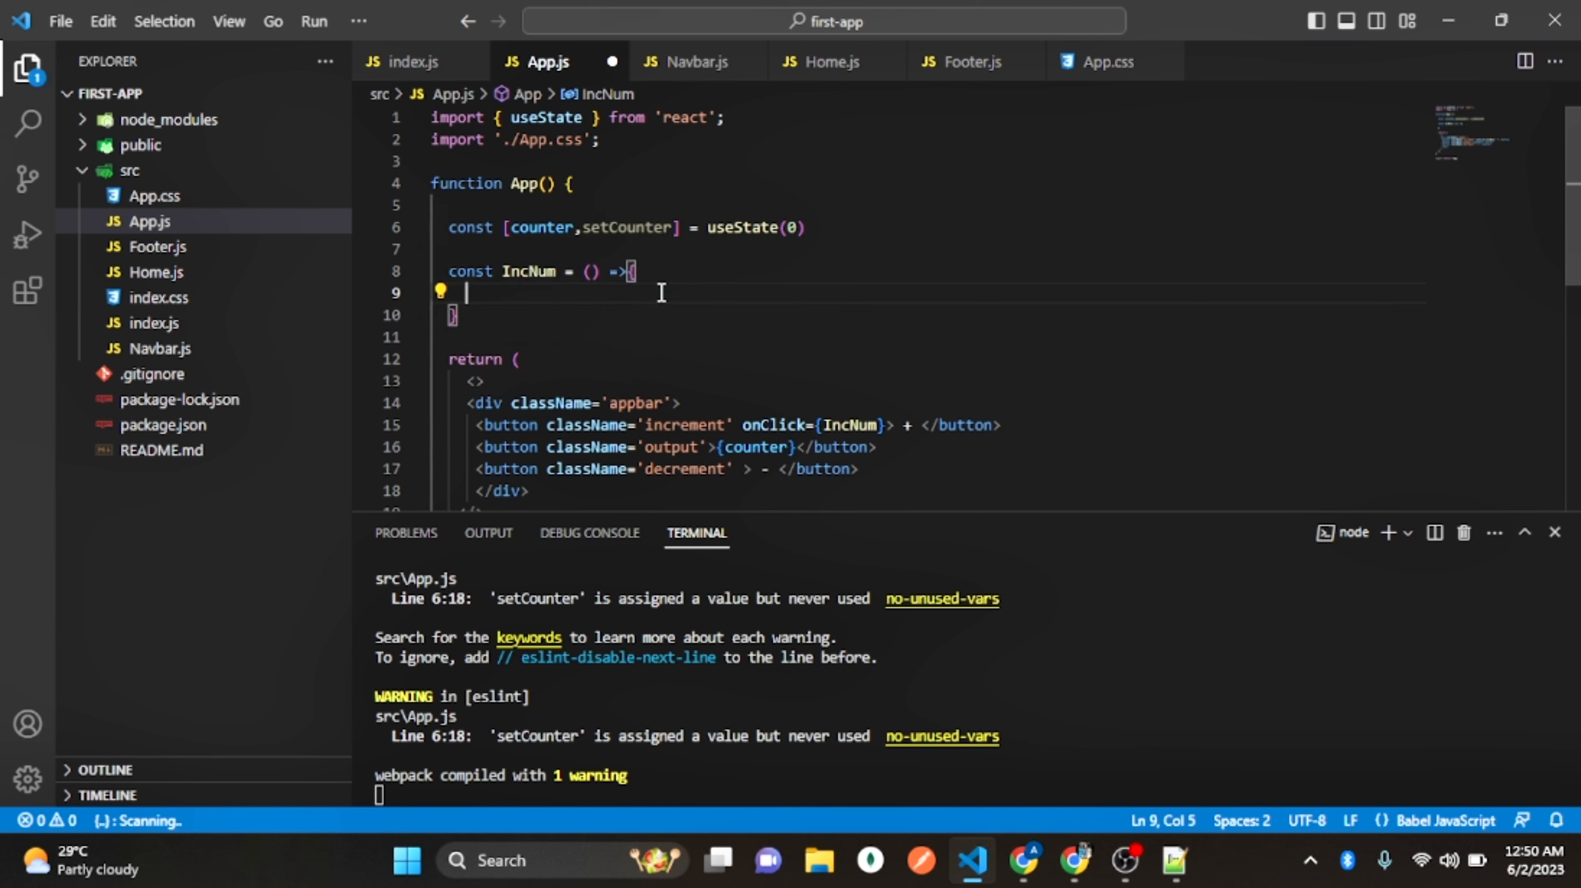
text(setCounter()
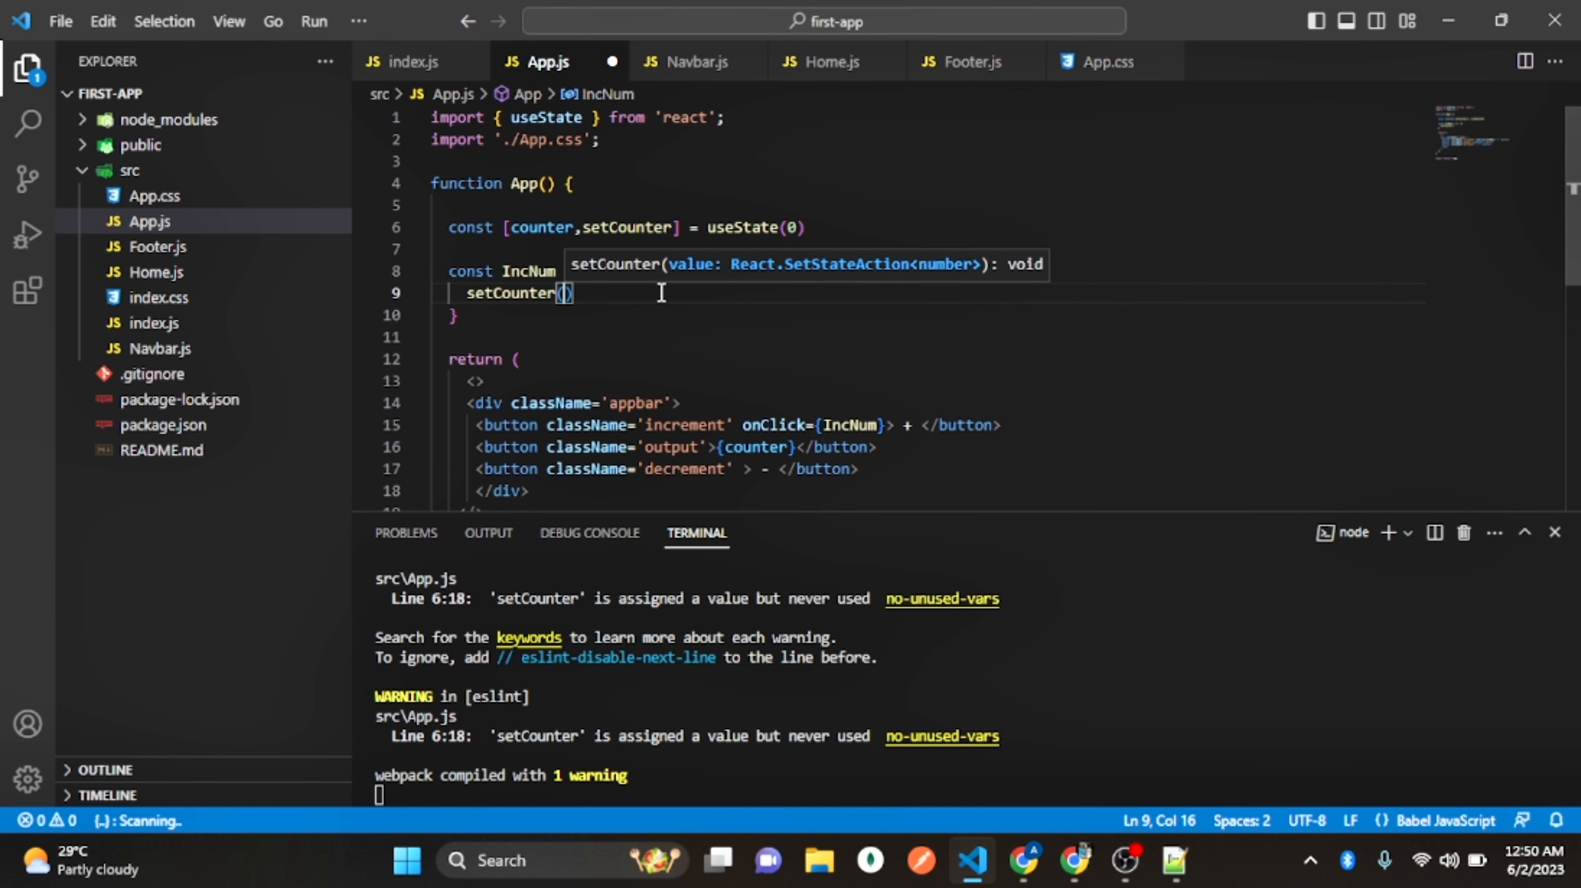
text(counter +)
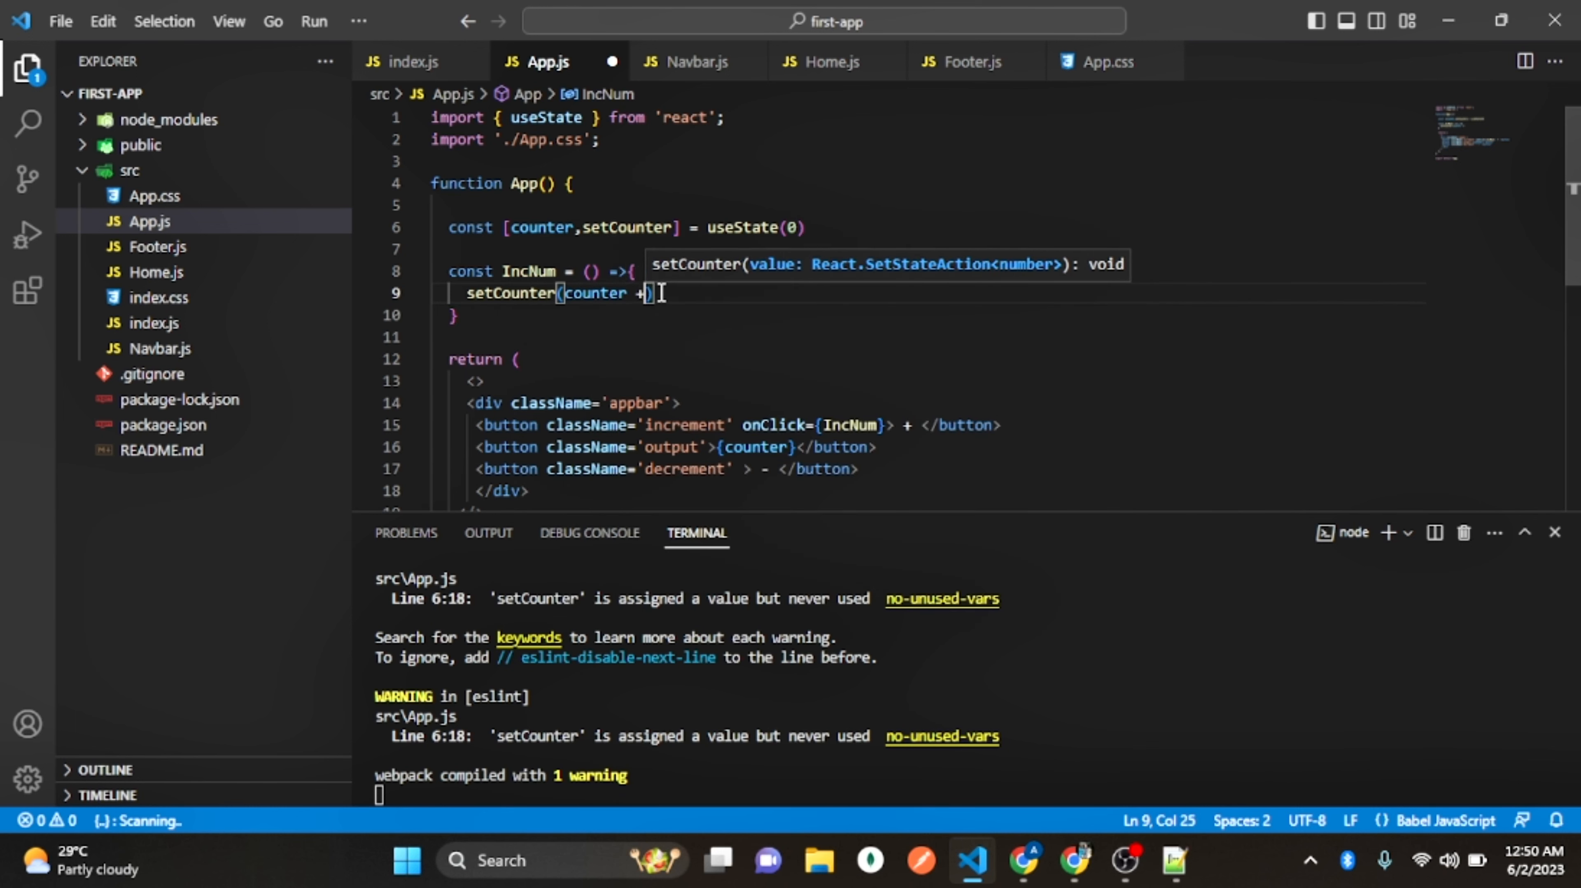
text(2)
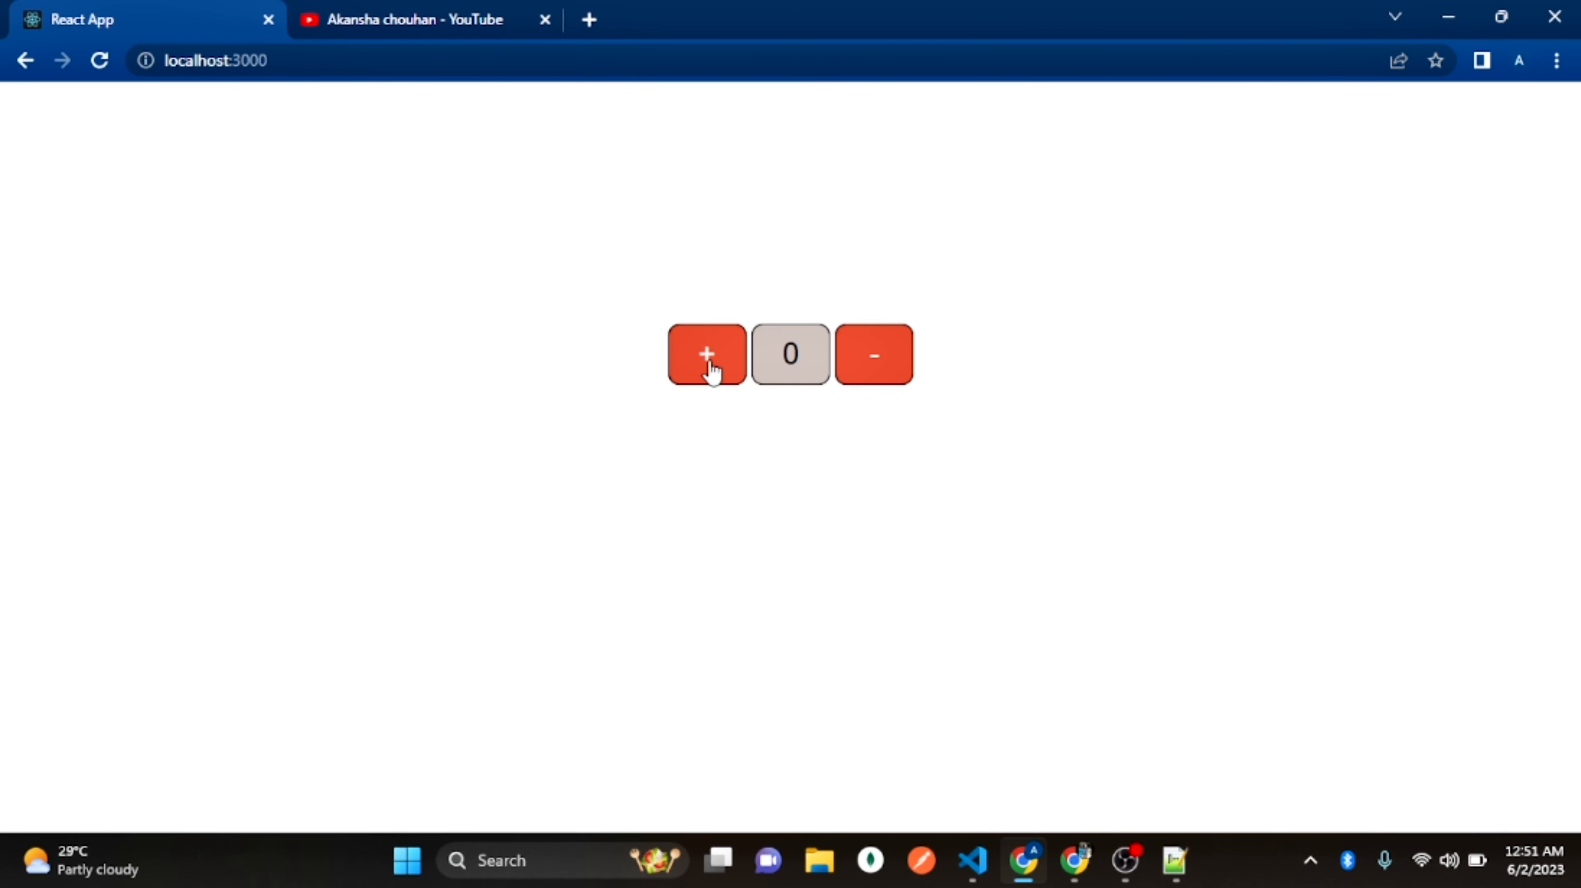
Verify in Chrome that pressing + raises the counter from 0
click(705, 354)
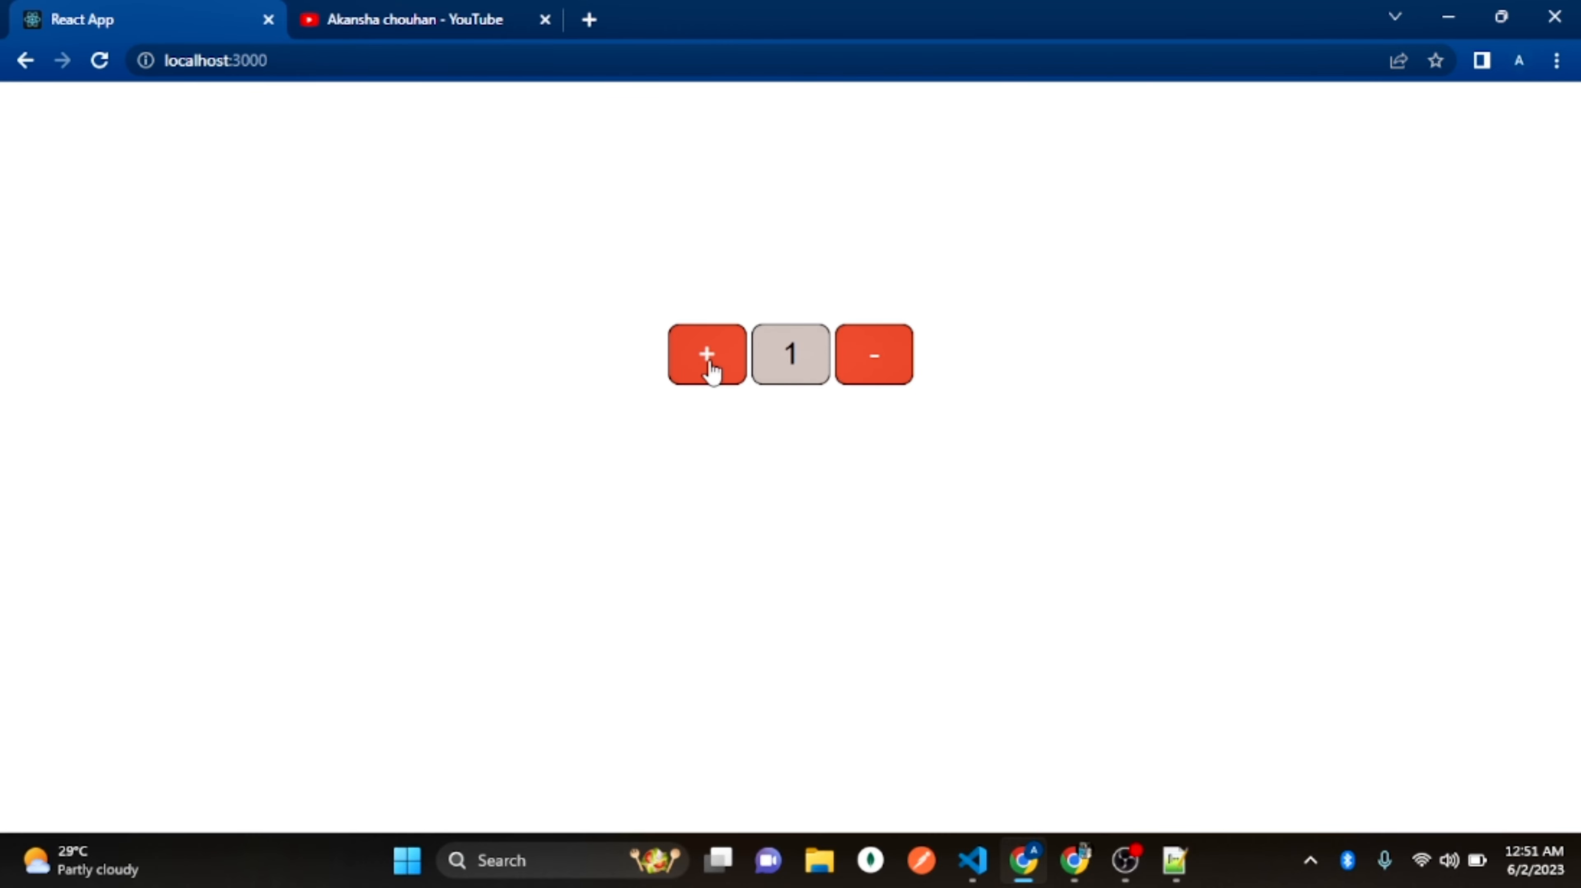
click(705, 354)
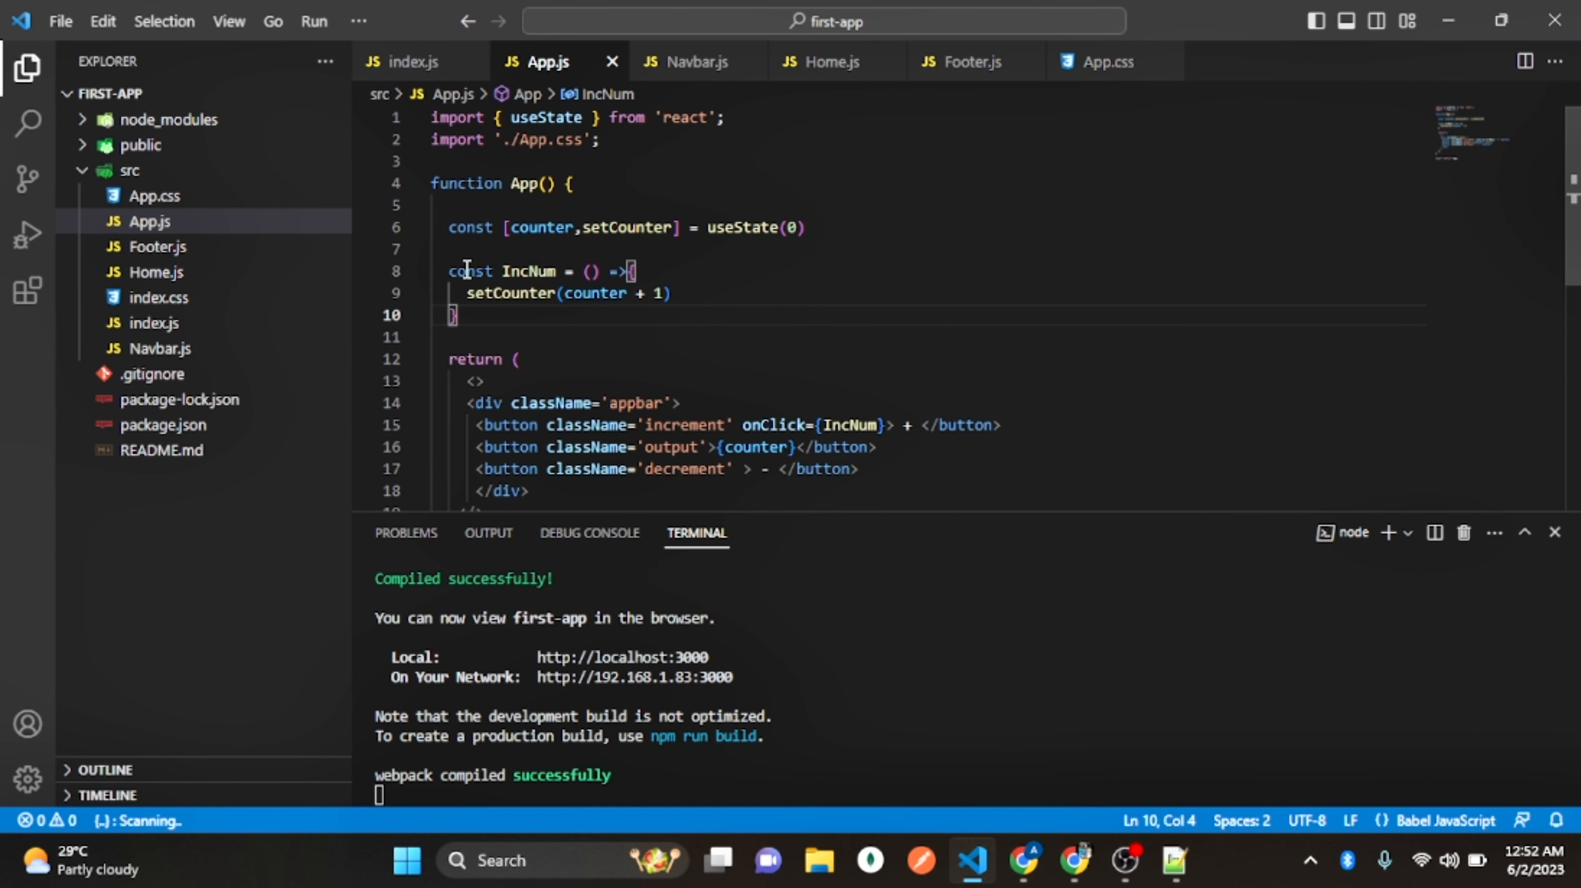
Duplicate IncNum below as DecNum calling setCounter(counter - 1)
click(447, 271)
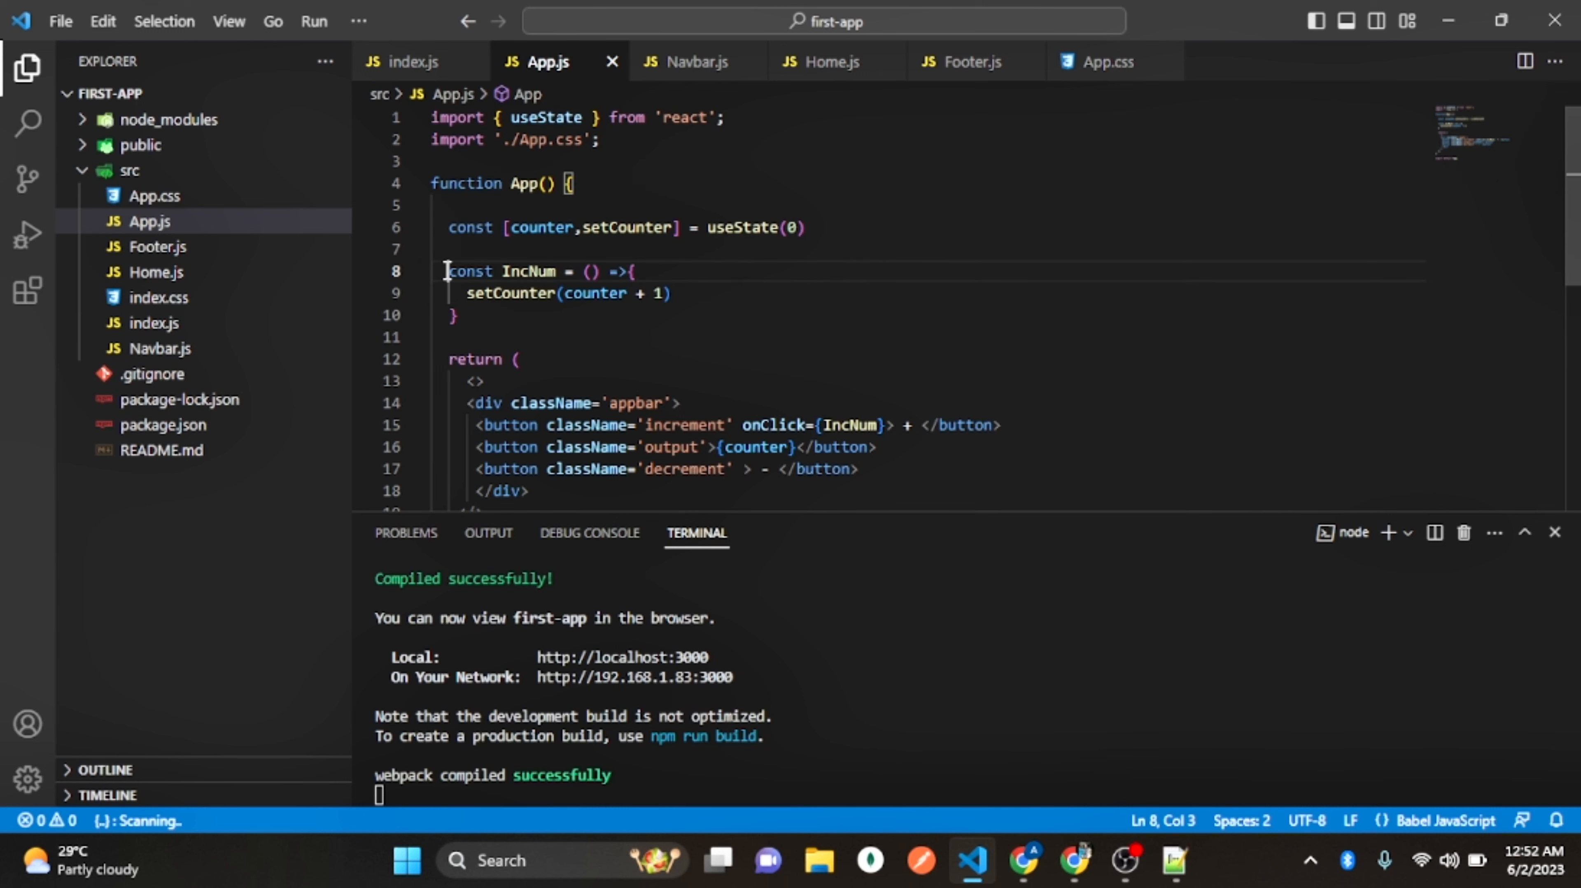
drag(448, 270, 448, 336)
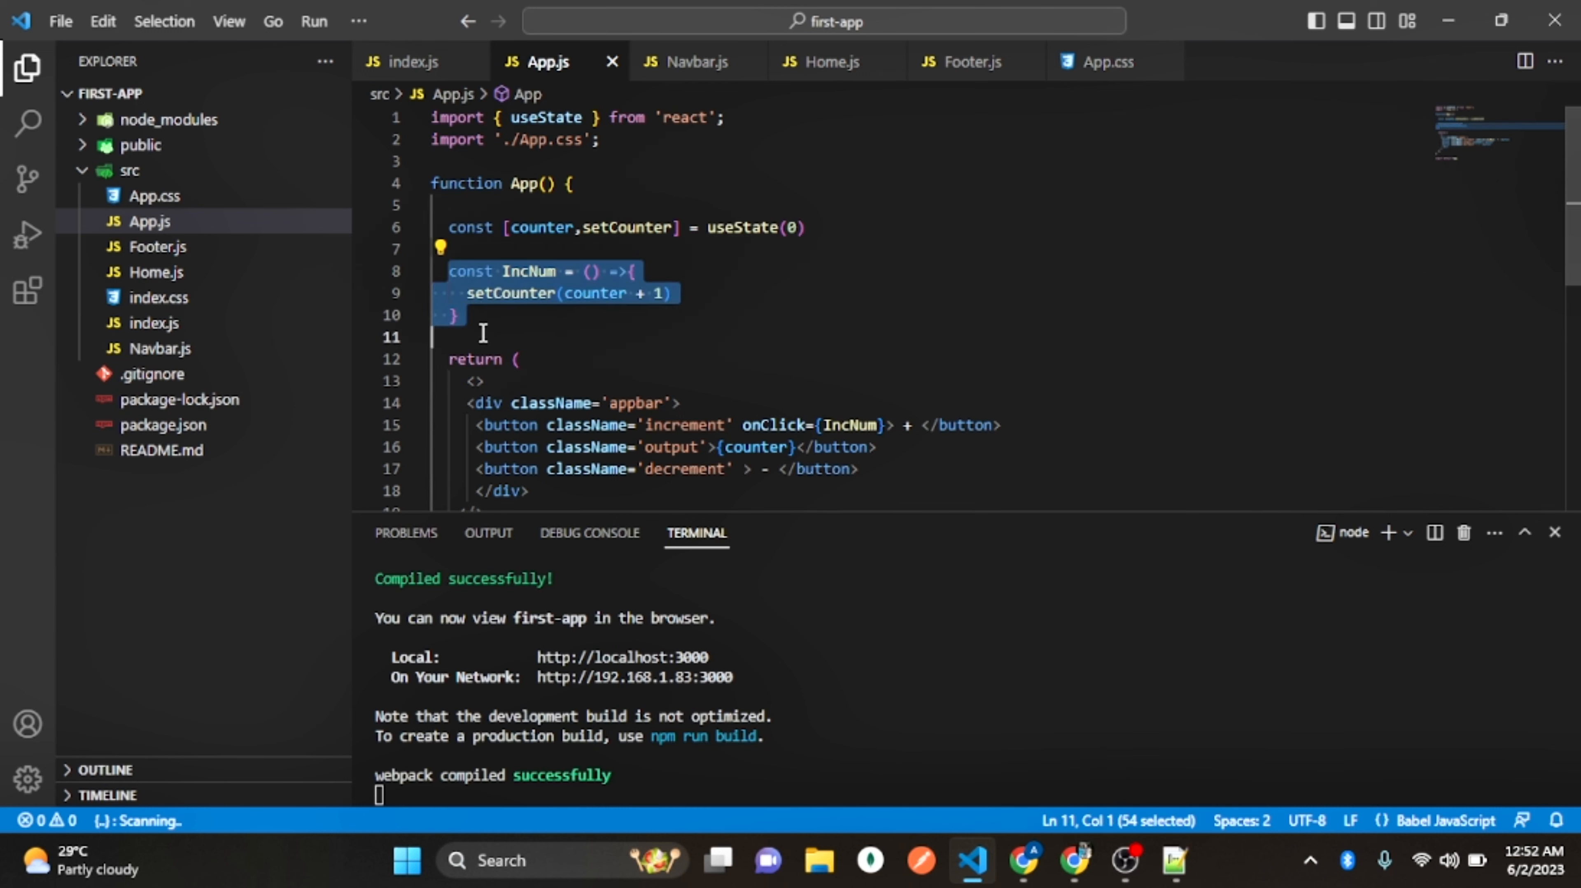
click(481, 336)
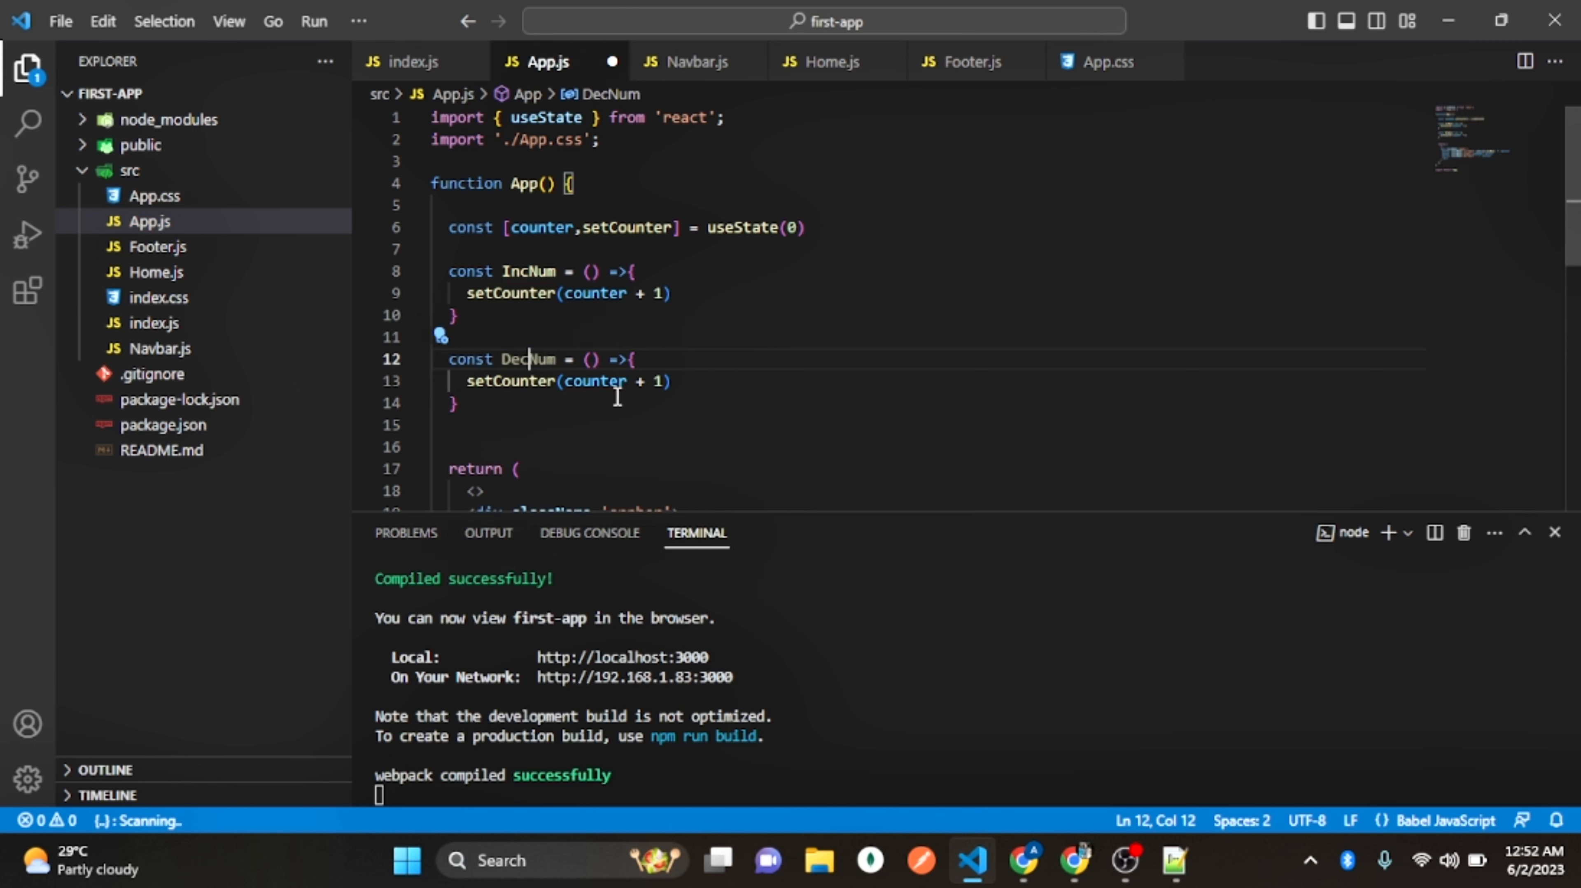
mouse_move(513, 394)
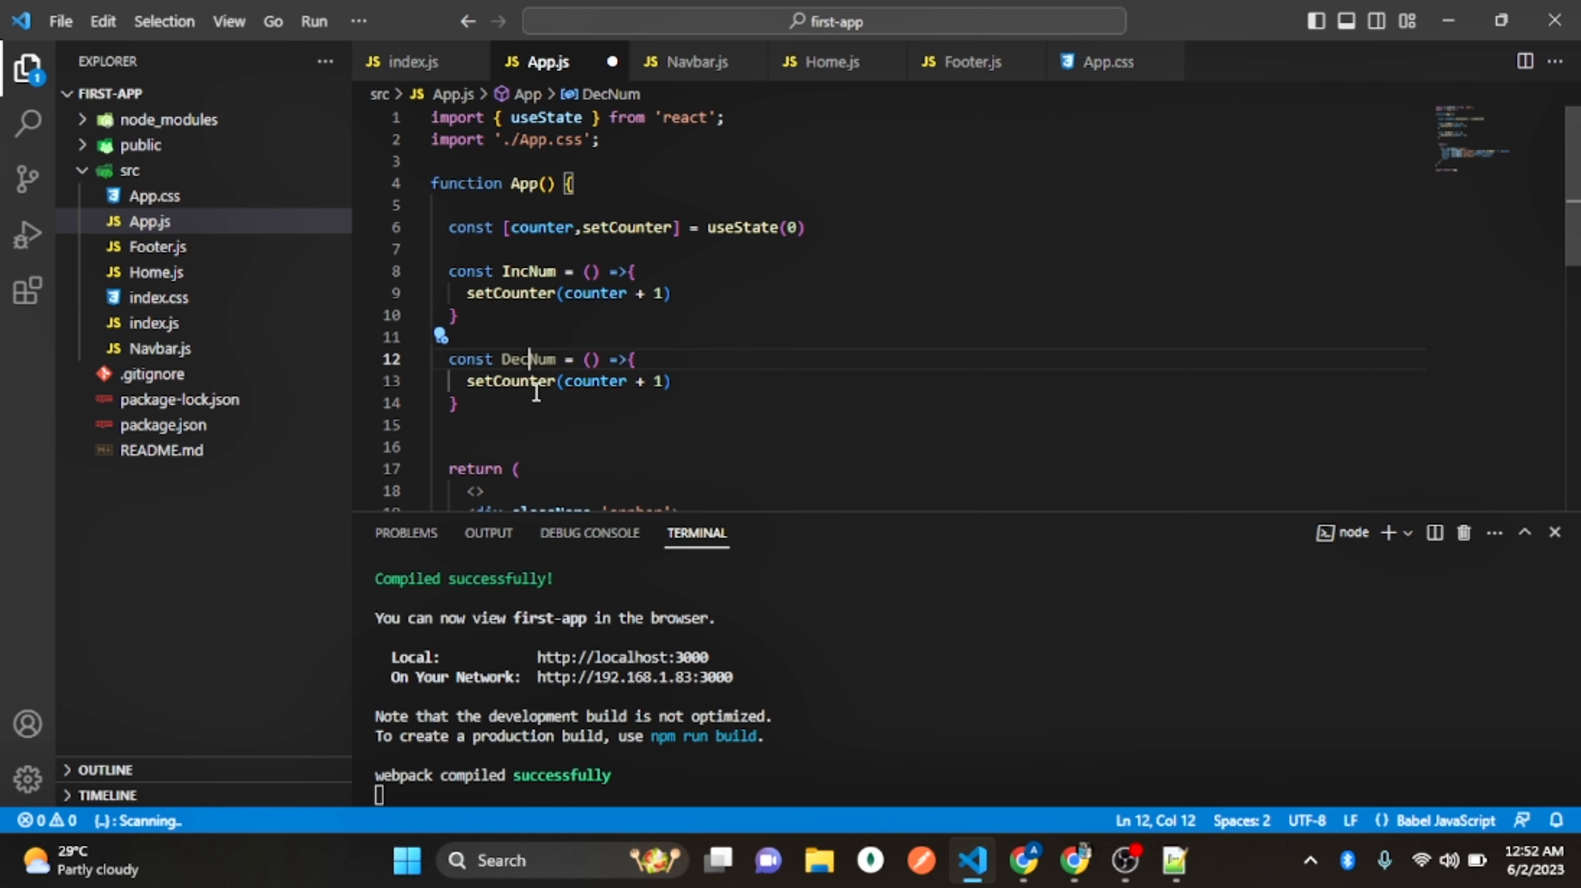
mouse_move(637, 389)
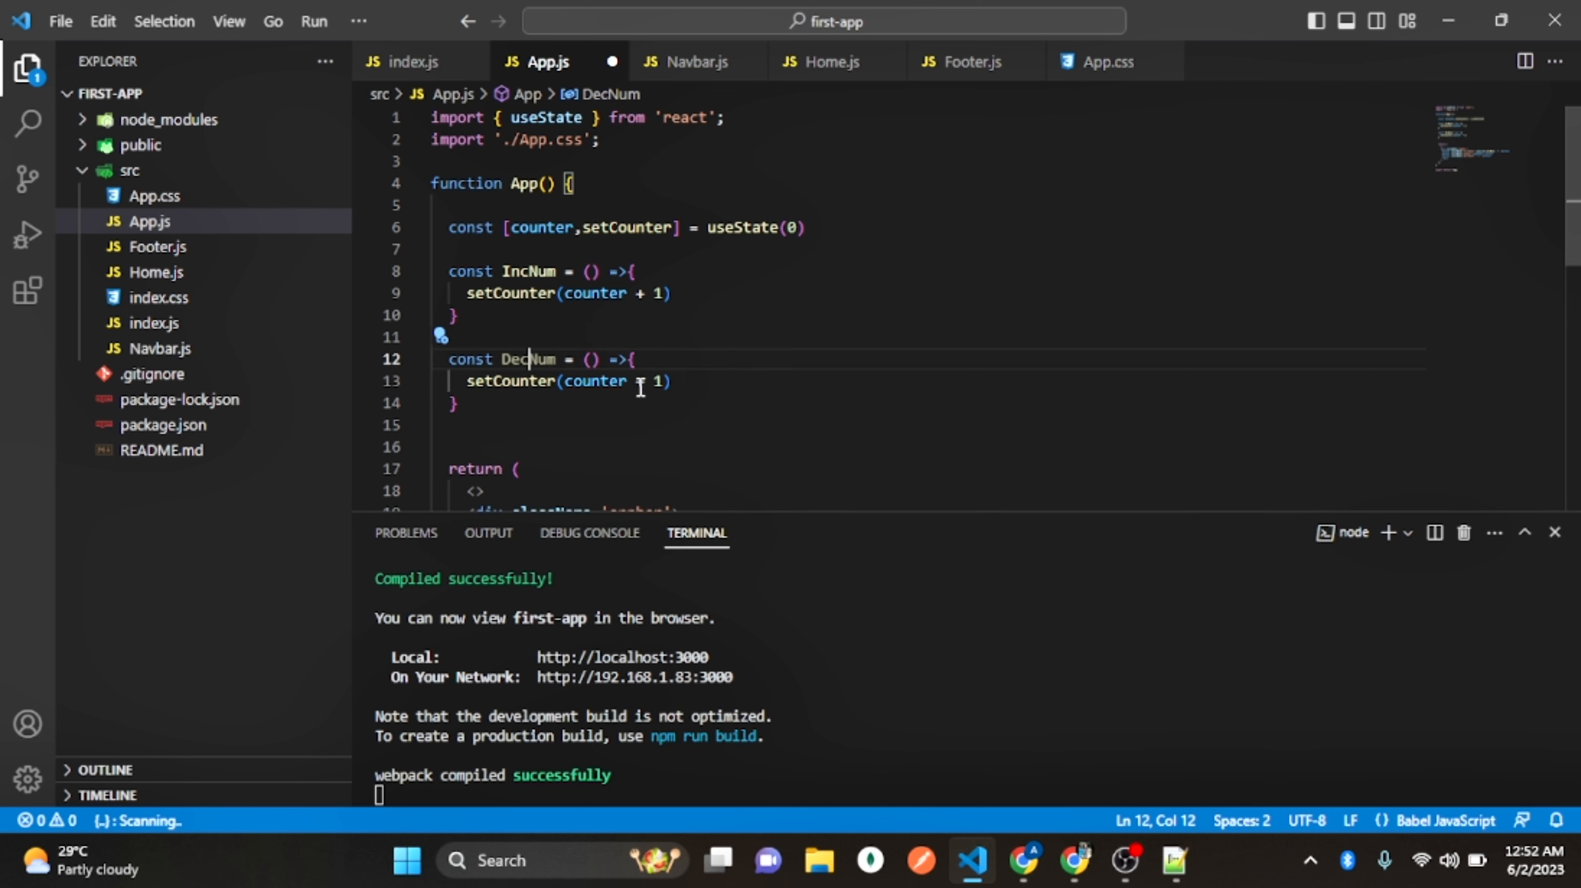
text(-)
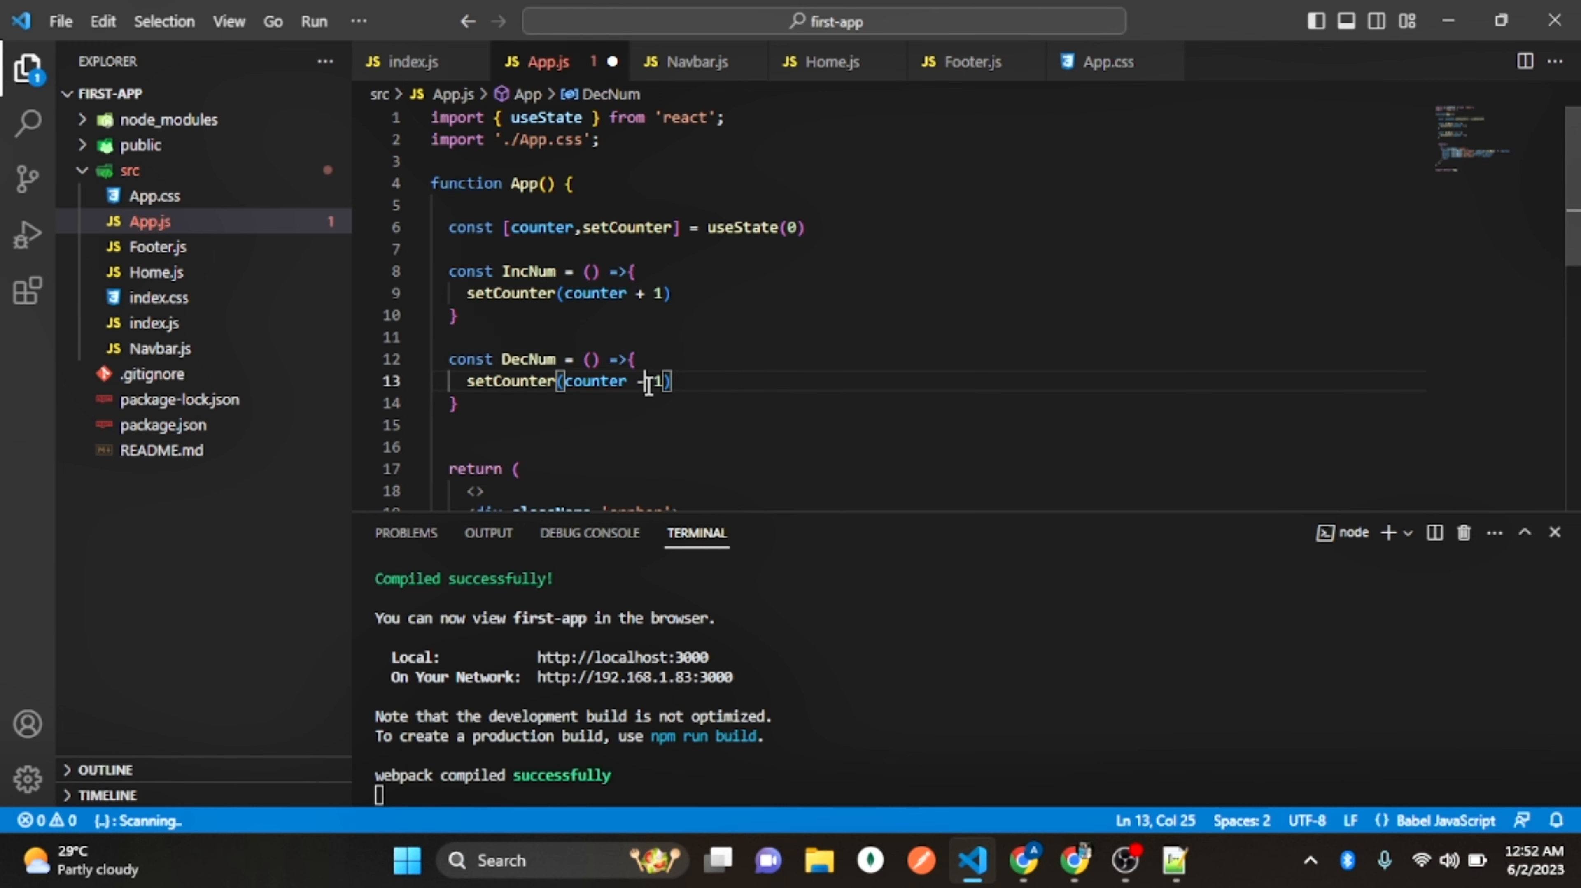
text(" ")
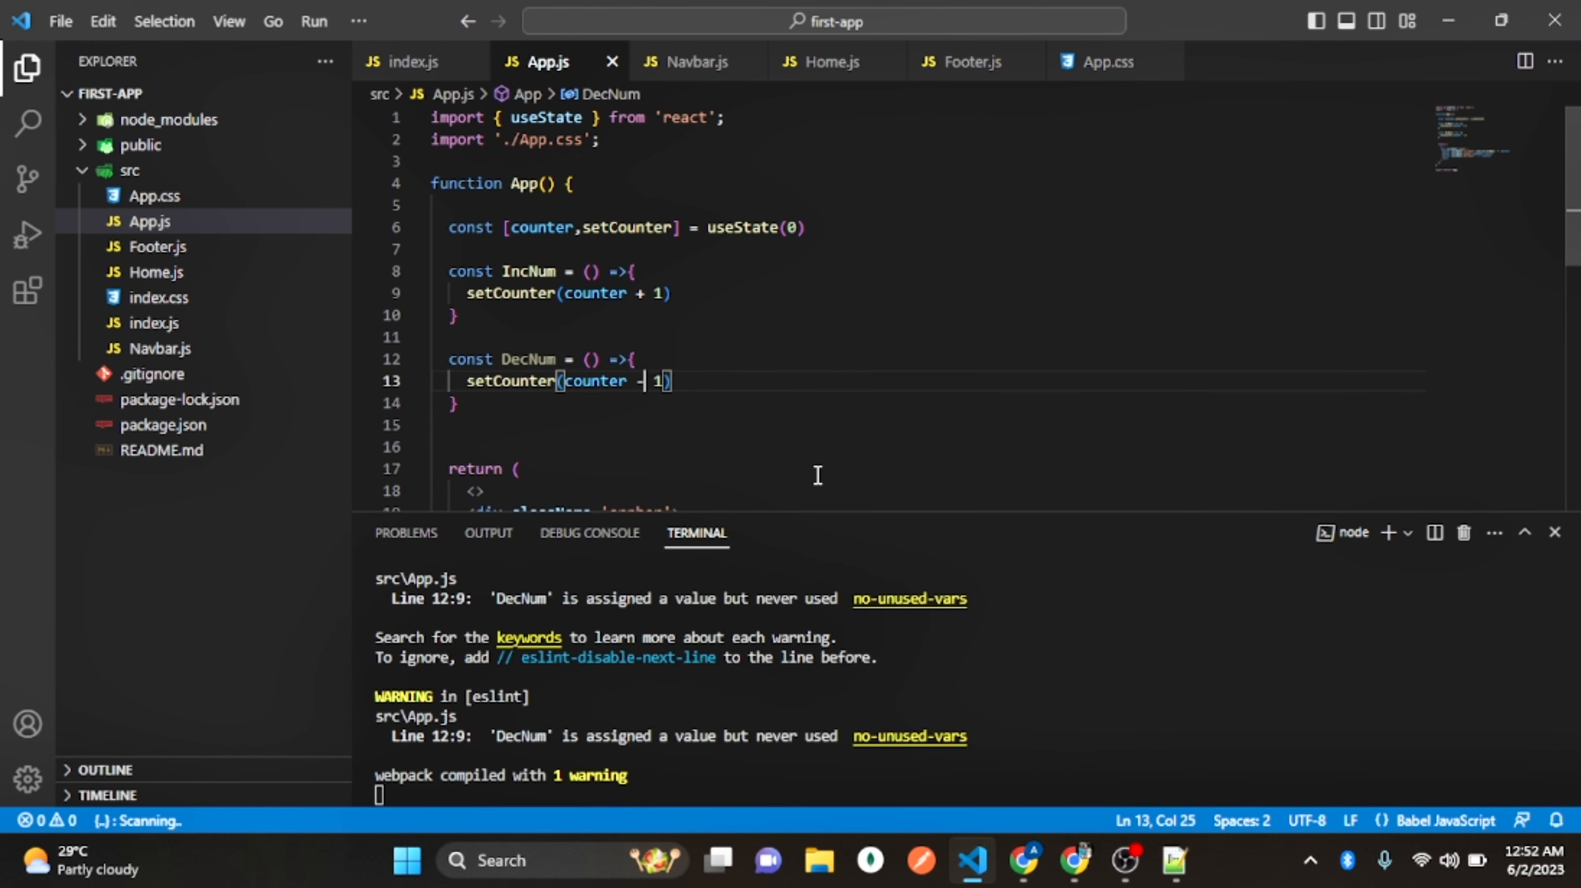
Attach DecNum as the onClick handler of the - button
scroll(down, 3)
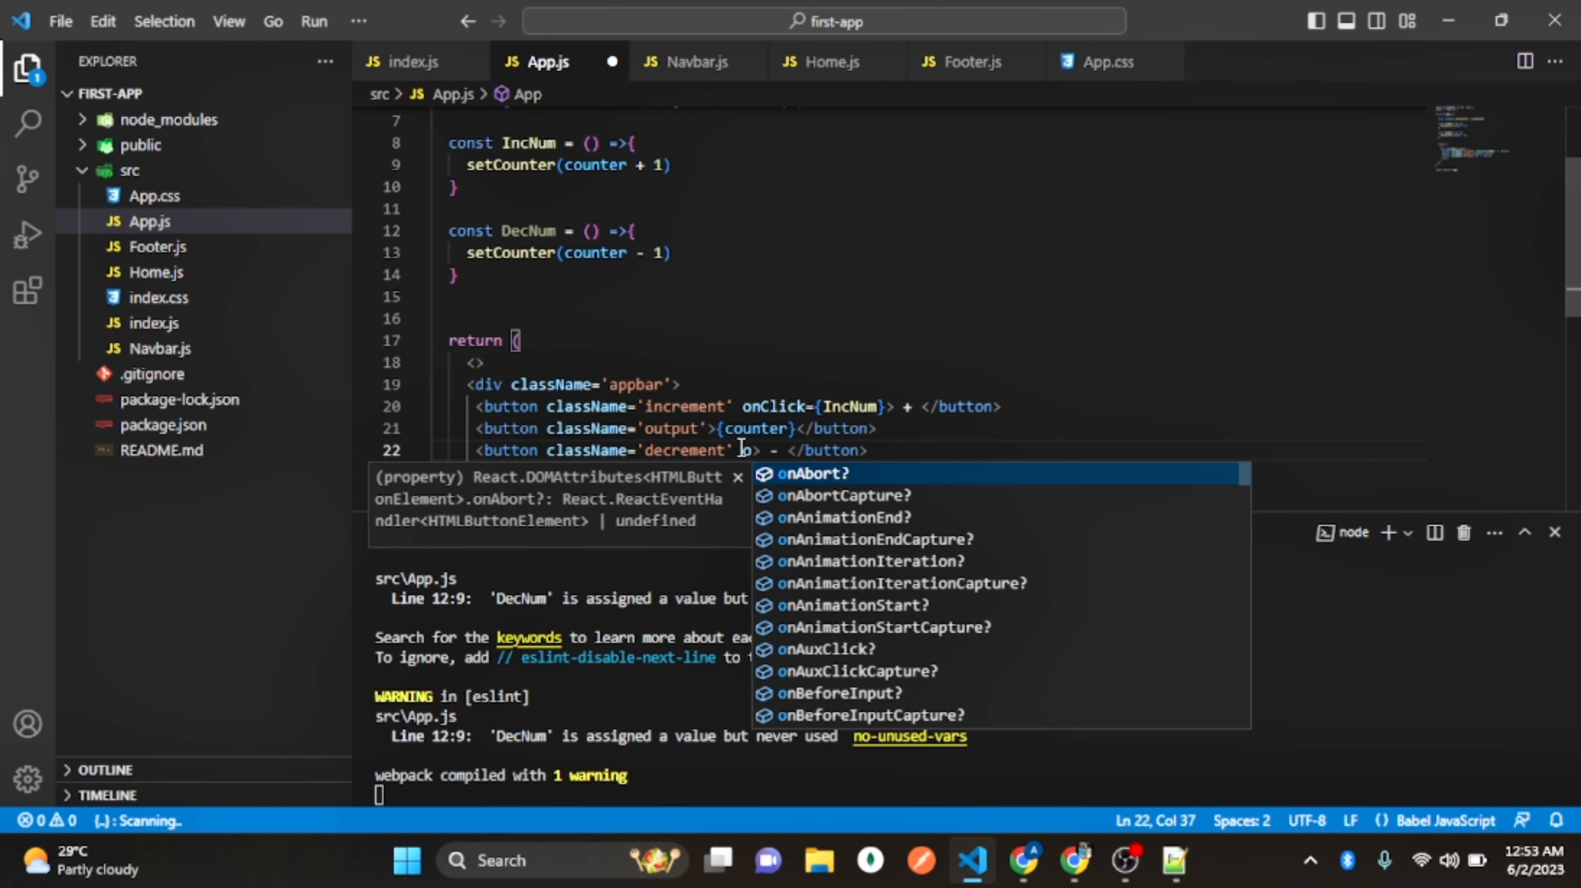
text(nclu)
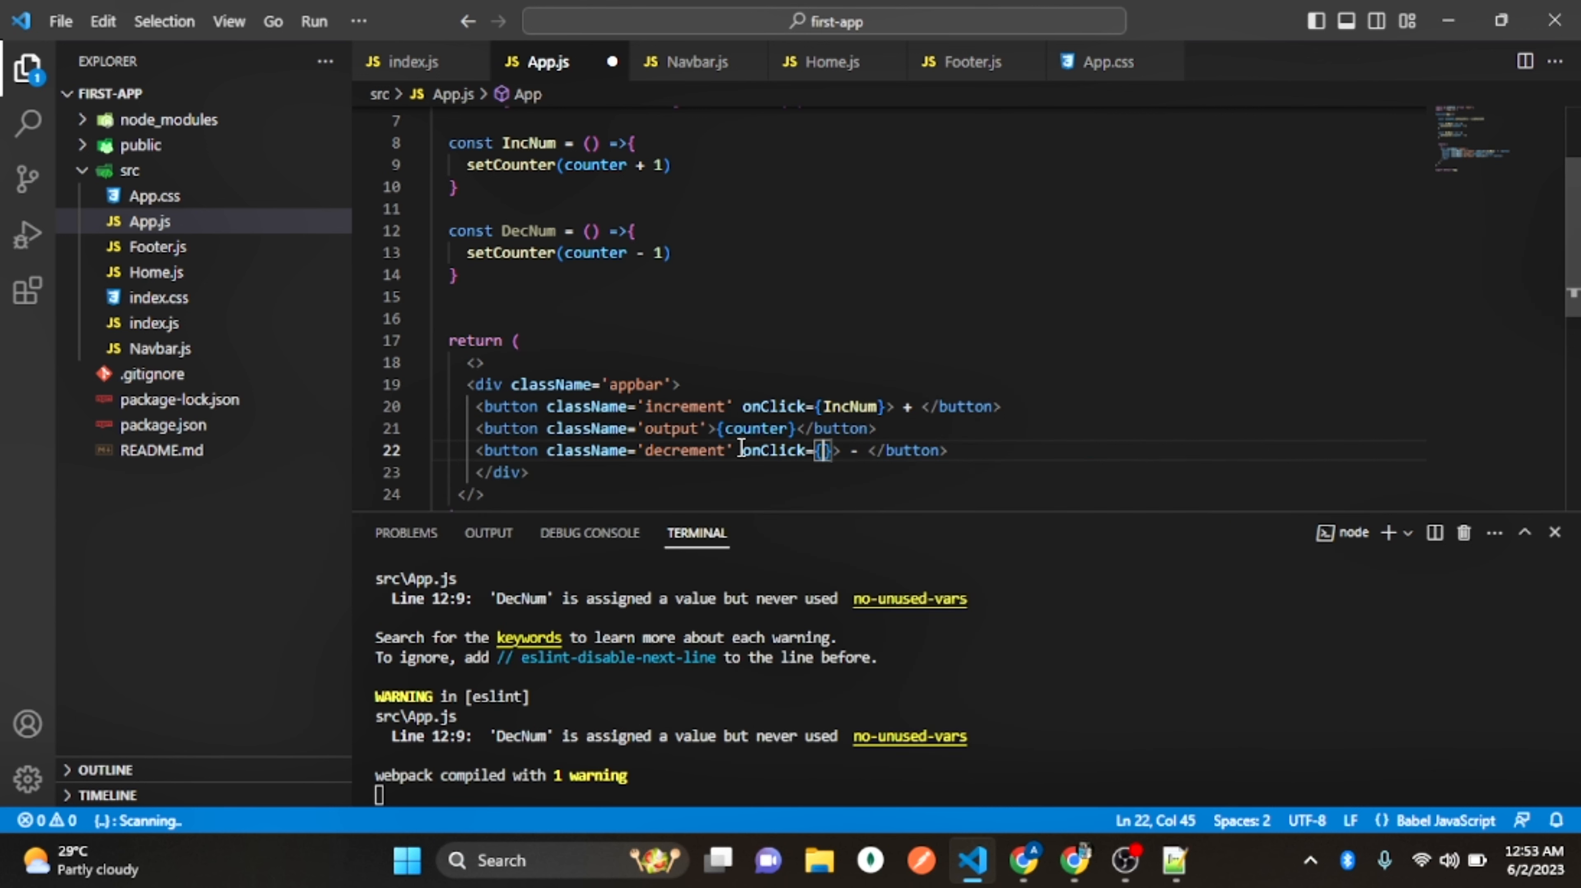
text(Dec)
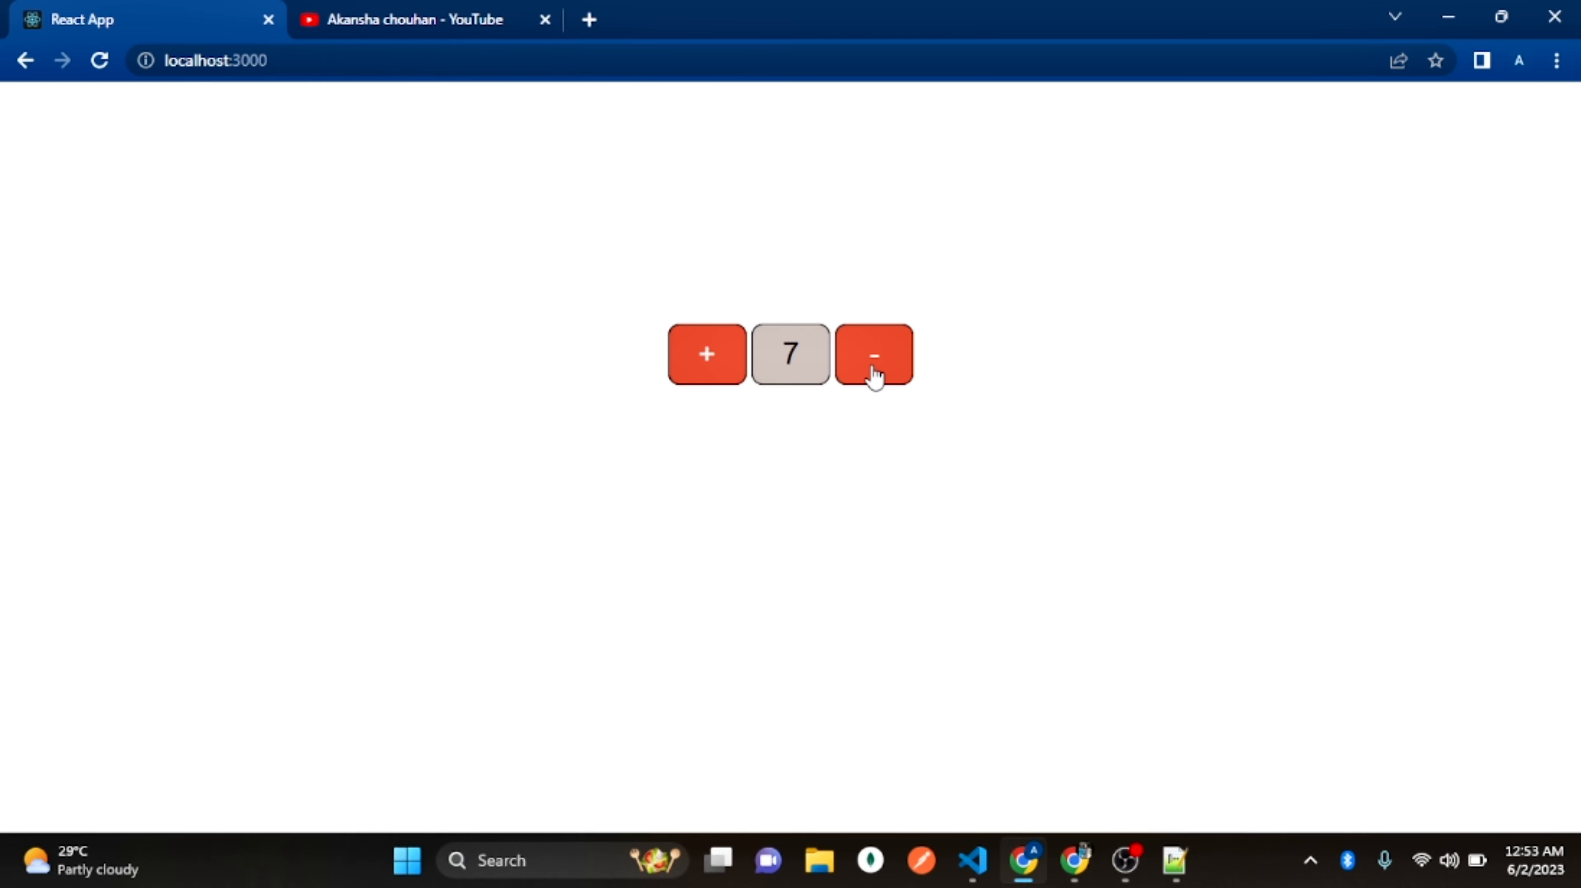
Verify in Chrome that pressing - lowers the counter
click(872, 355)
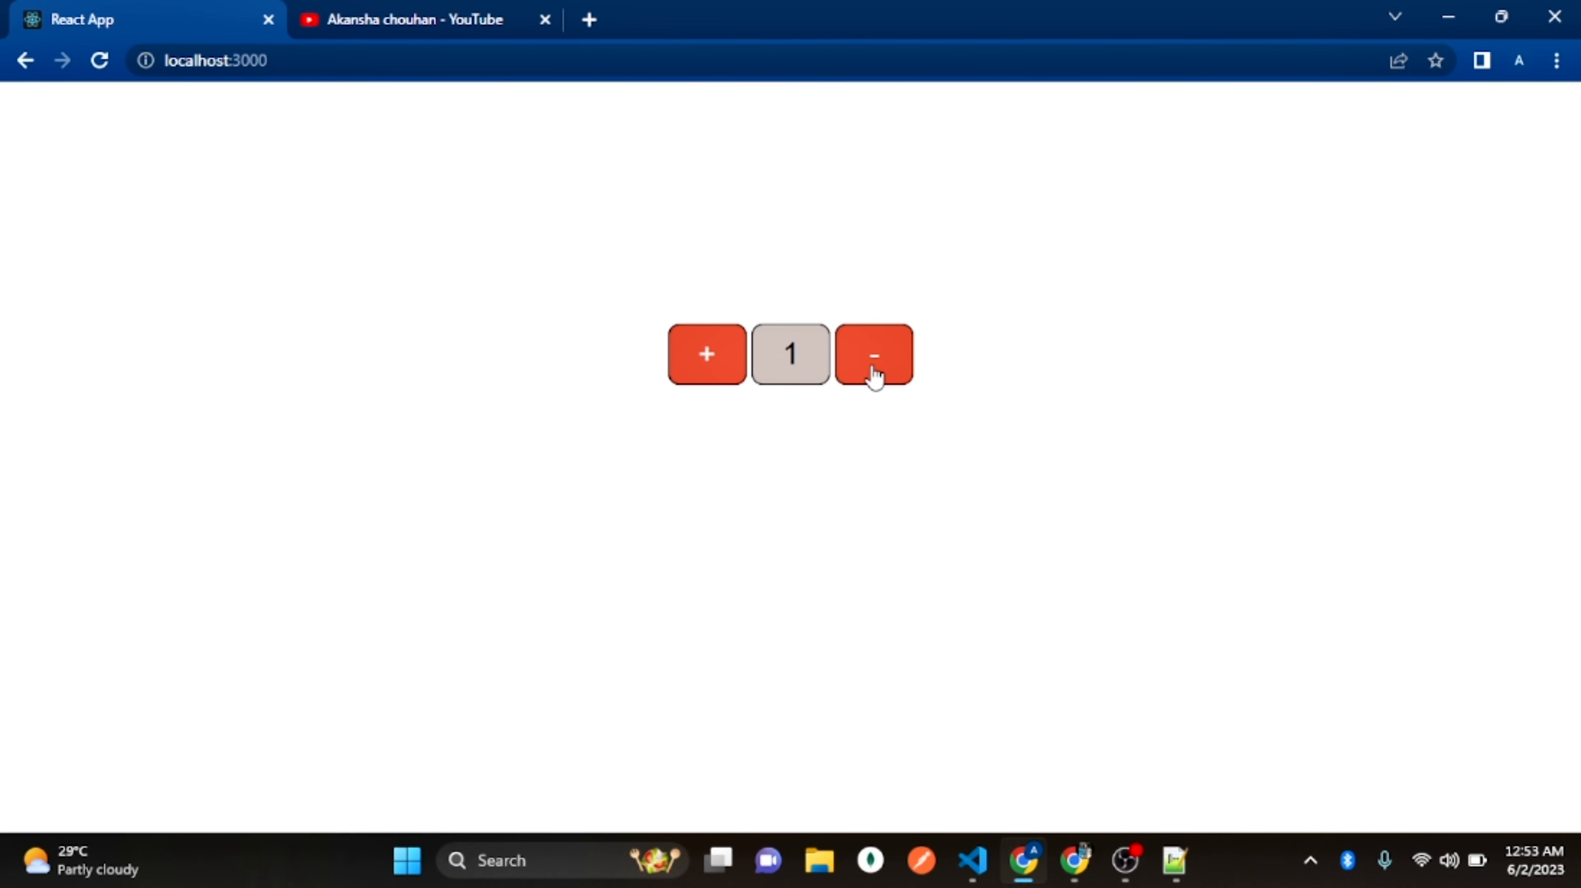
mouse_move(1023, 410)
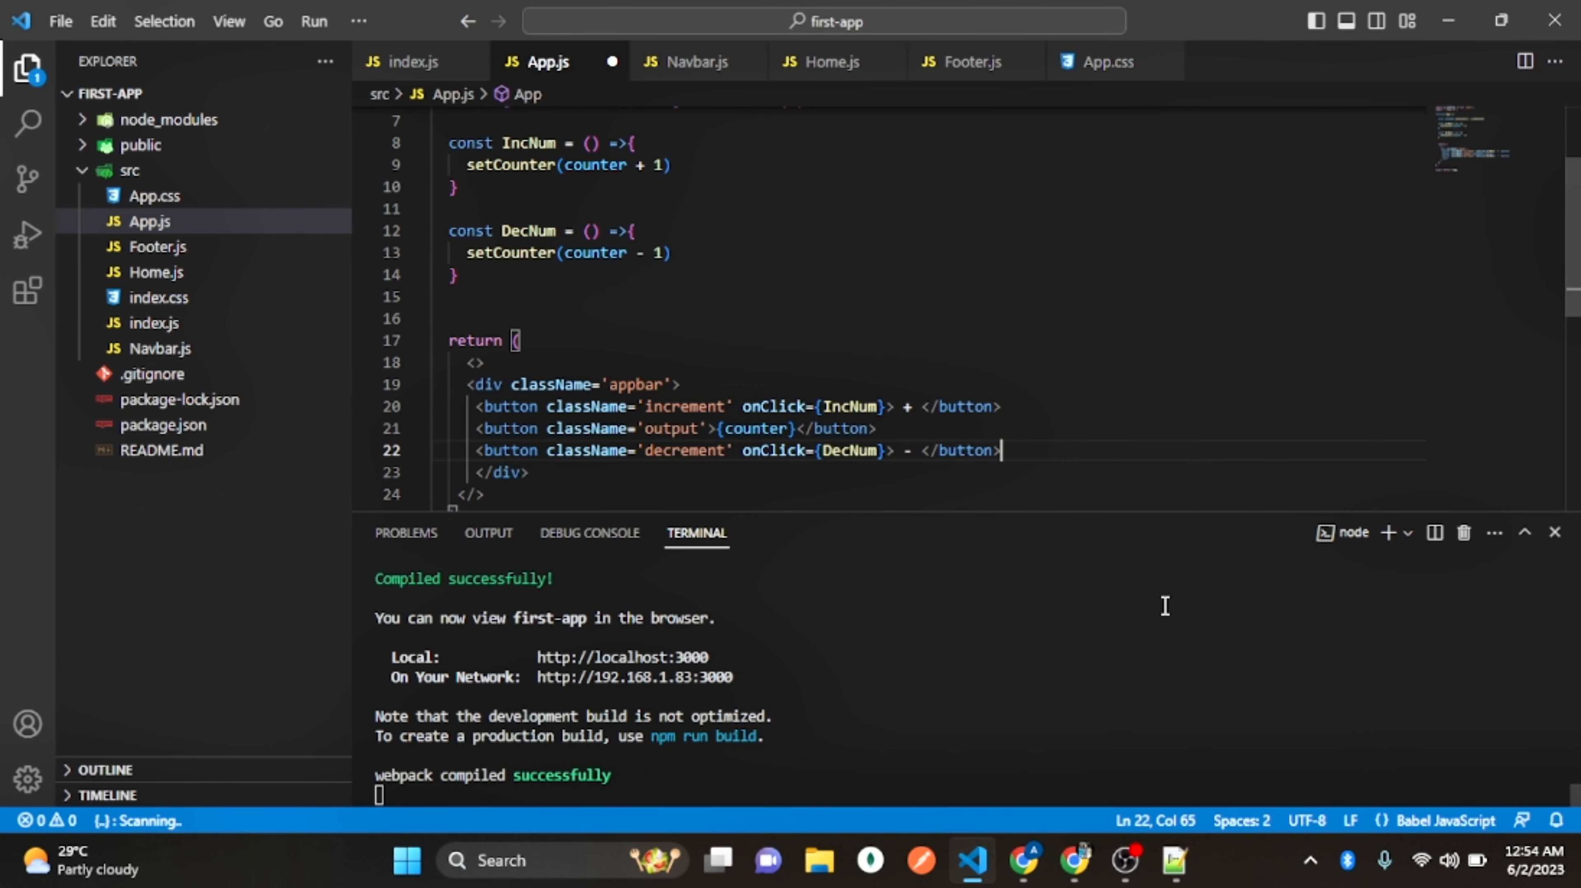
mouse_move(1174, 624)
text(<b)
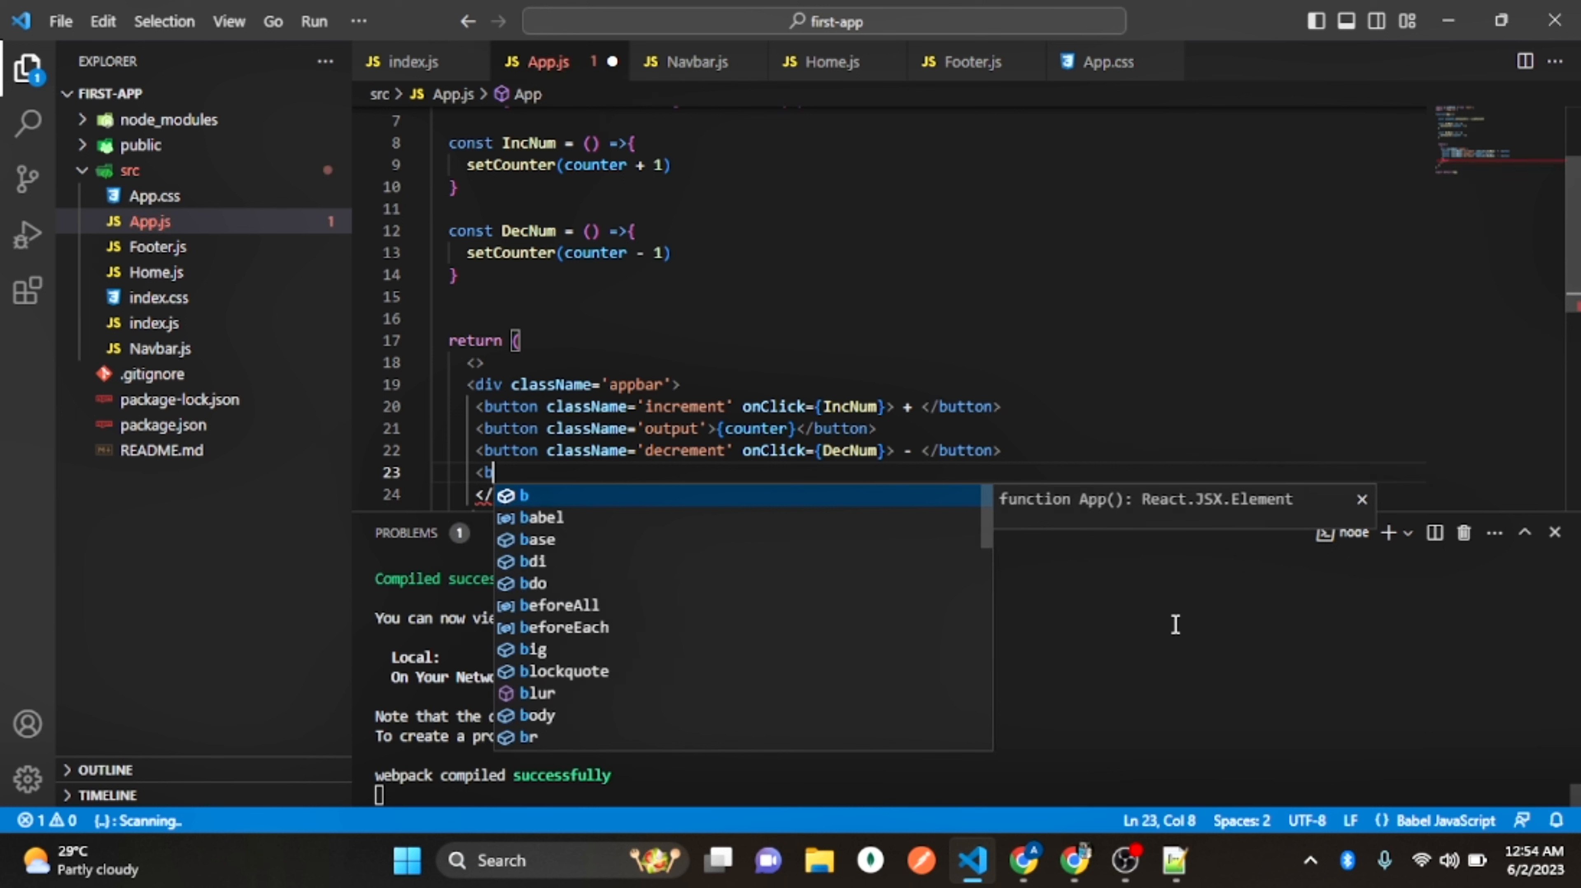
Add a Reset button element with className 'reset'
text(utton)
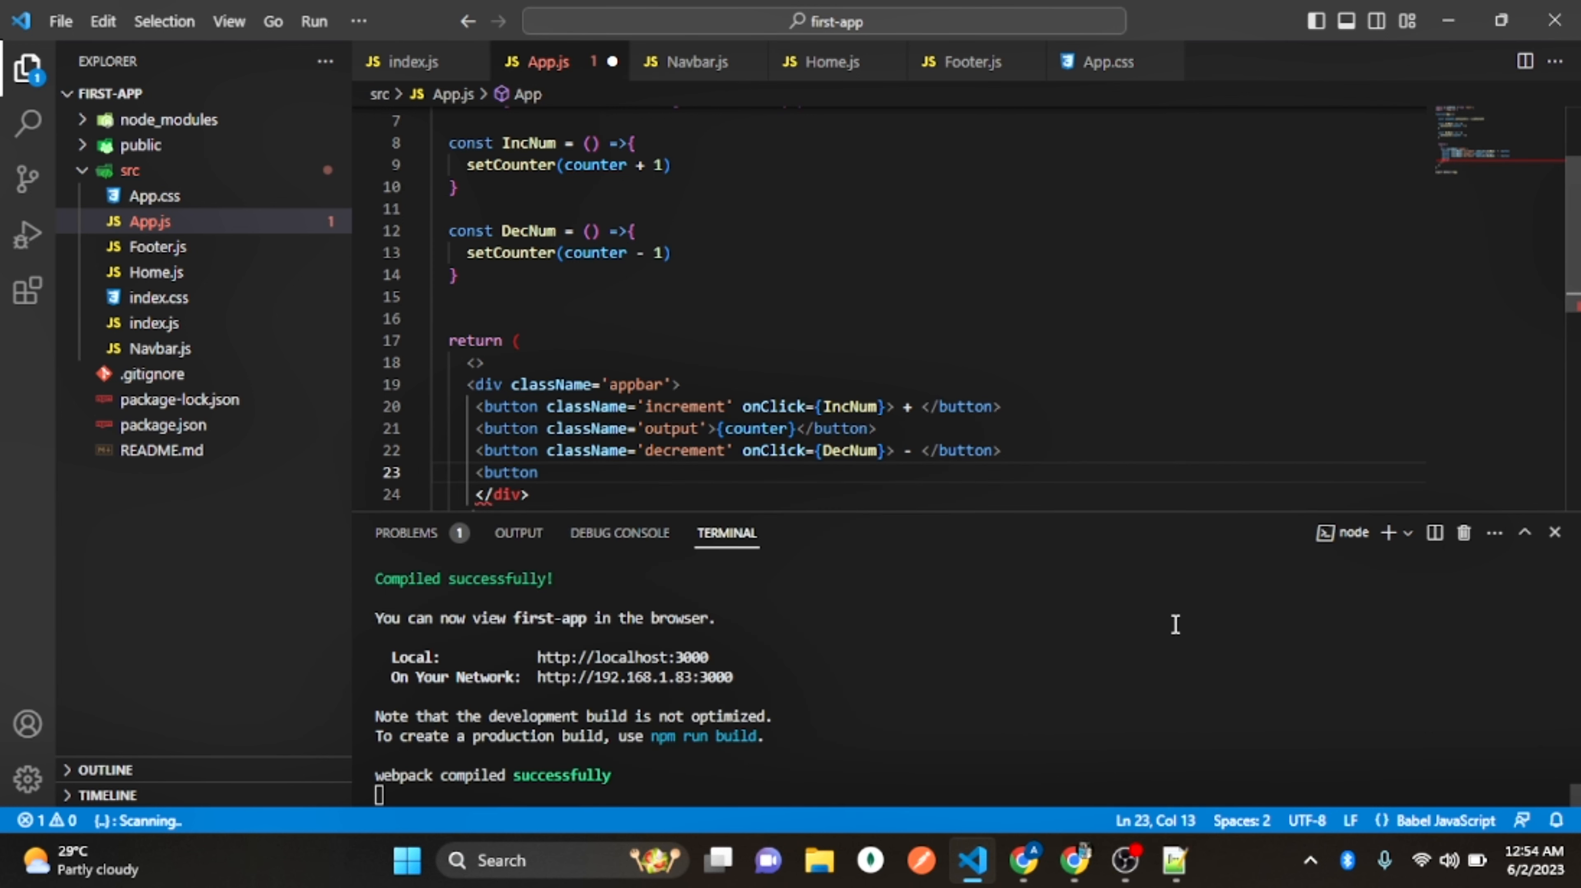
text(Re</button>)
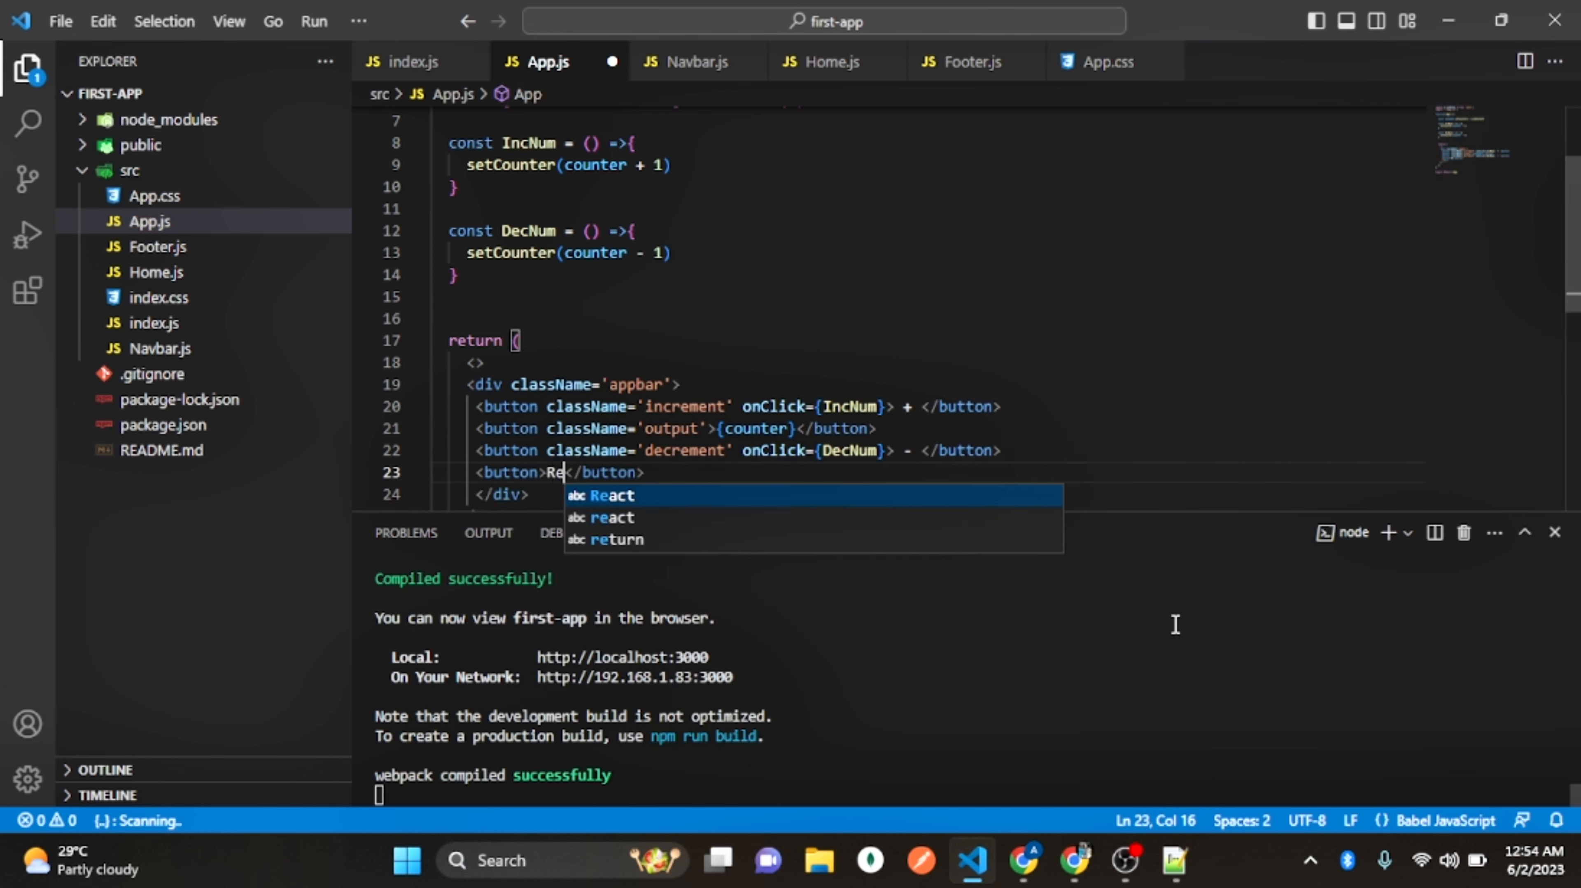
text(set)
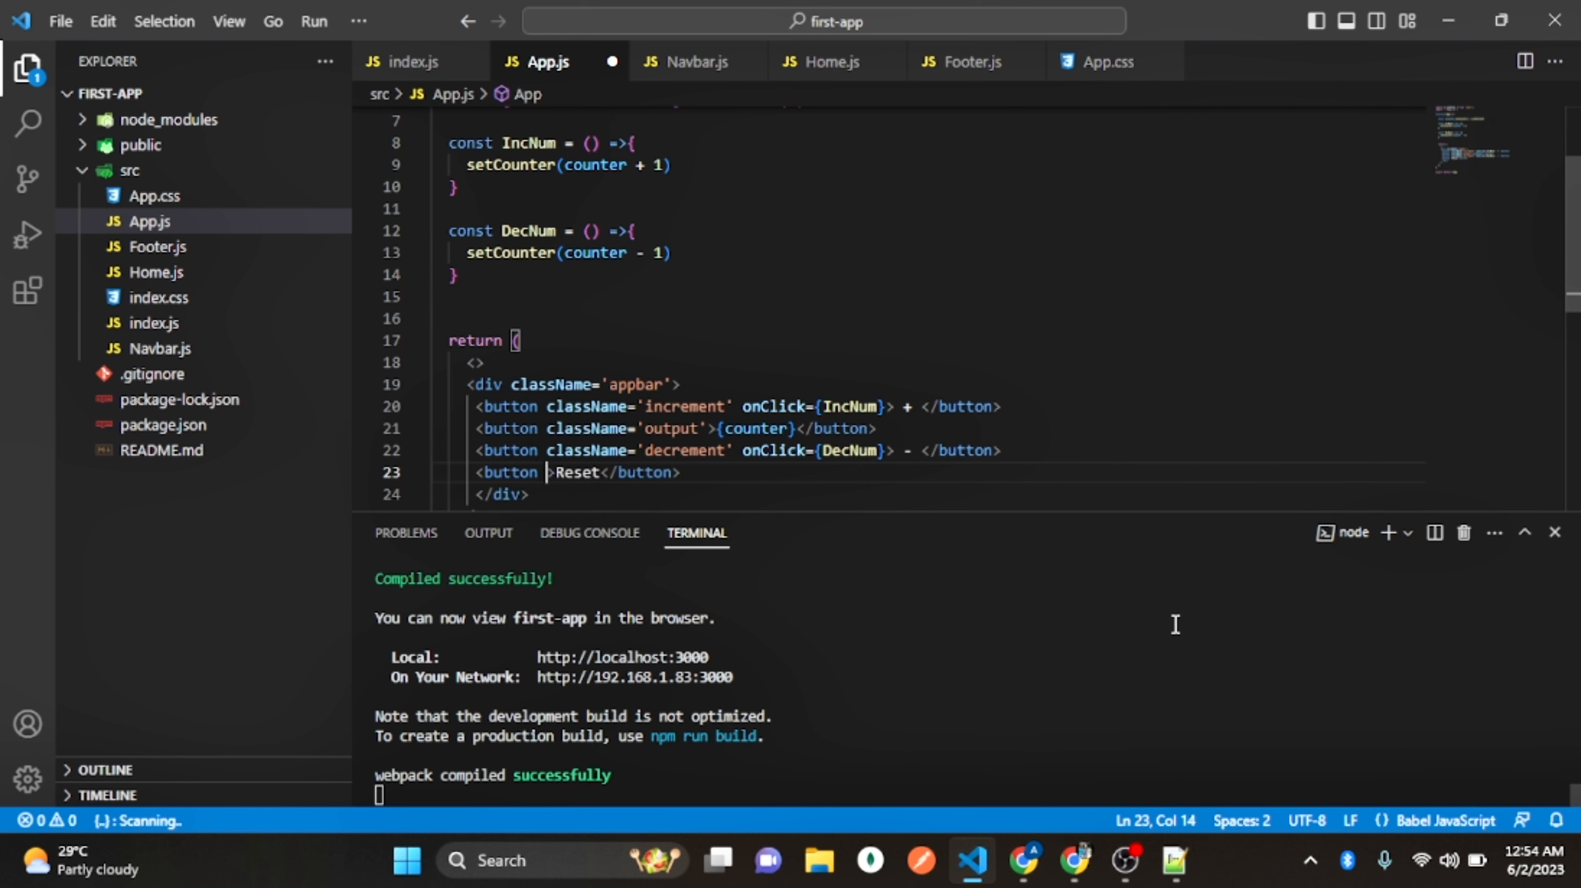
text(className='')
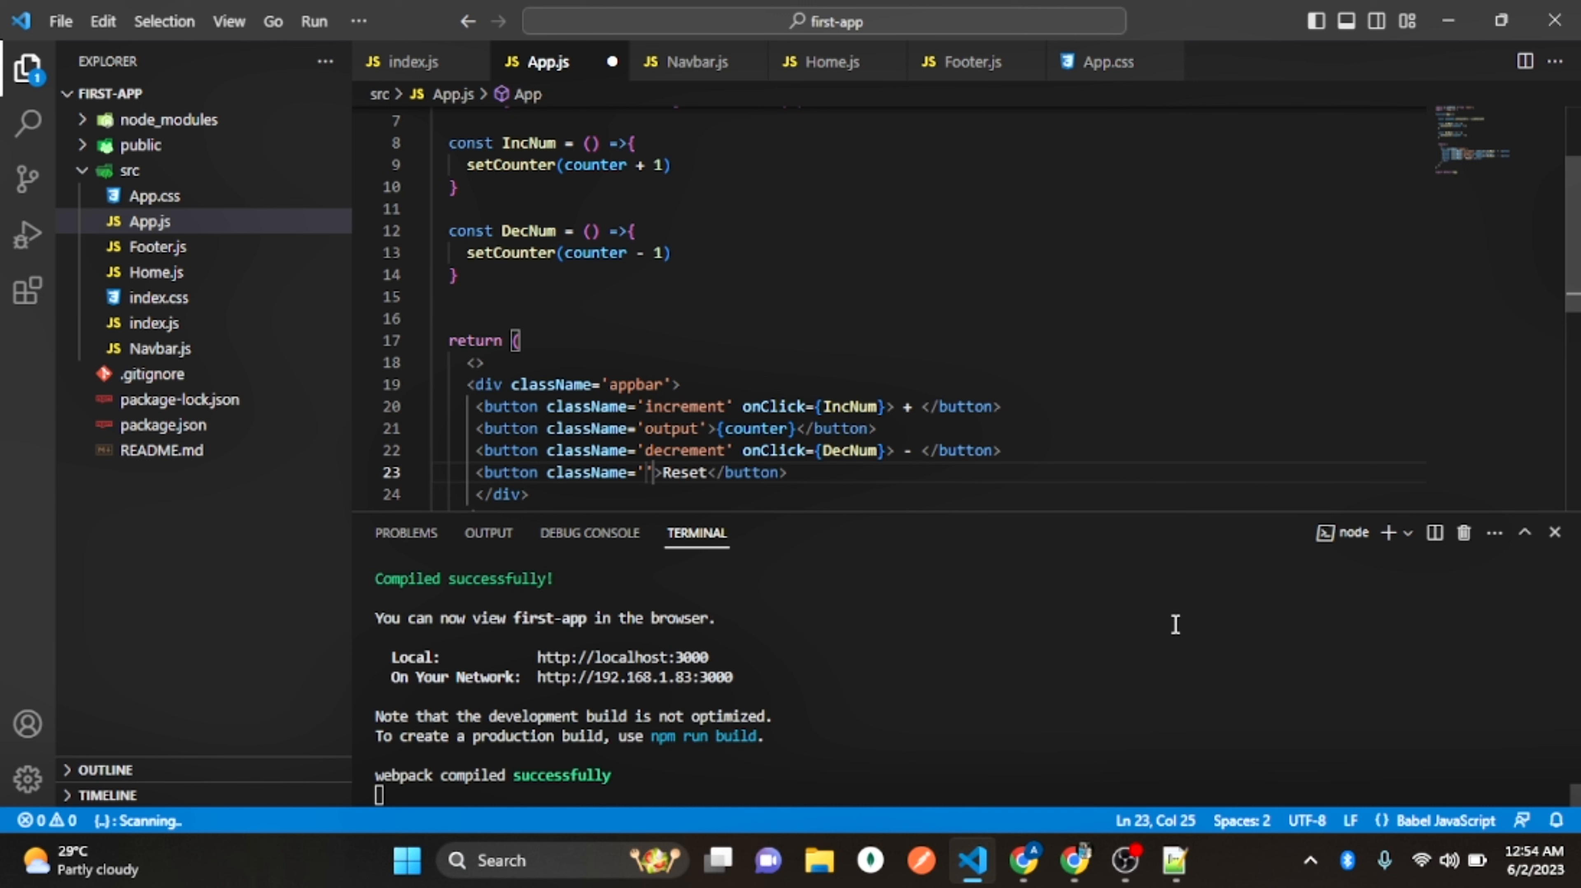
text(res)
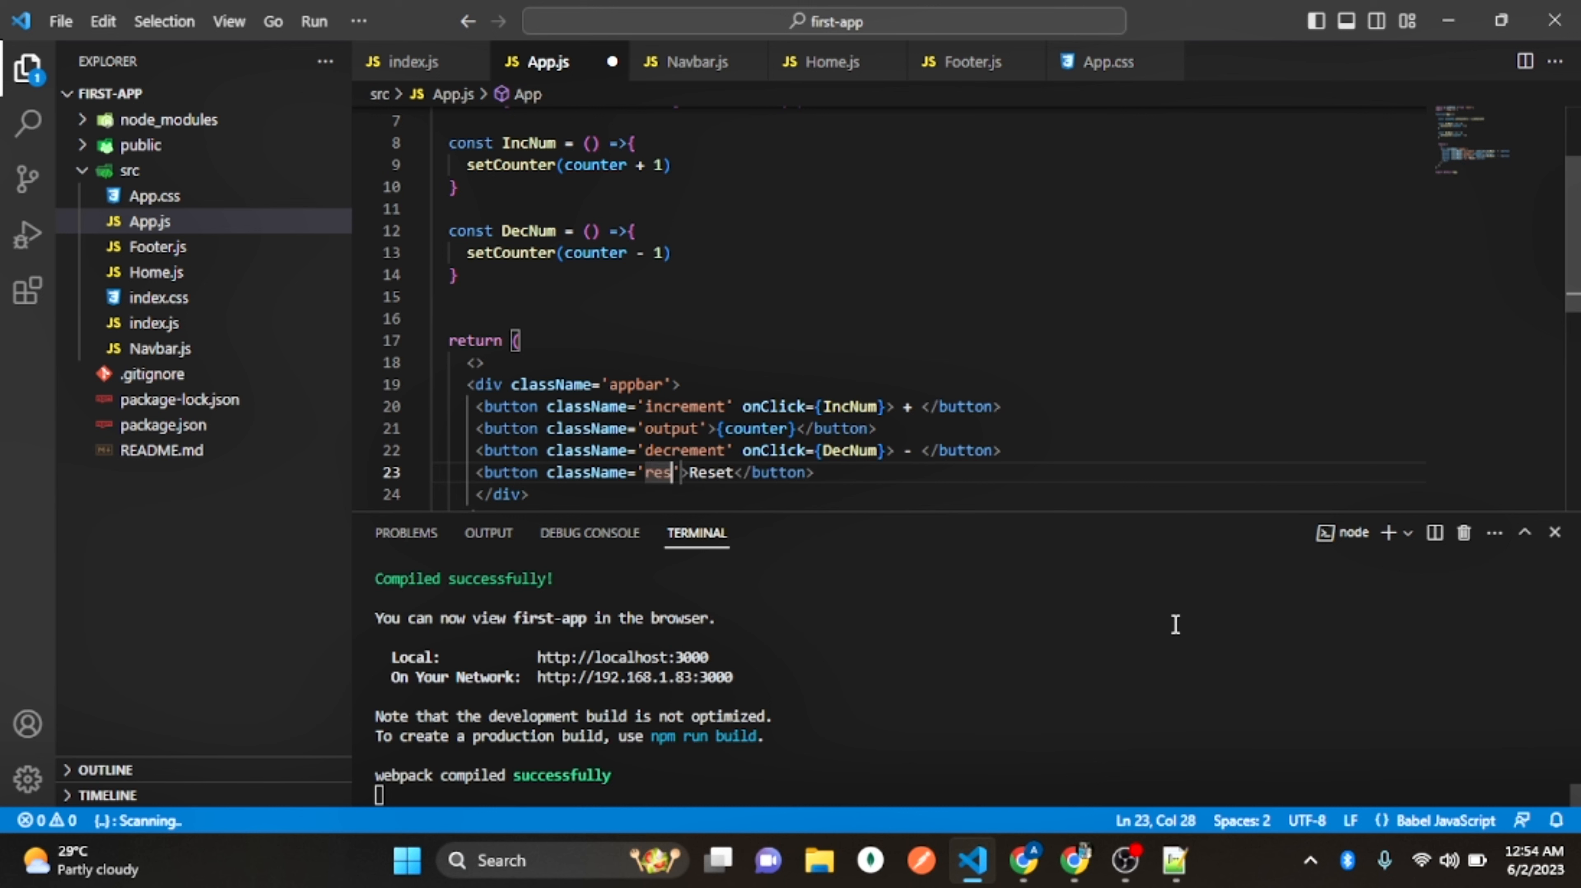
text(et)
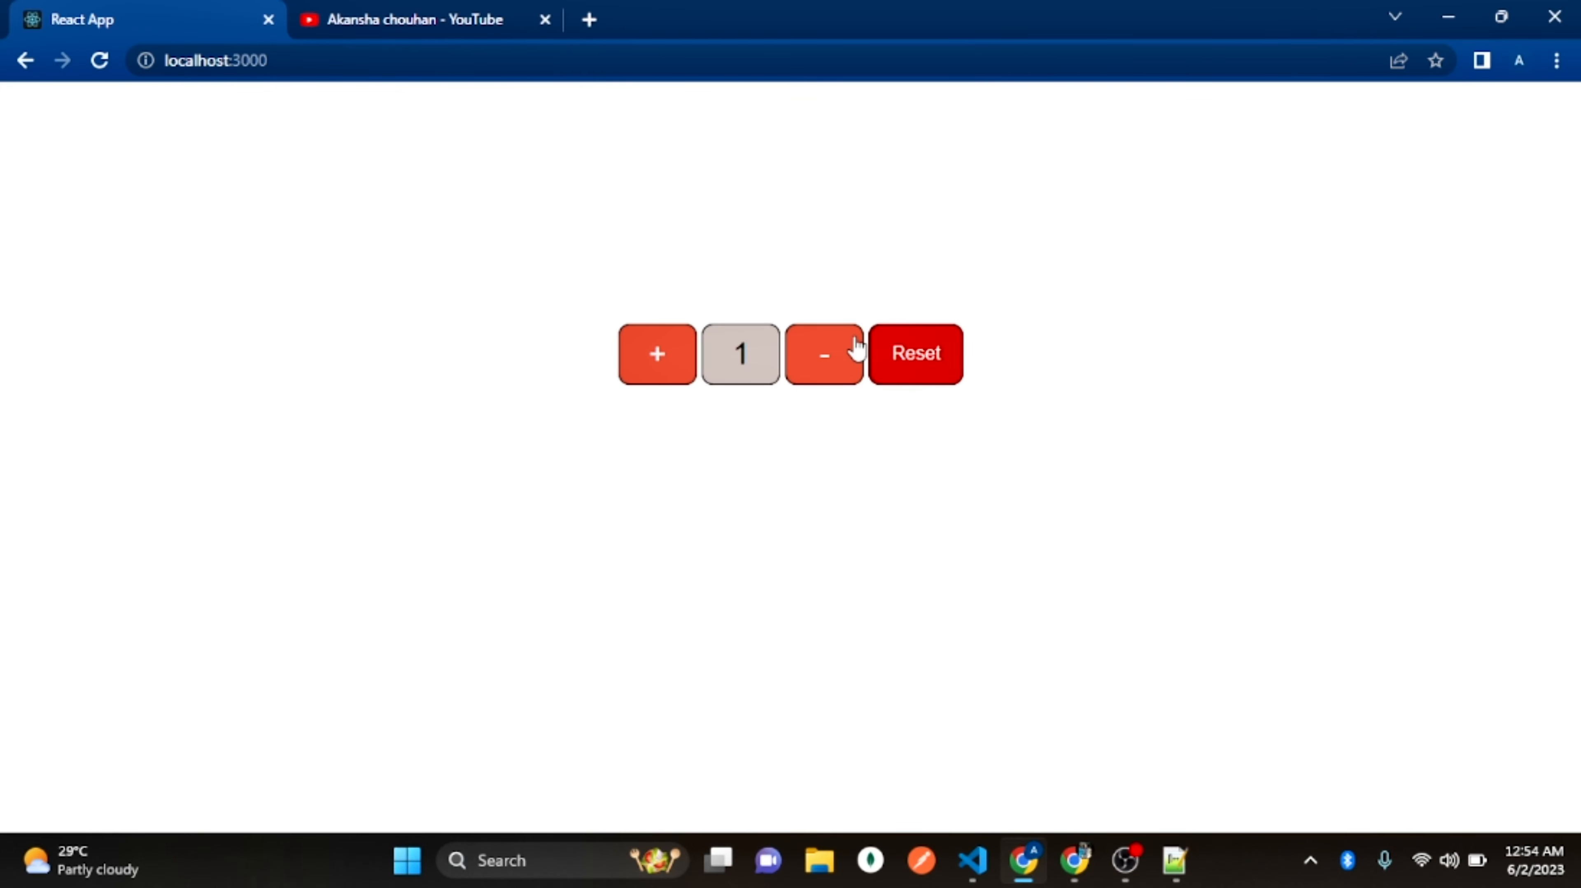
mouse_move(1025, 878)
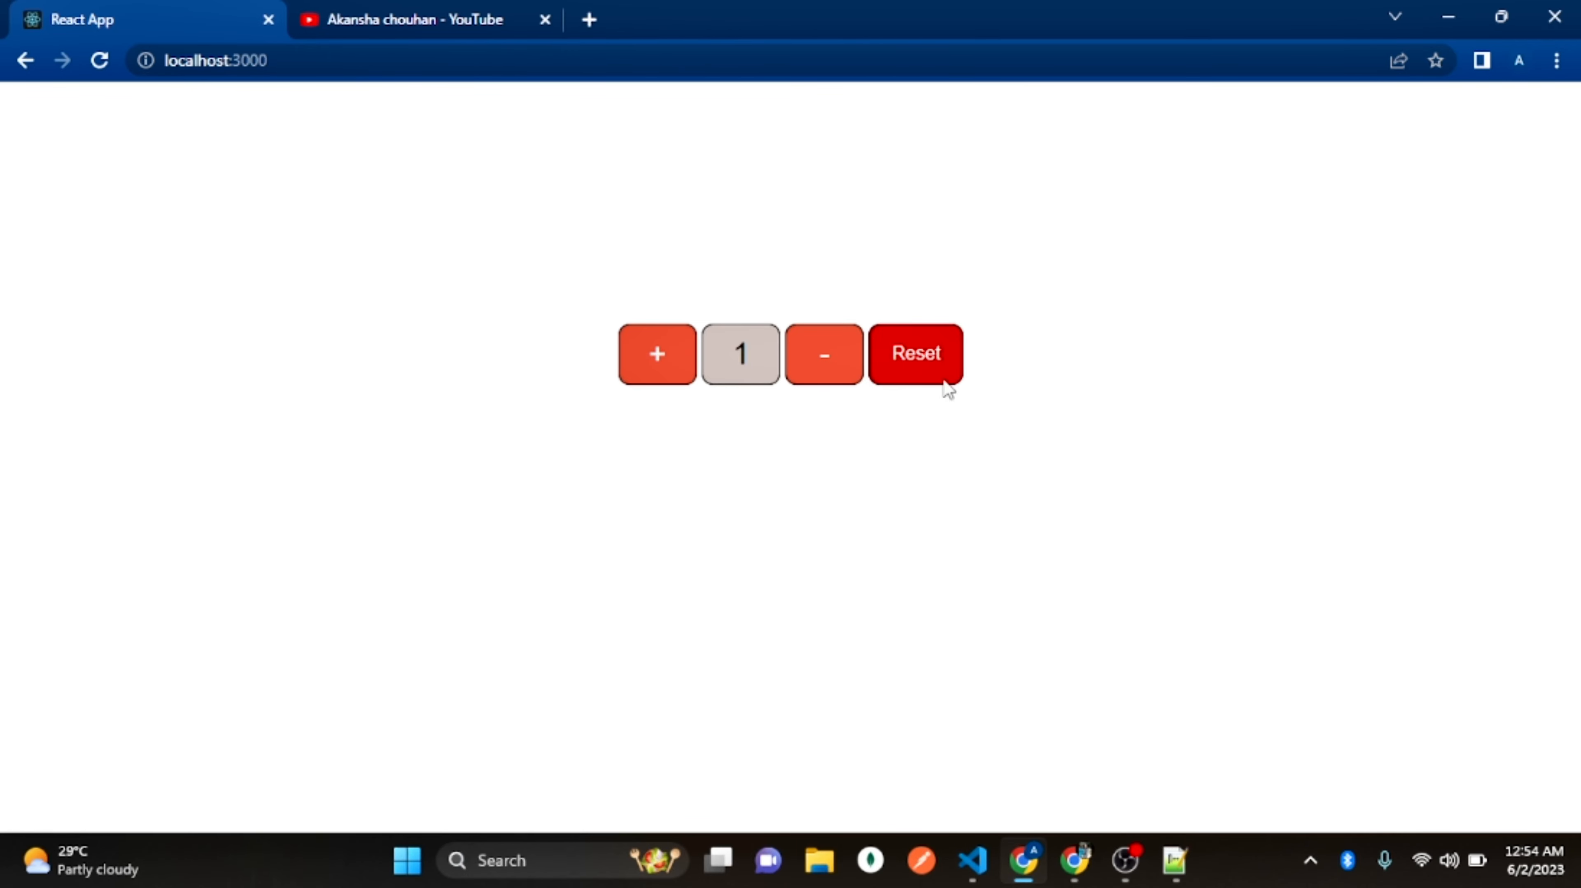
mouse_move(740, 355)
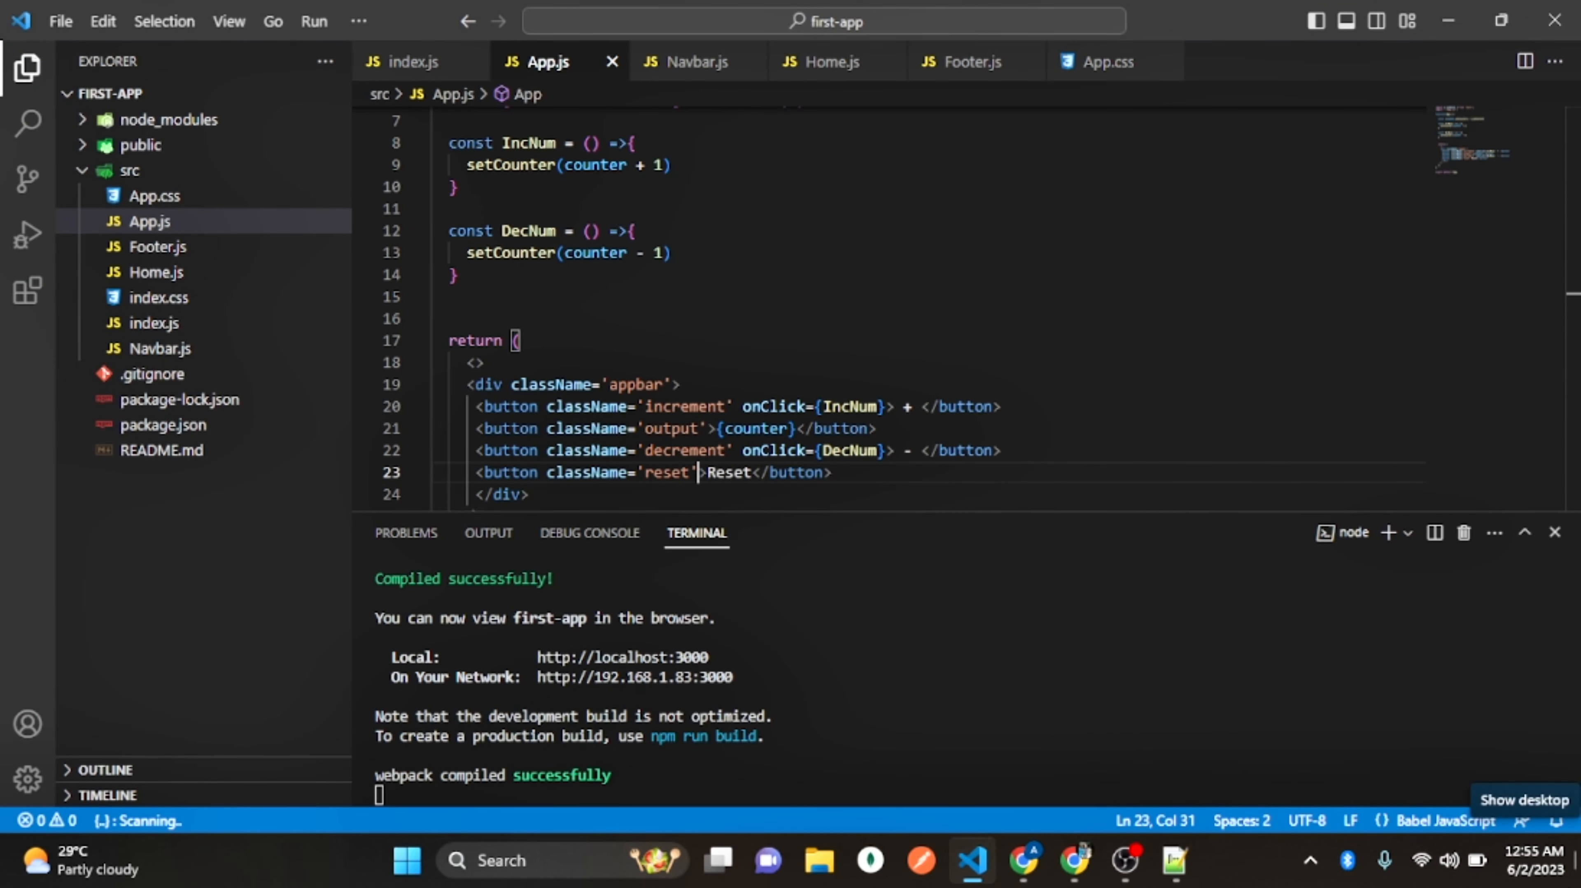
Give the Reset button an onClick arrow function calling setCounter(0)
text(onClick={)
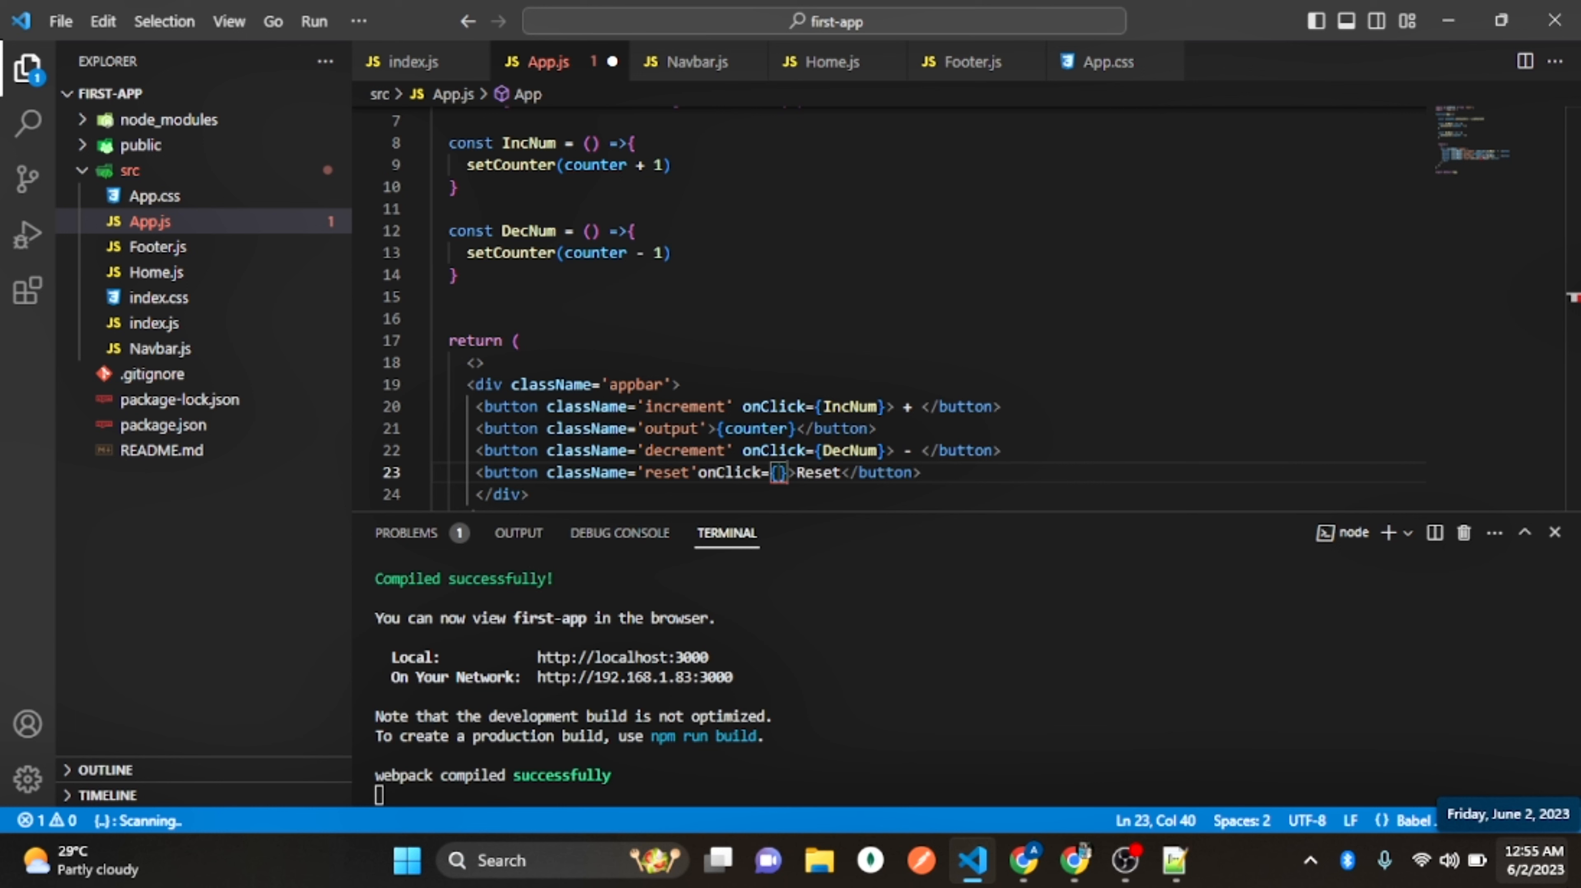
text(()=>)
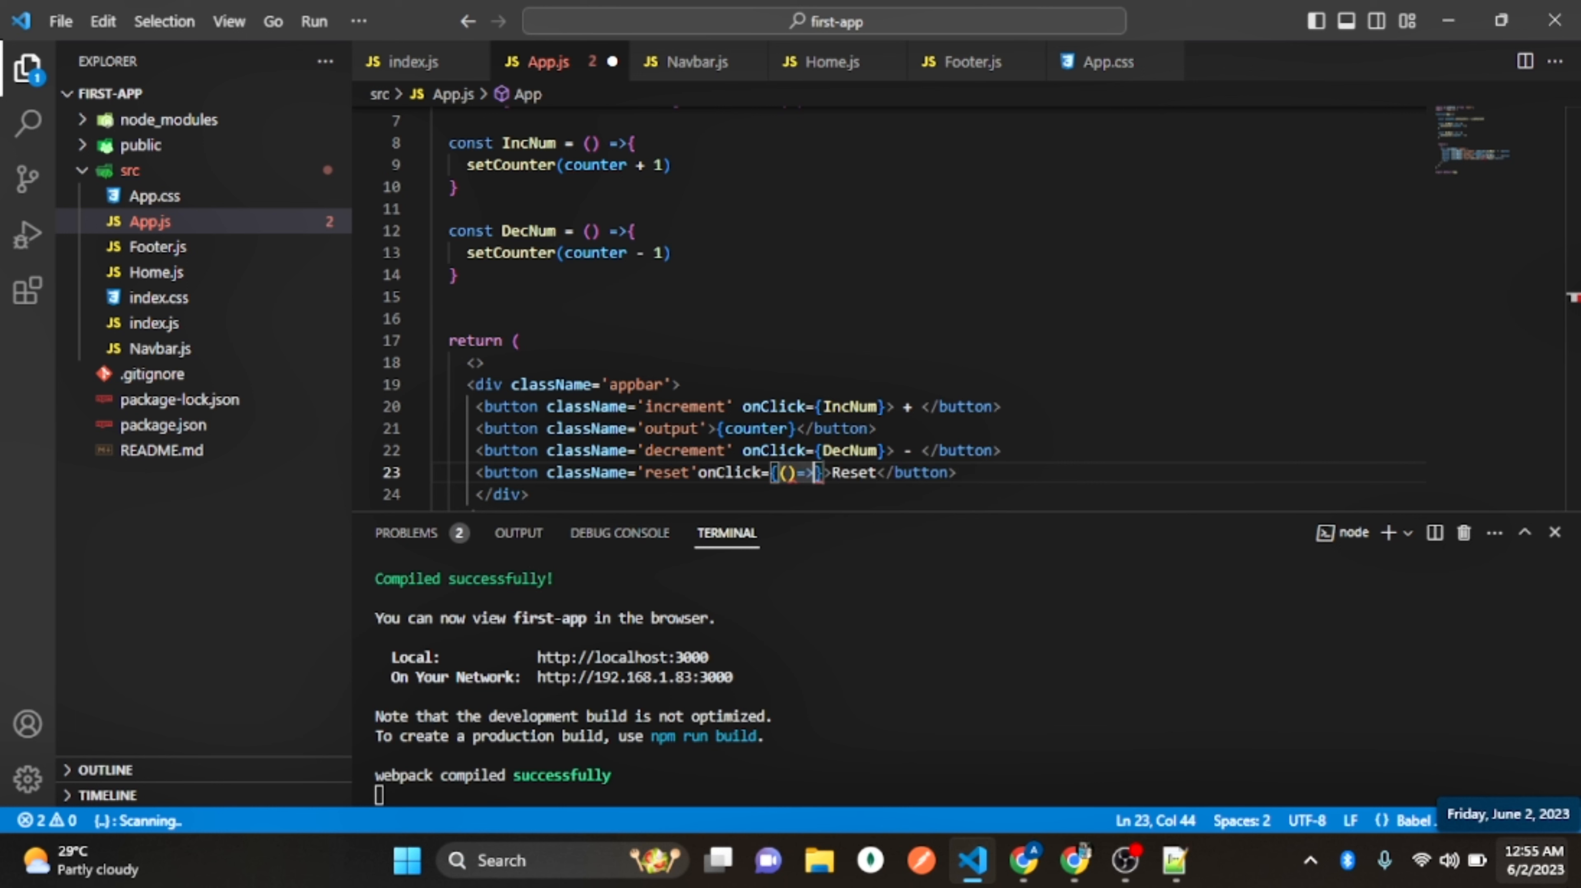
text(d)
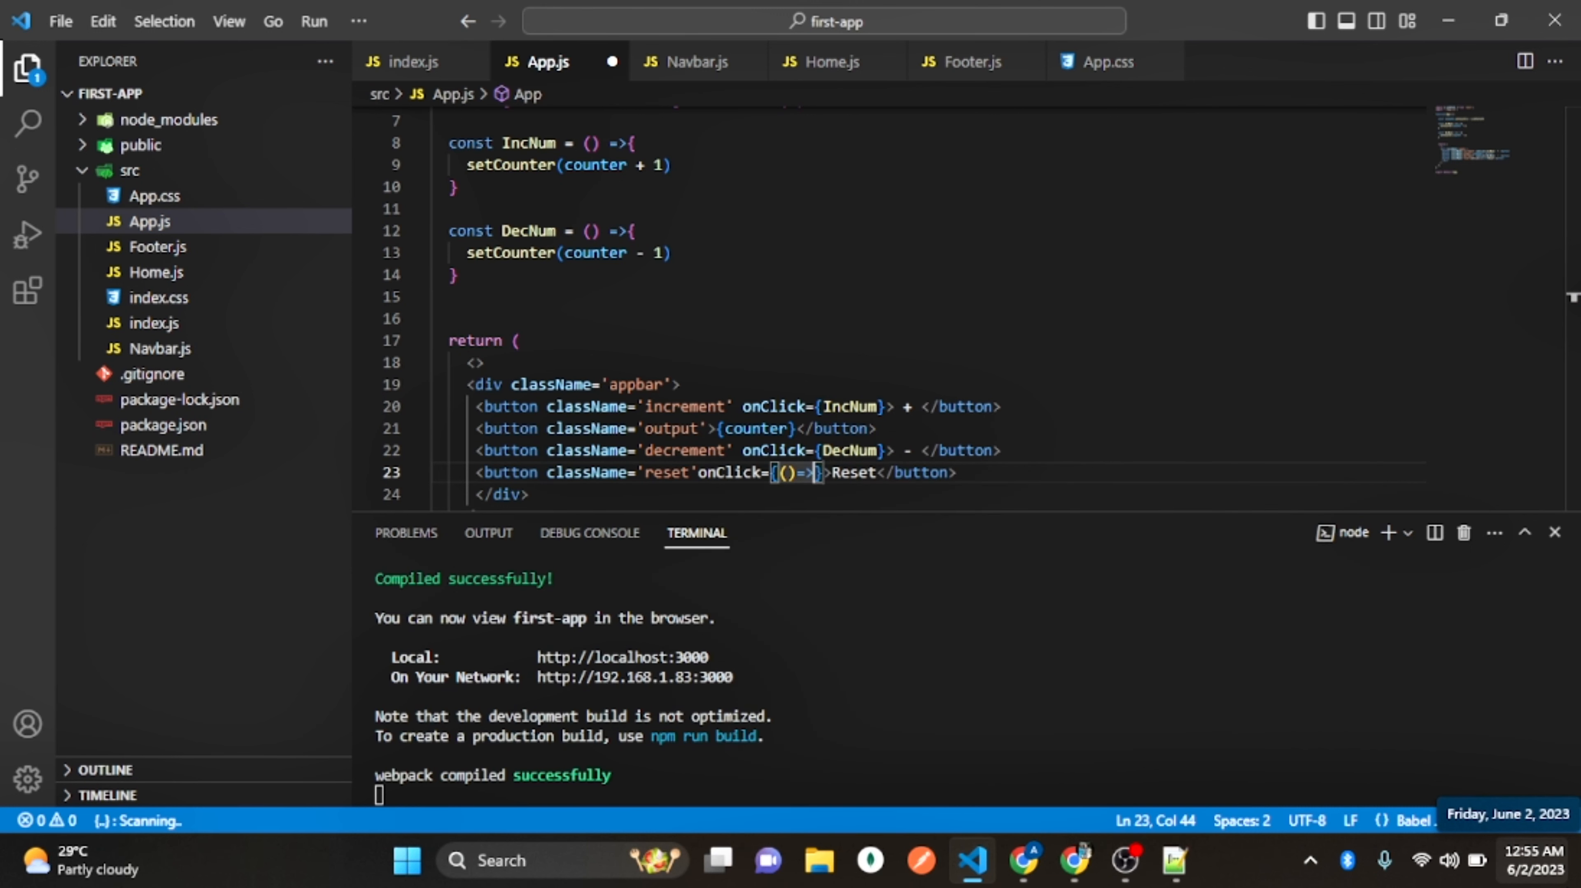
text(setCounter)
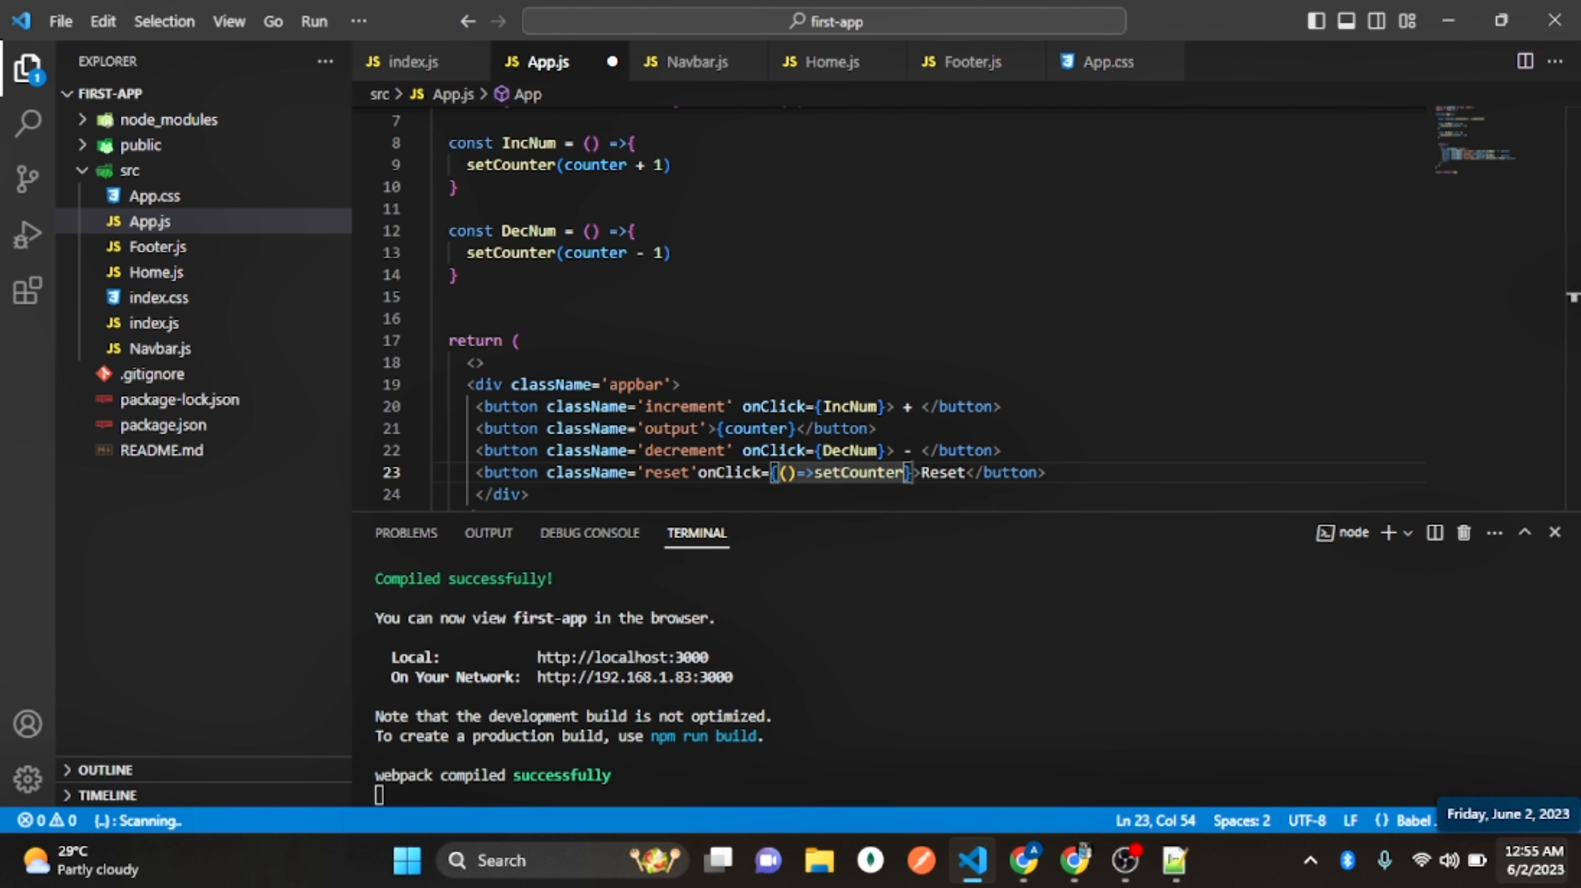
text(0)
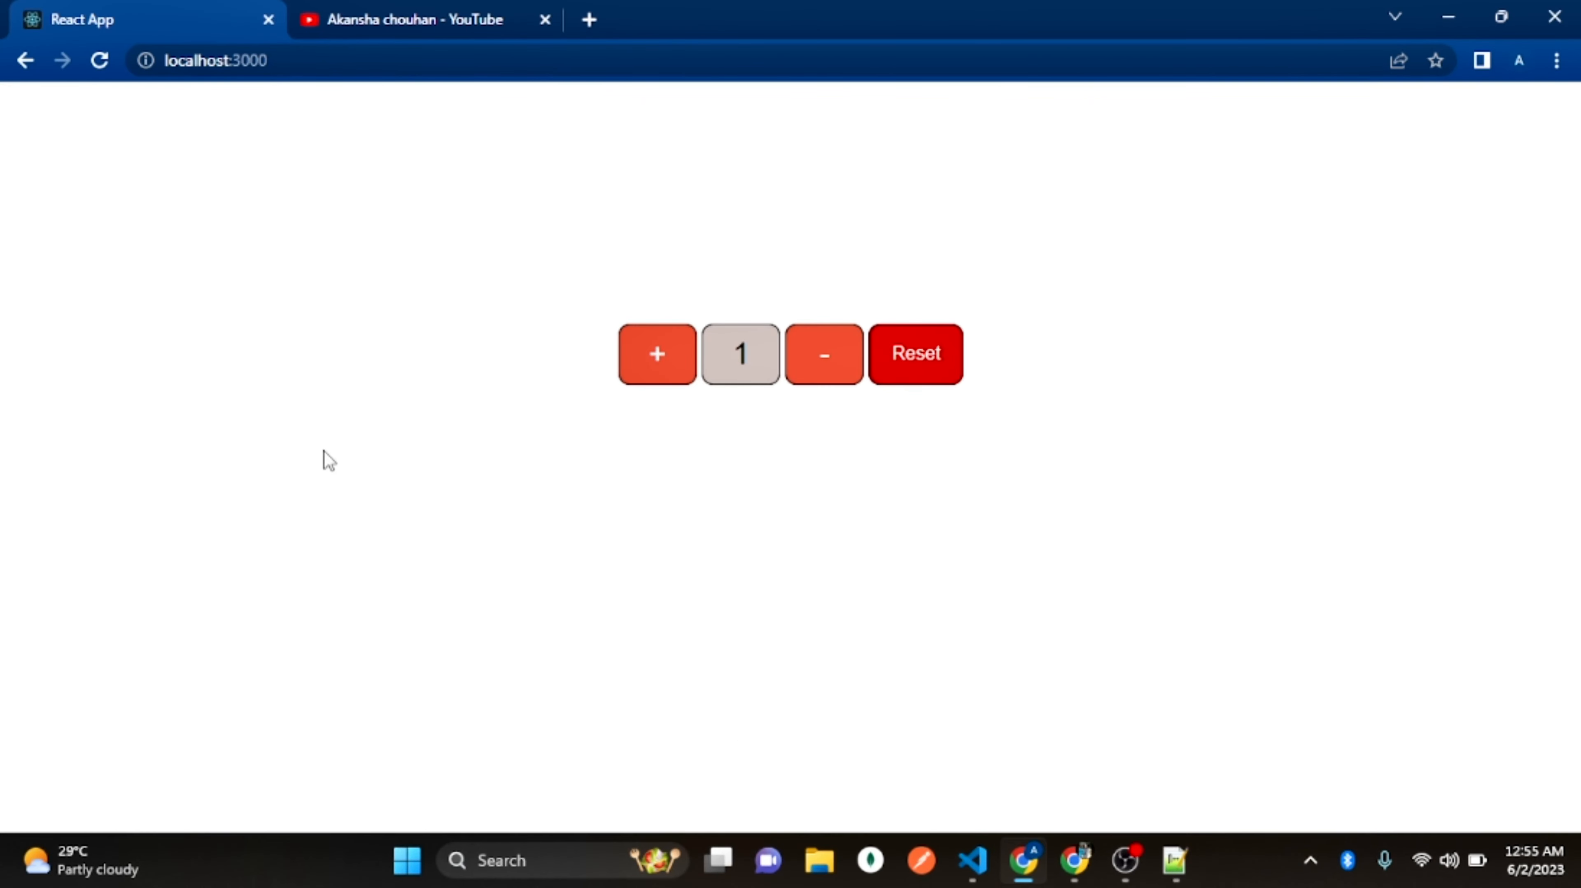
mouse_move(925, 368)
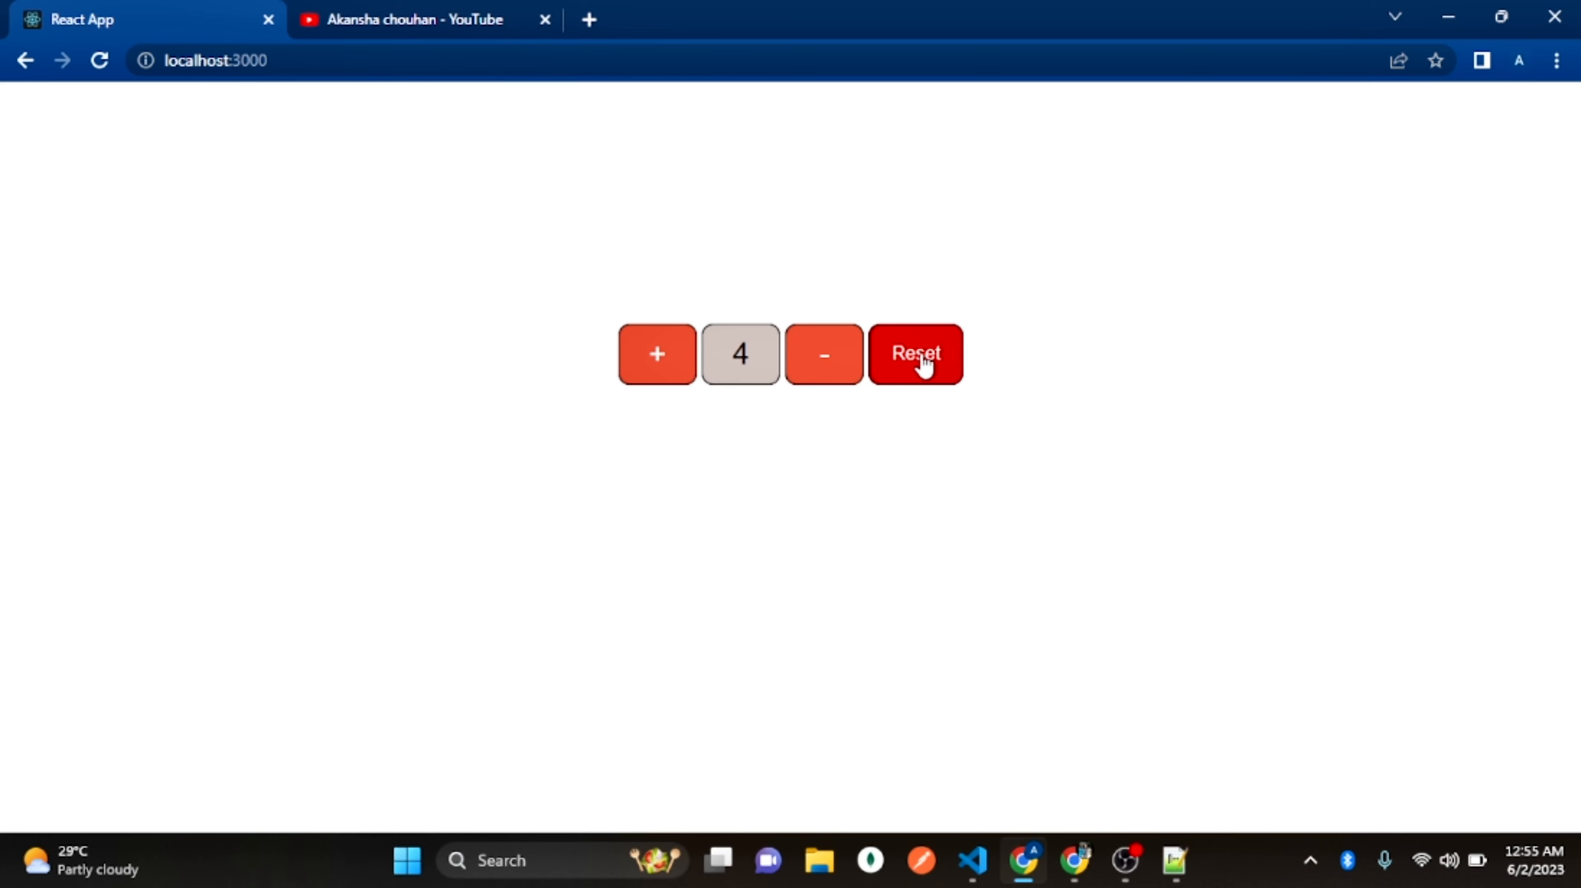
Reset the counter to 0 and increment it once with the + button
click(913, 354)
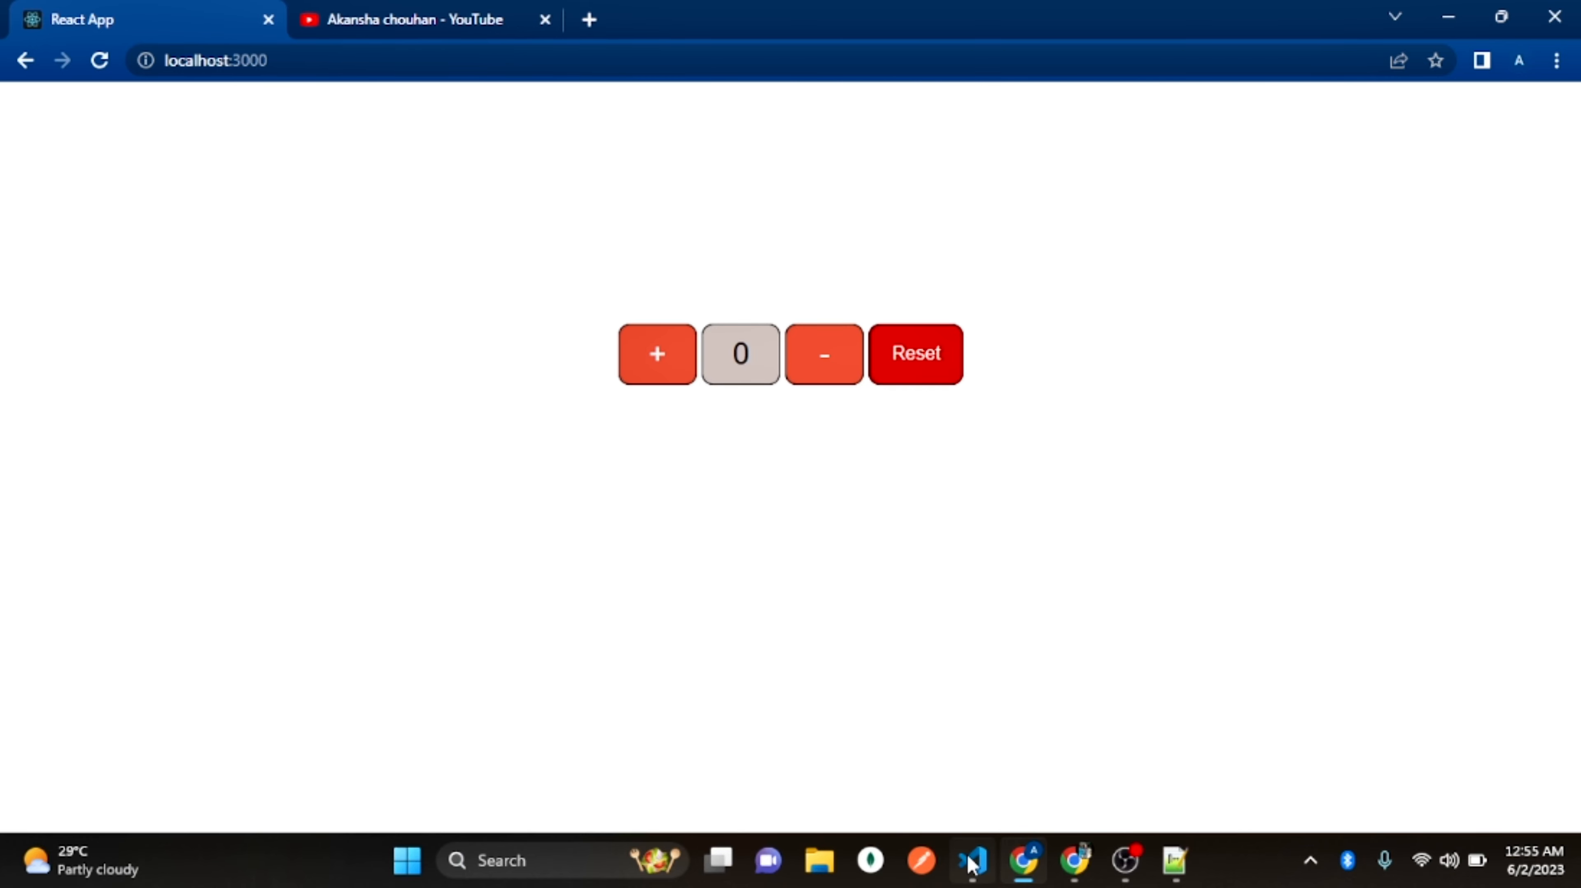
click(657, 354)
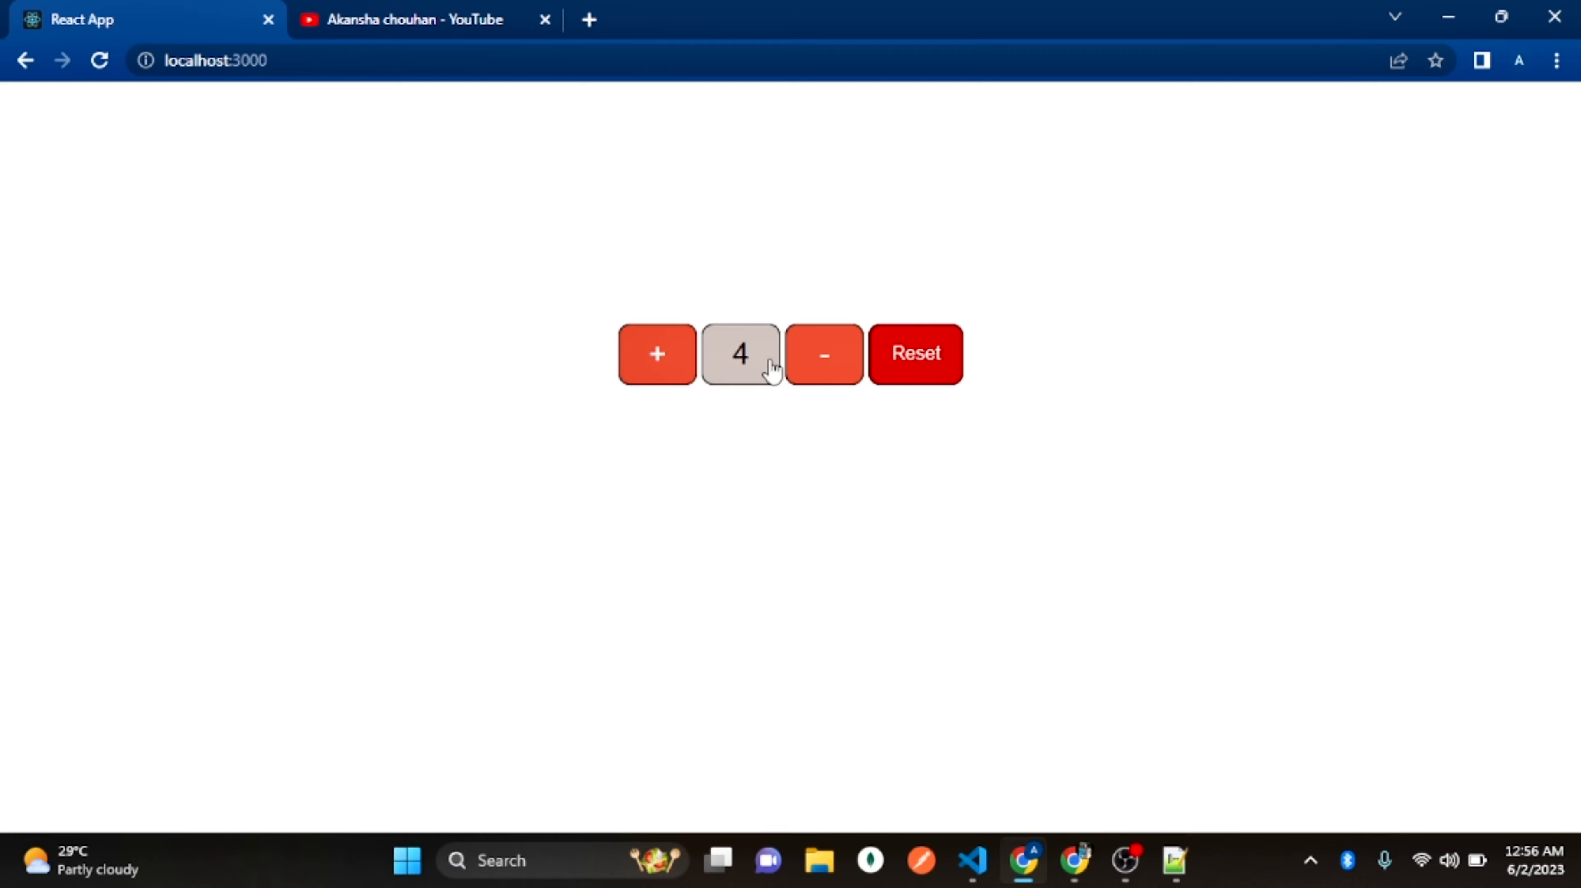
Decrement the counter repeatedly past zero, down to -3
click(823, 354)
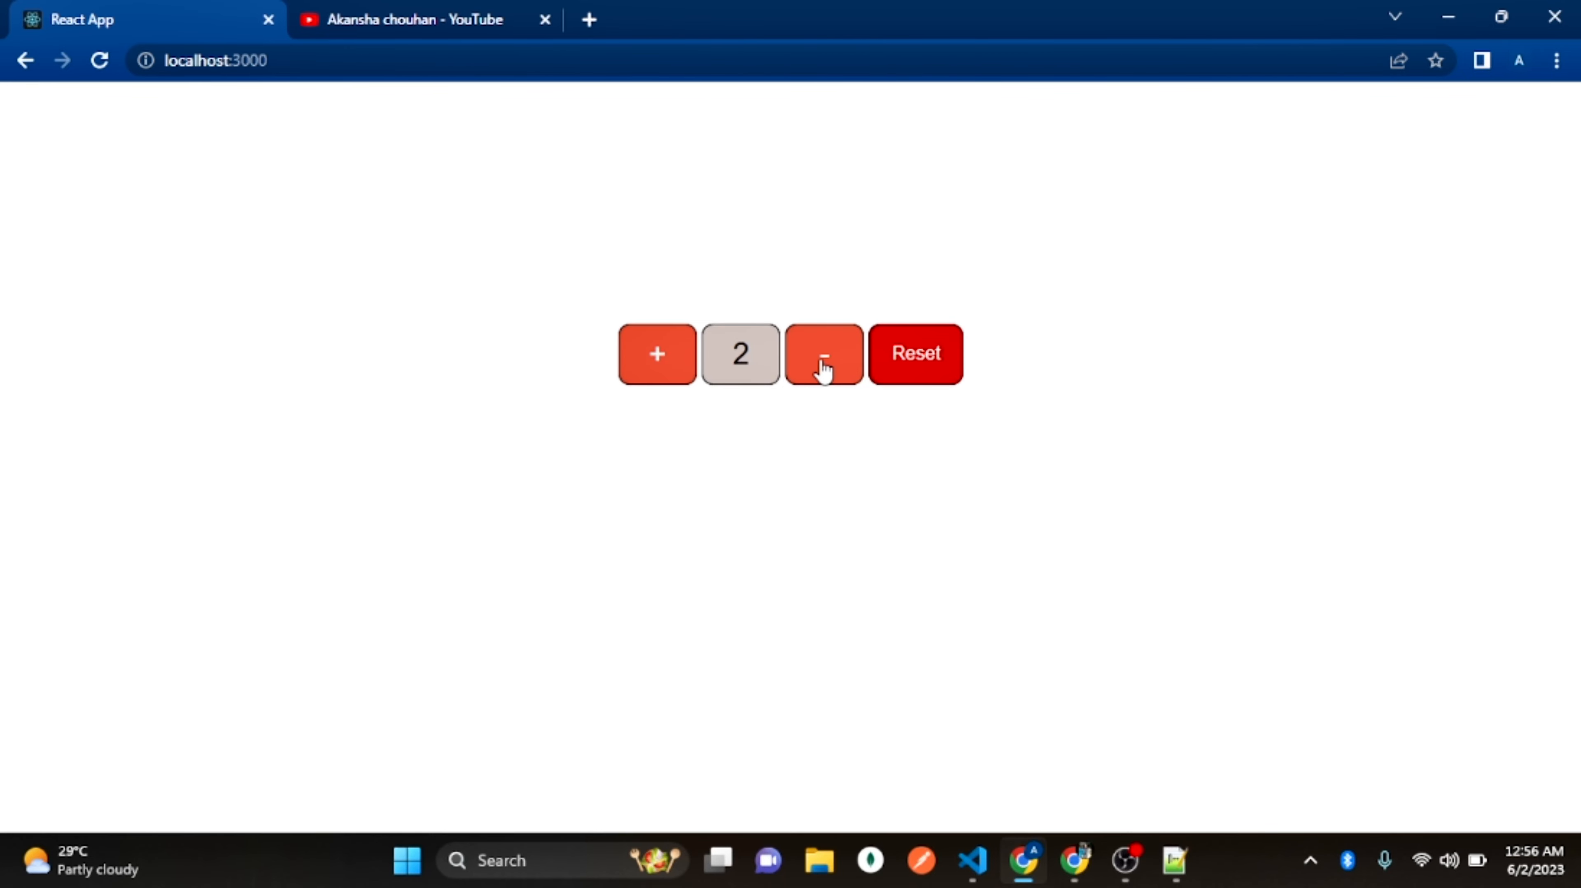
click(822, 354)
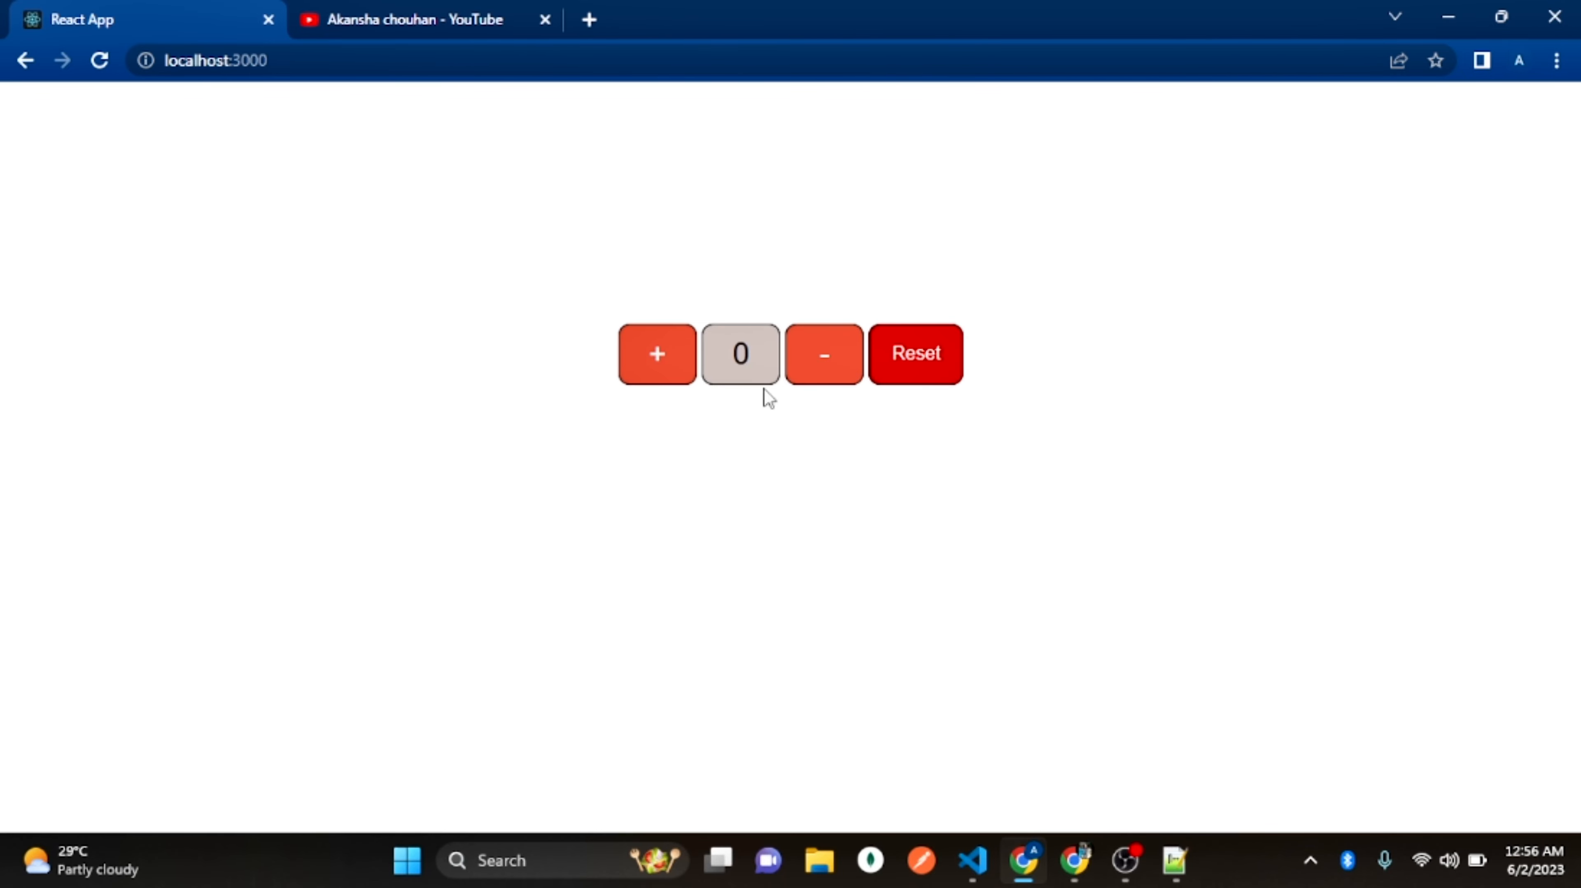
mouse_move(824, 355)
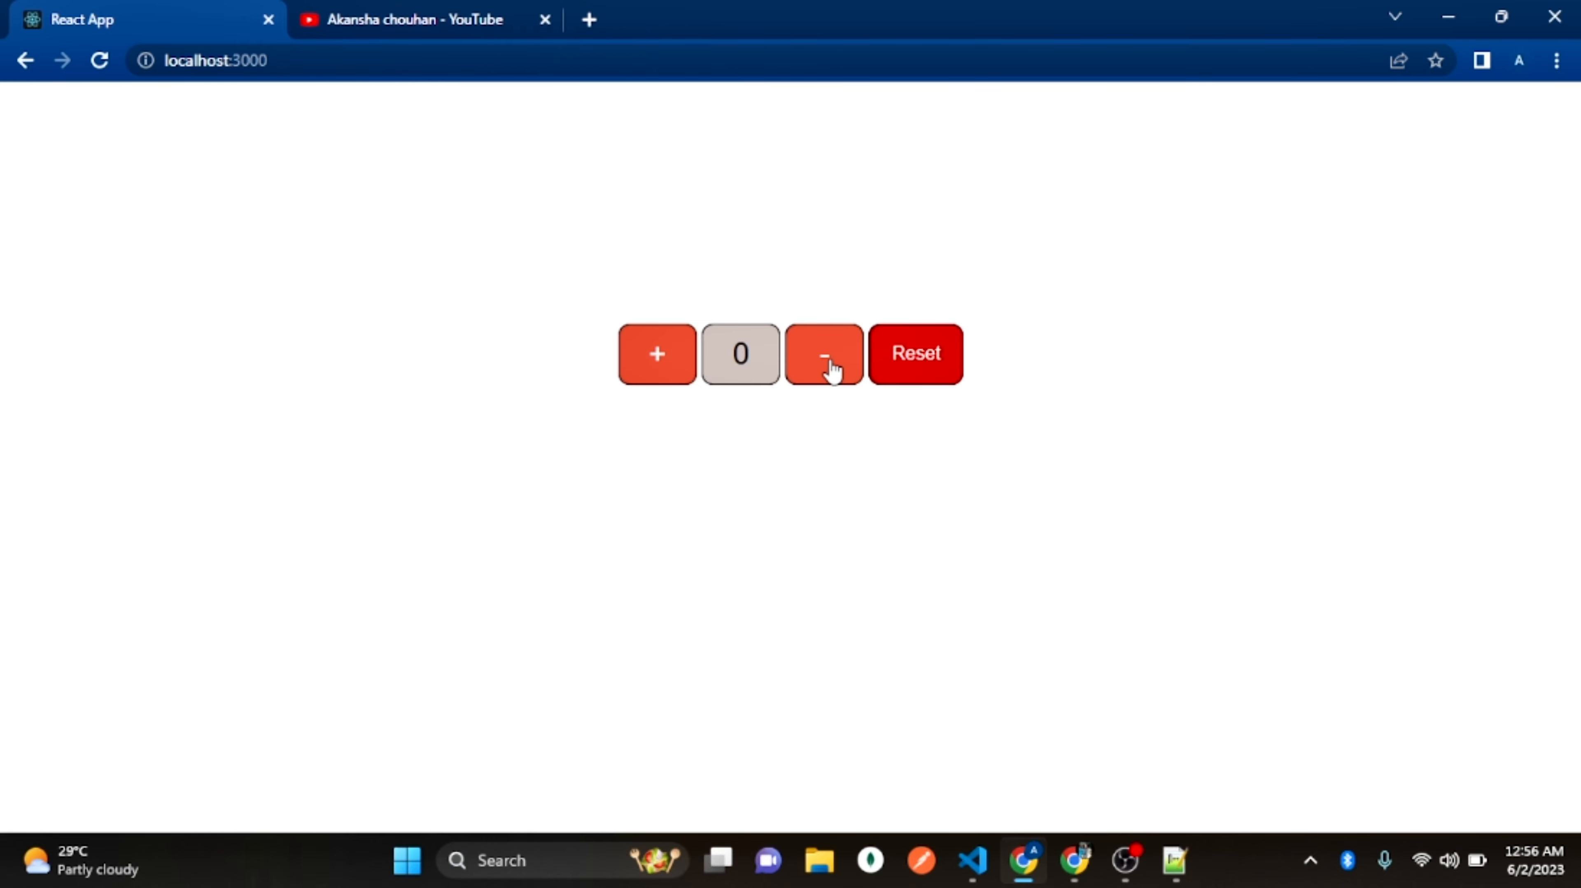
click(823, 354)
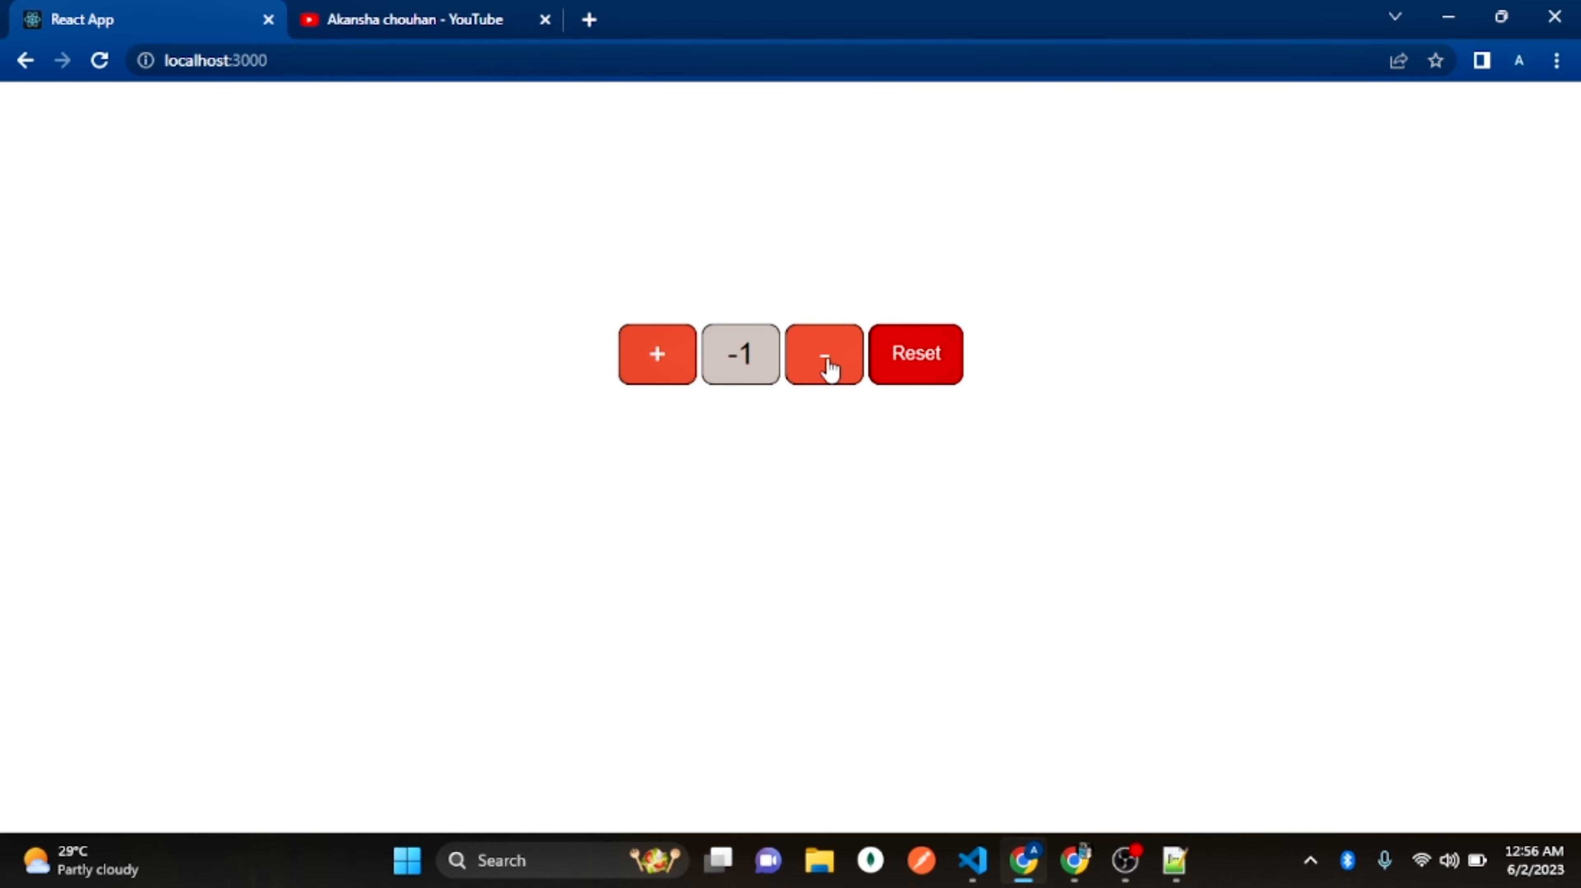
click(822, 354)
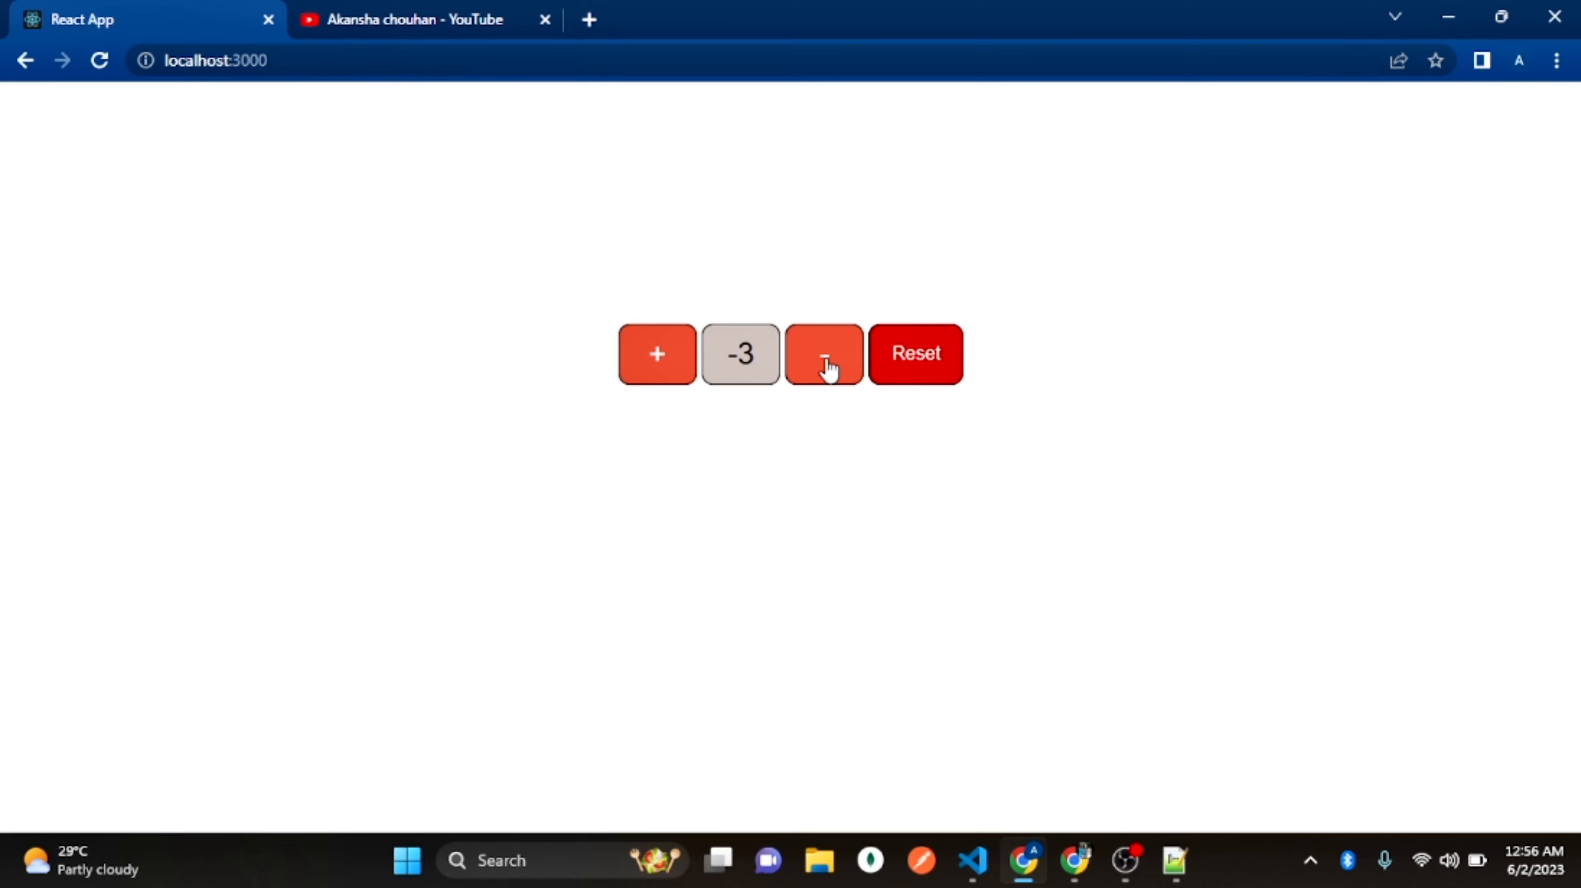
mouse_move(859, 463)
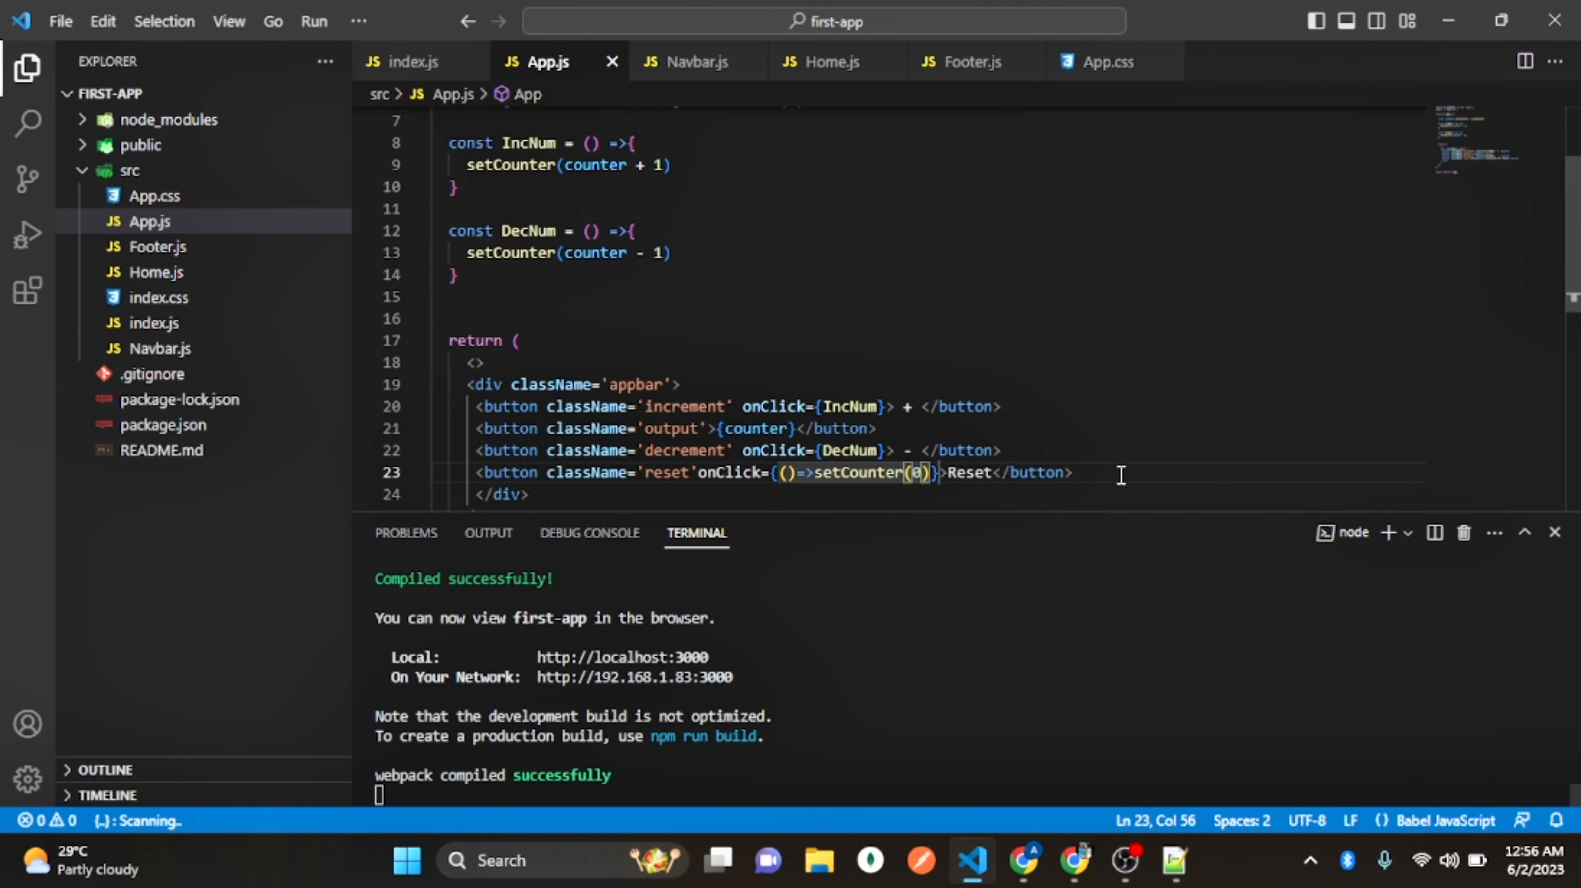
mouse_move(935, 450)
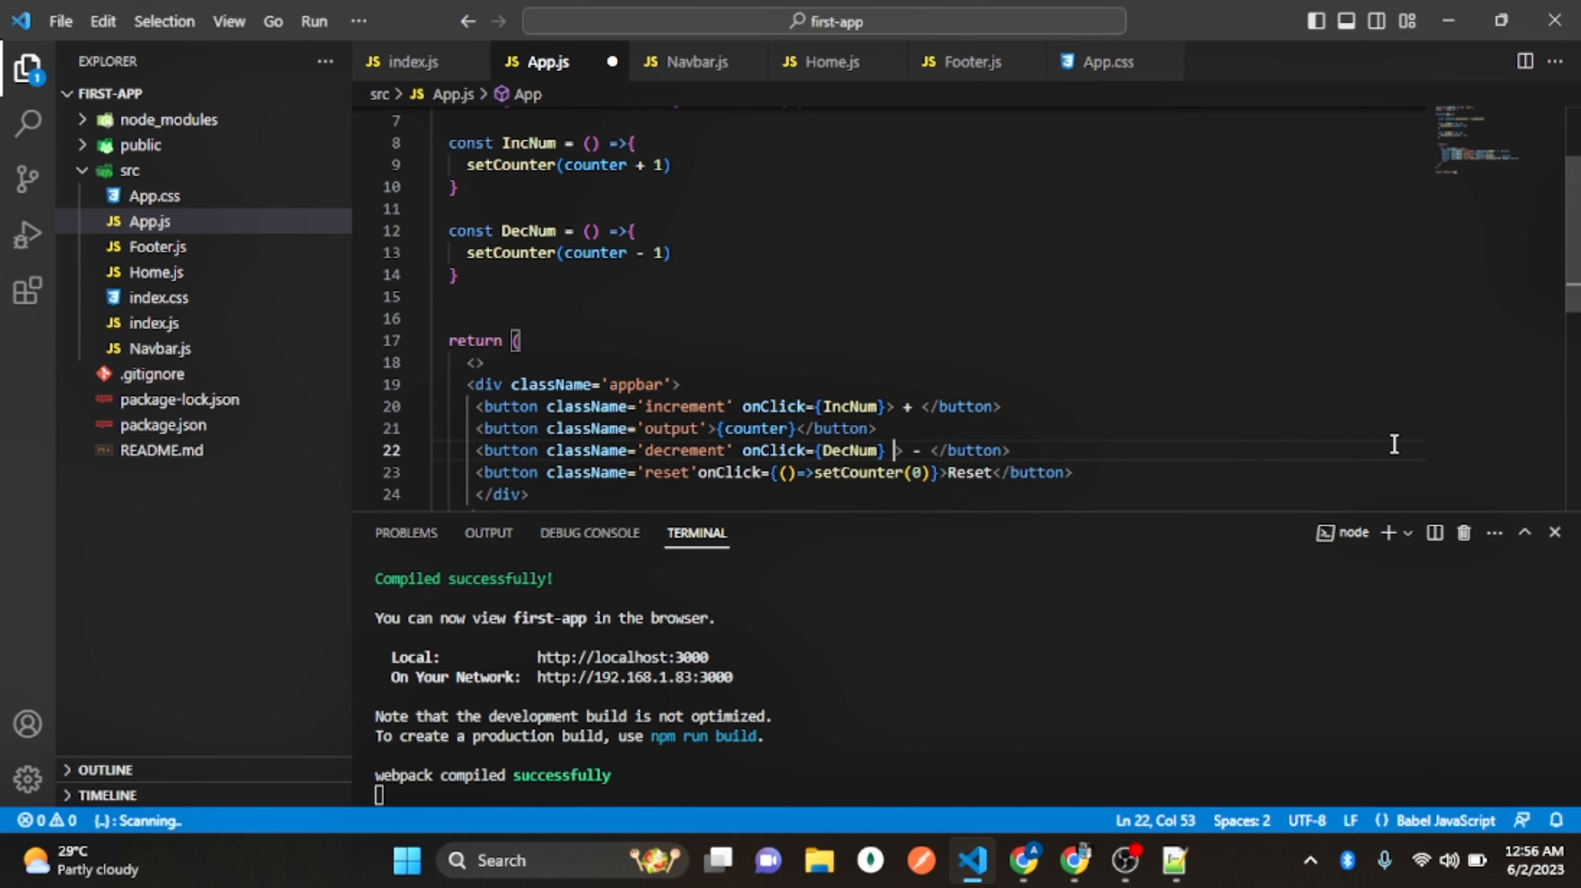
Add disabled={counter===0} to the decrement button in App.js and save
text(disabled={)
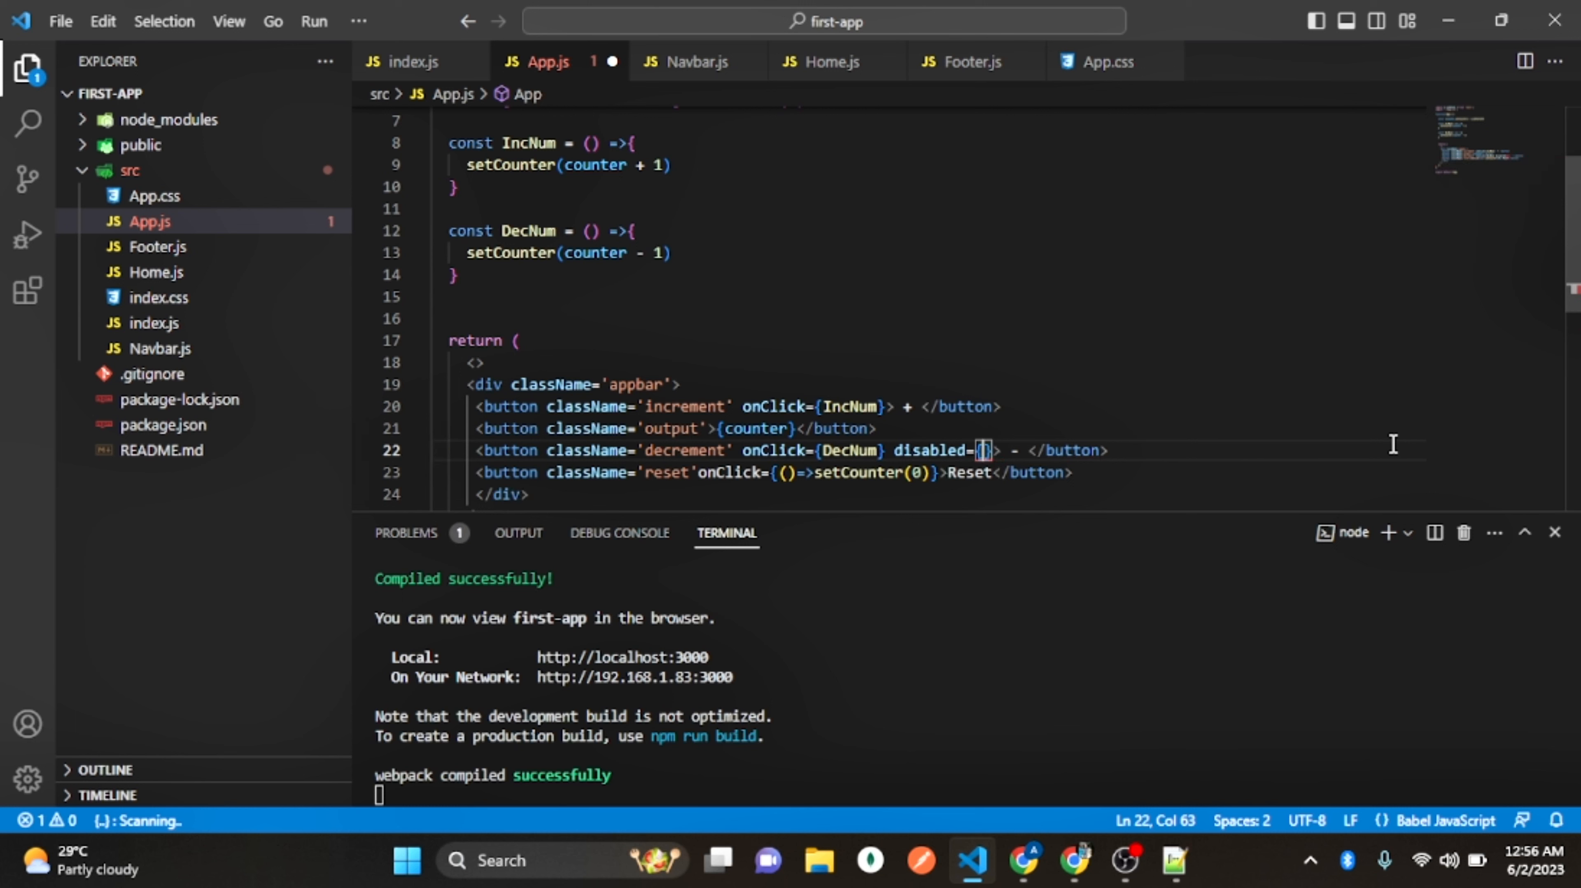
text(counter===0)
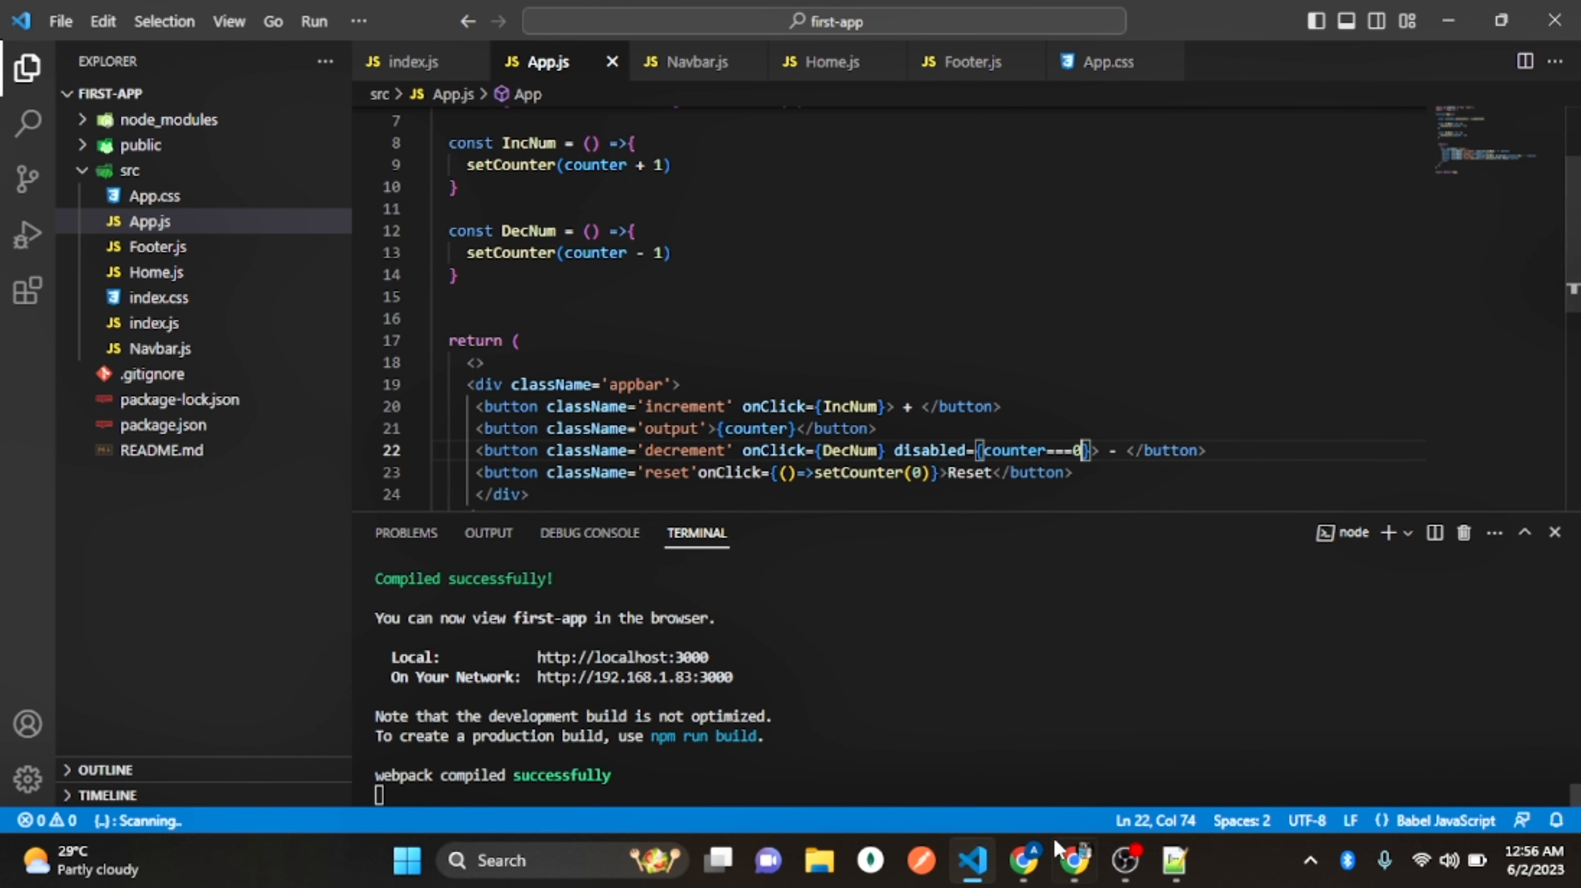
Return to the Chrome tab and reset the counter from -3 back to 0
click(1024, 861)
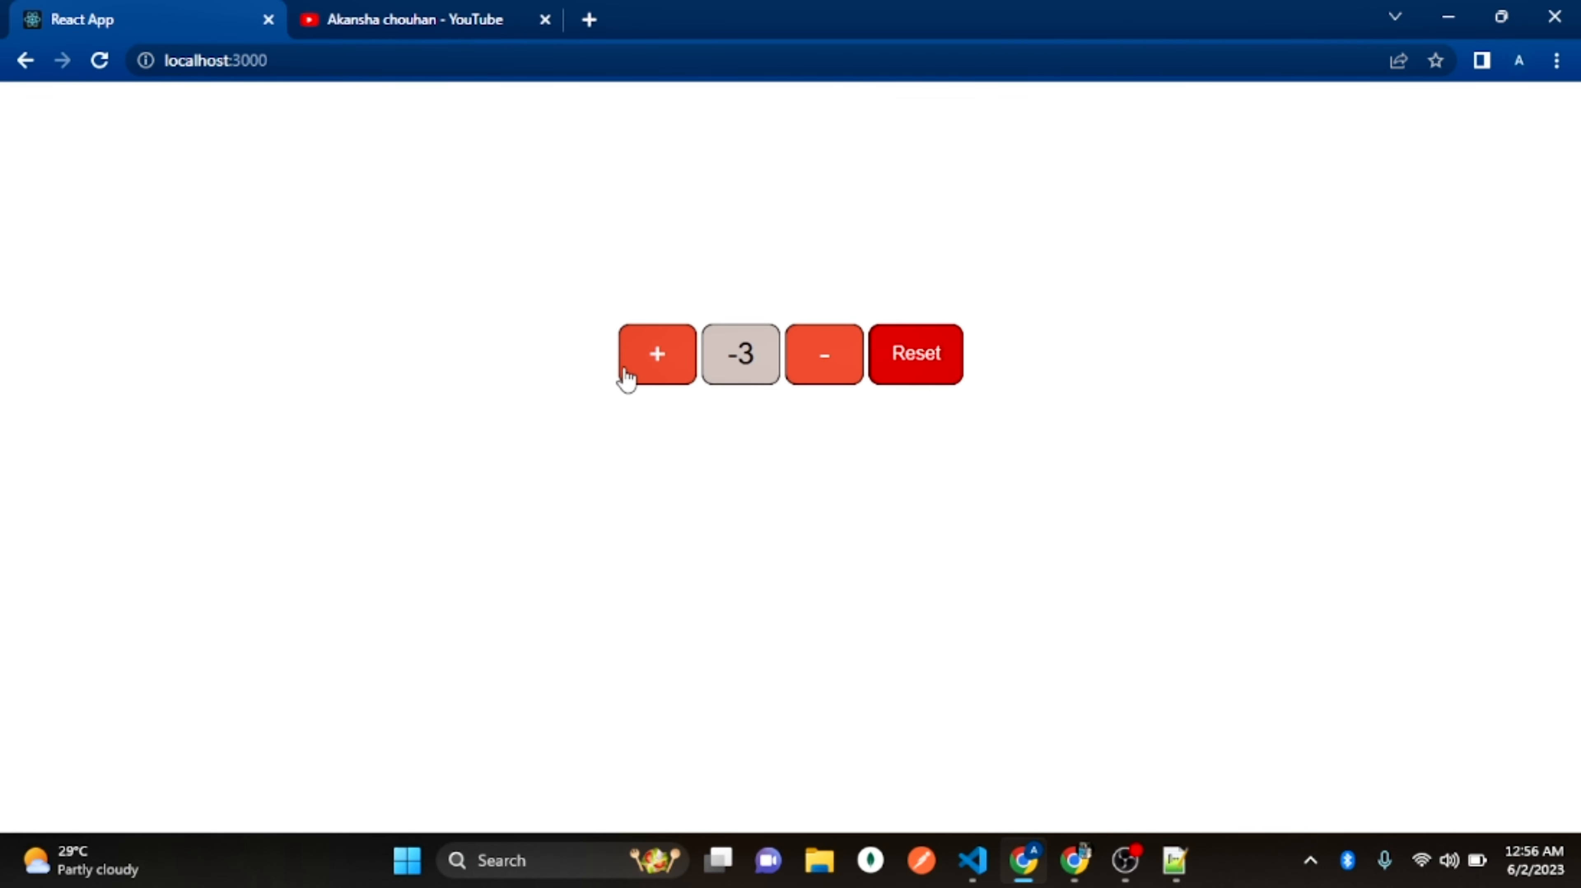
click(913, 354)
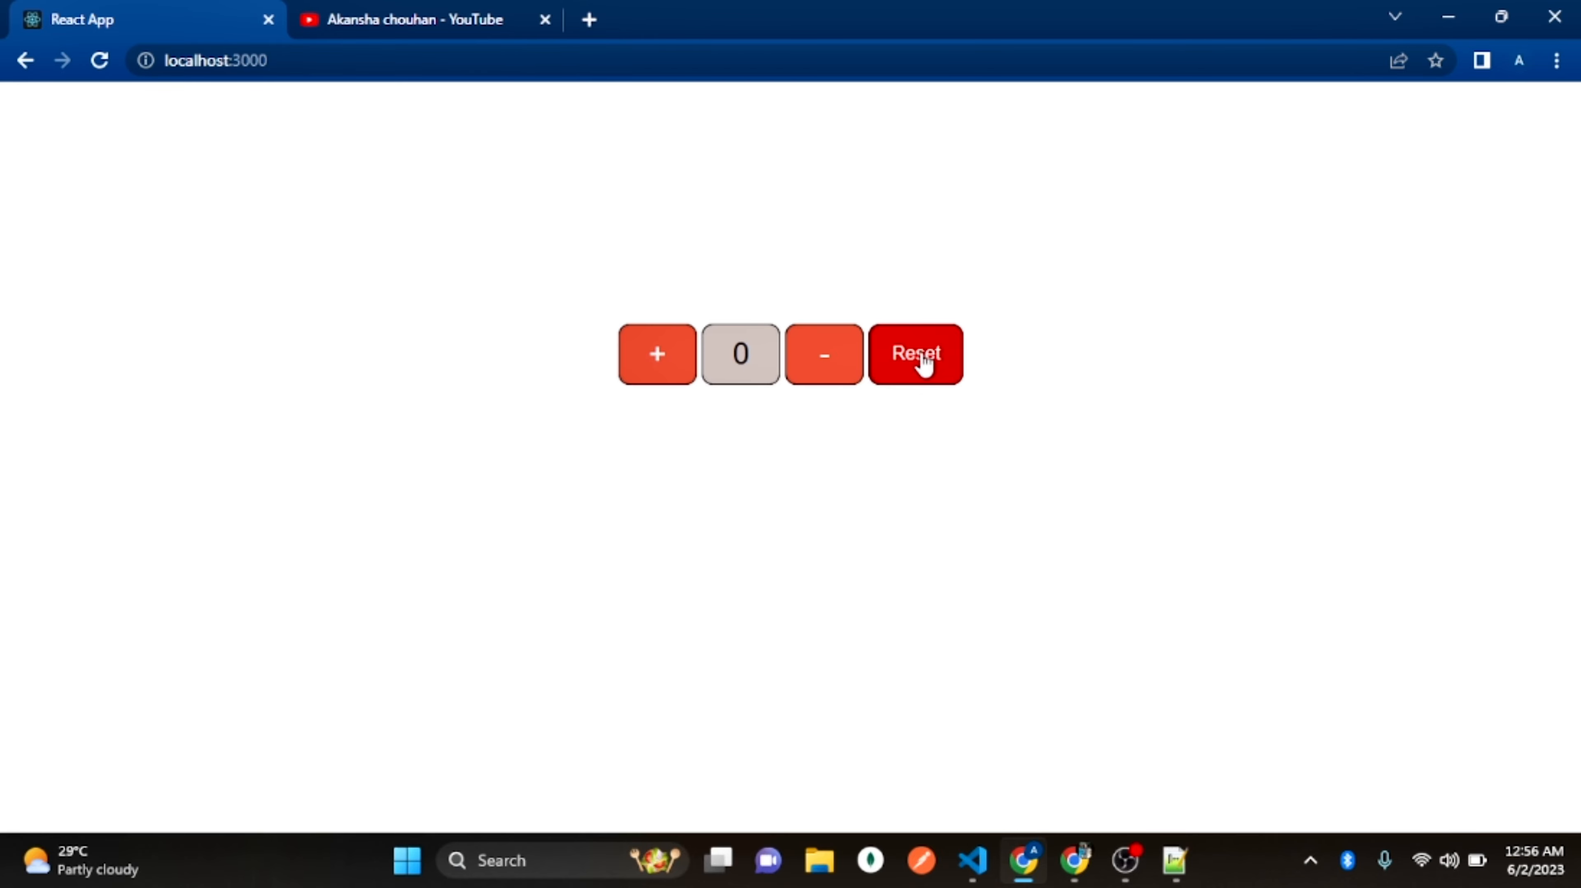
mouse_move(823, 363)
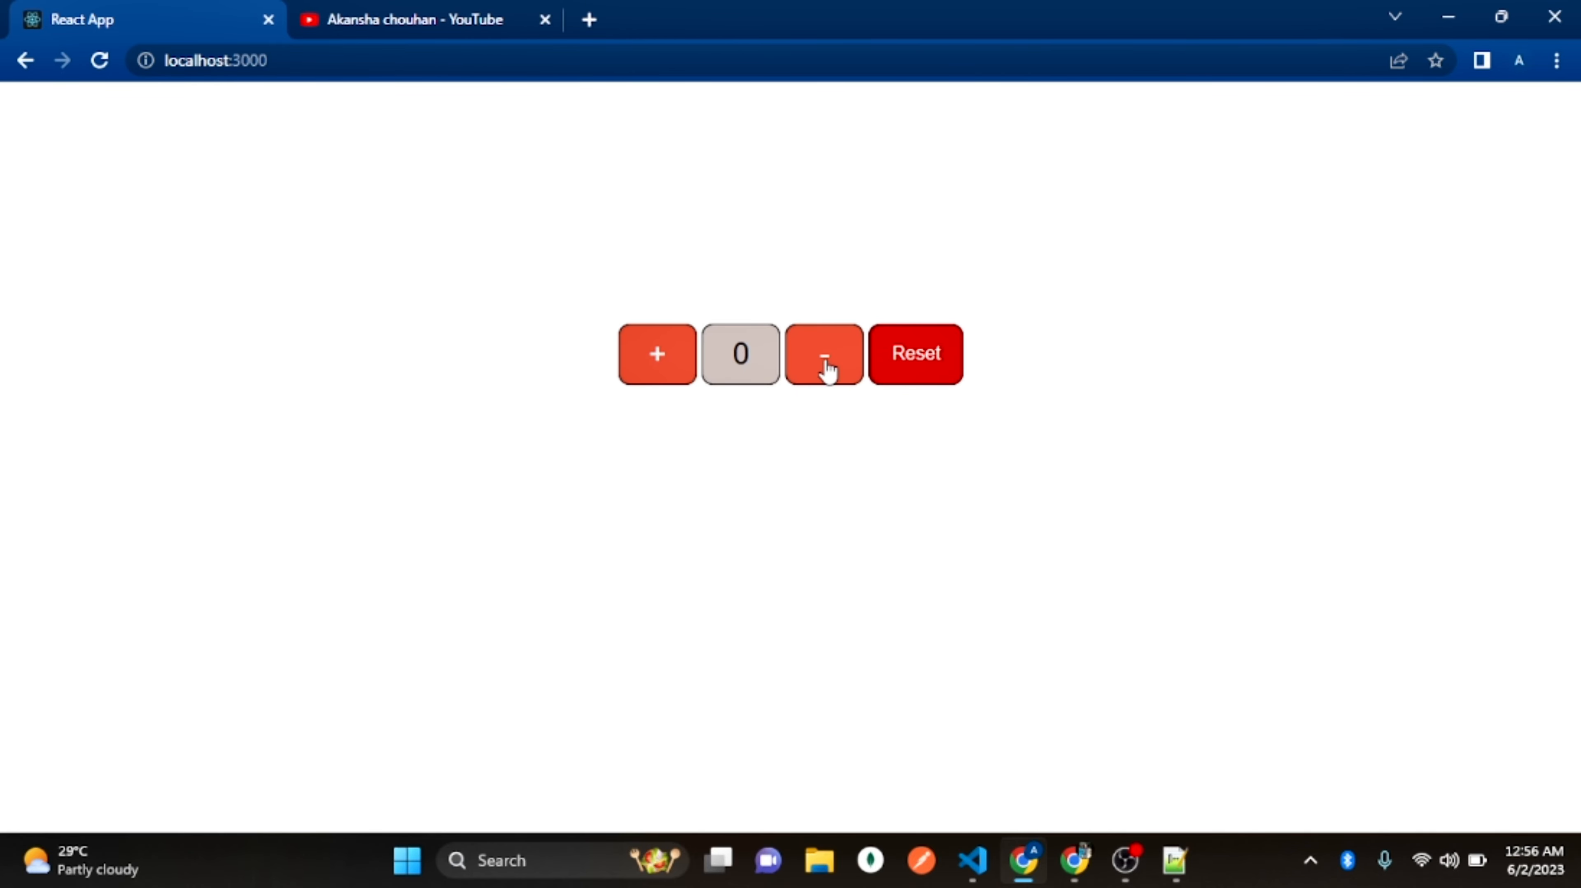
mouse_move(878, 504)
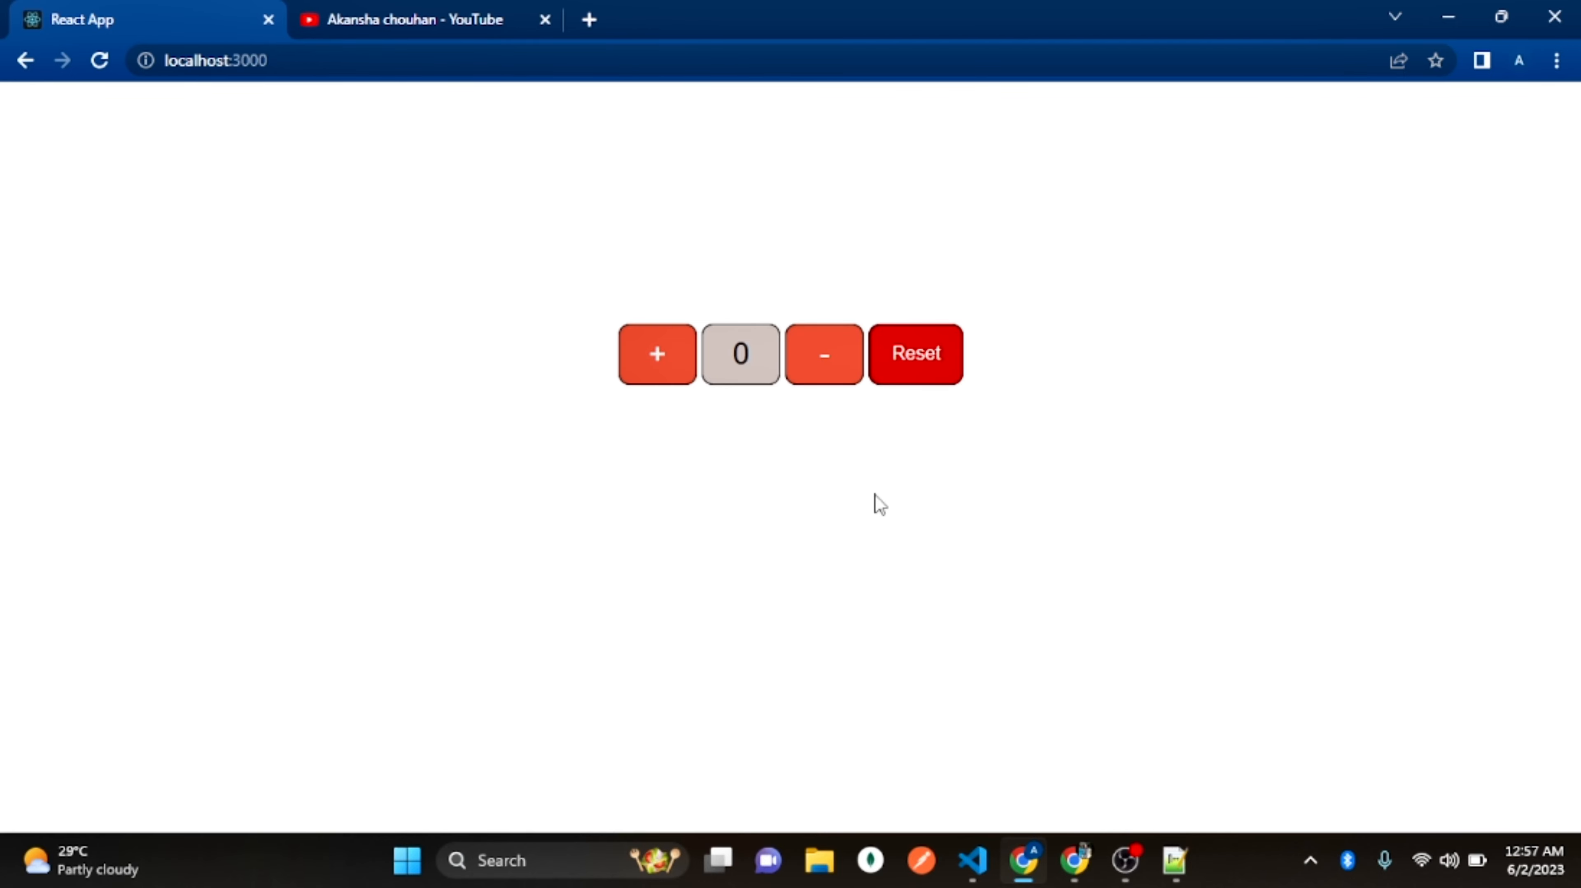